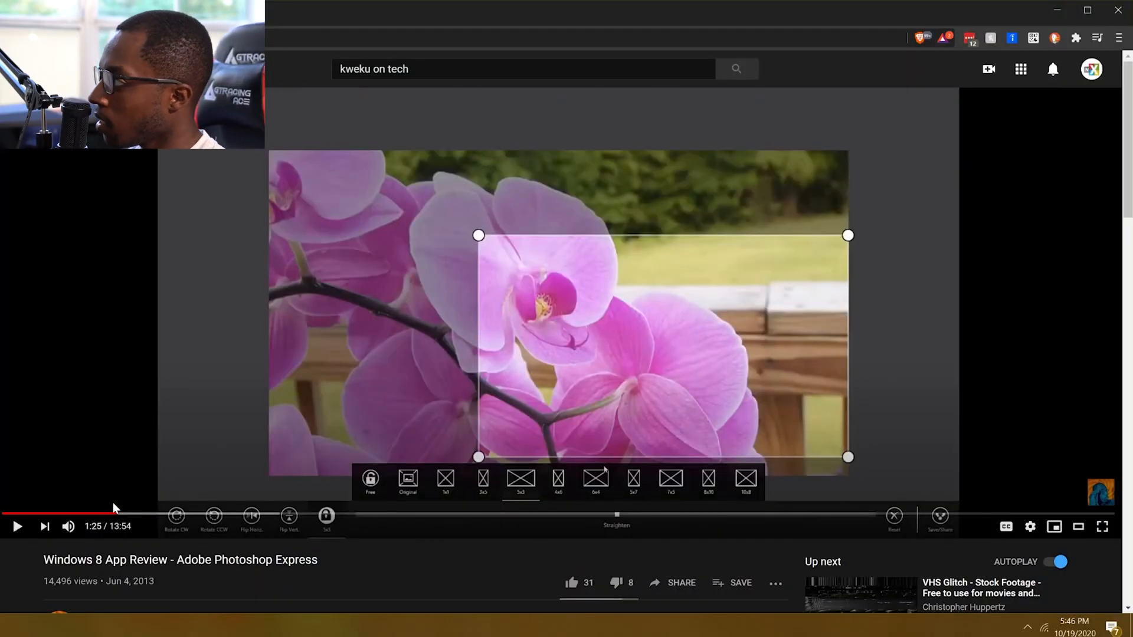
mouse_move(392, 473)
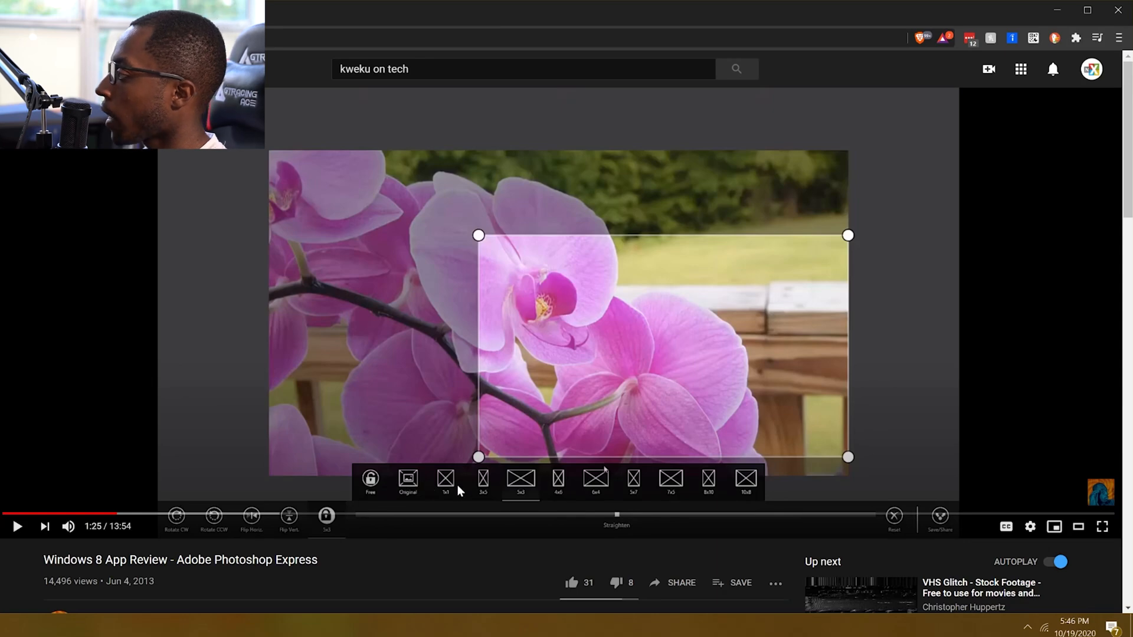
Step: Skip the Windows 8 review video to 3:17, then to the 6:40 Looks preview
left_click(180, 514)
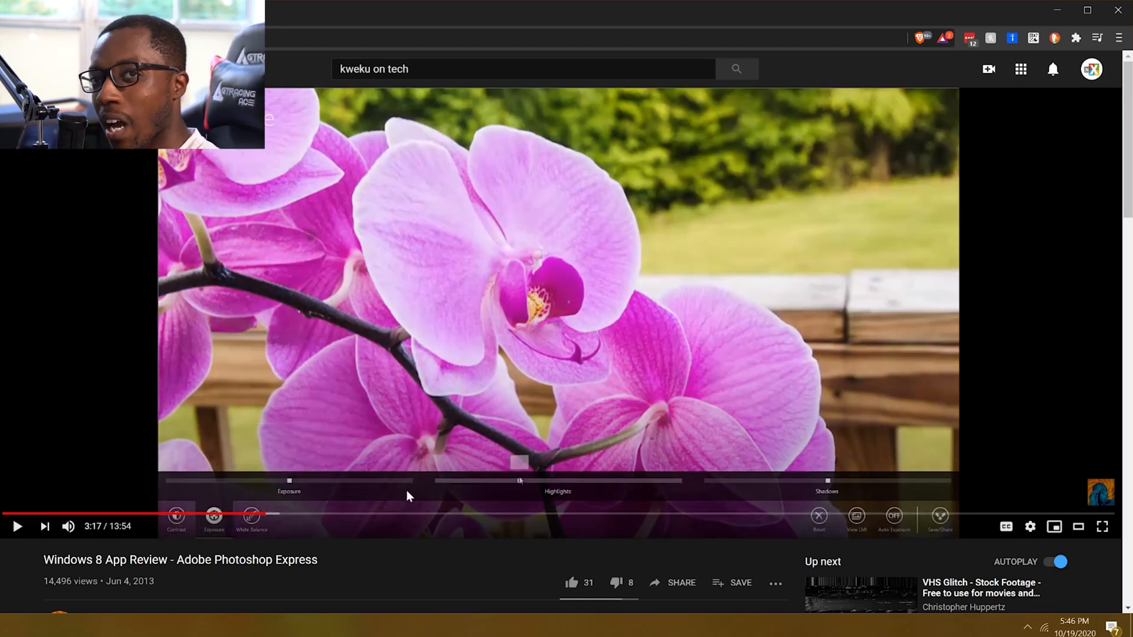
left_click(941, 519)
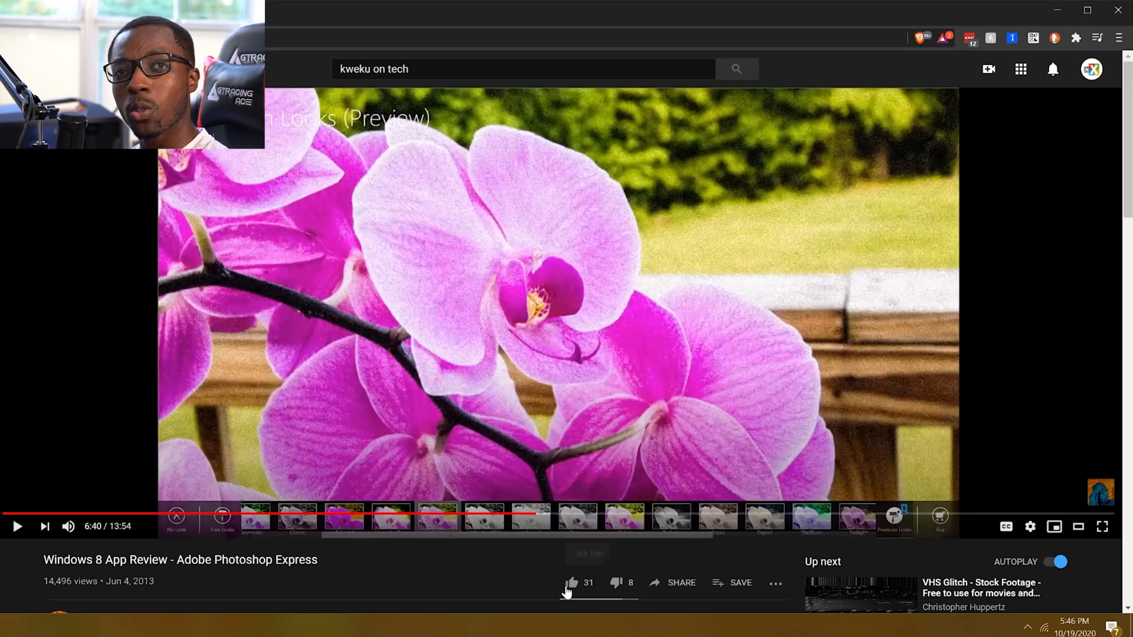
mouse_move(389, 179)
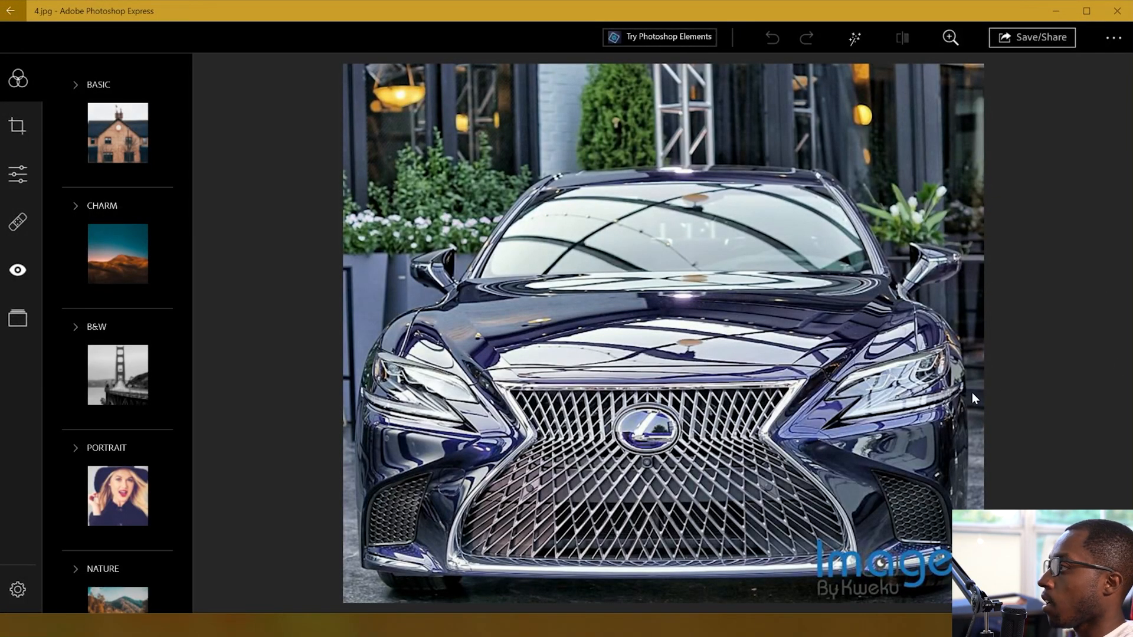
mouse_move(688, 354)
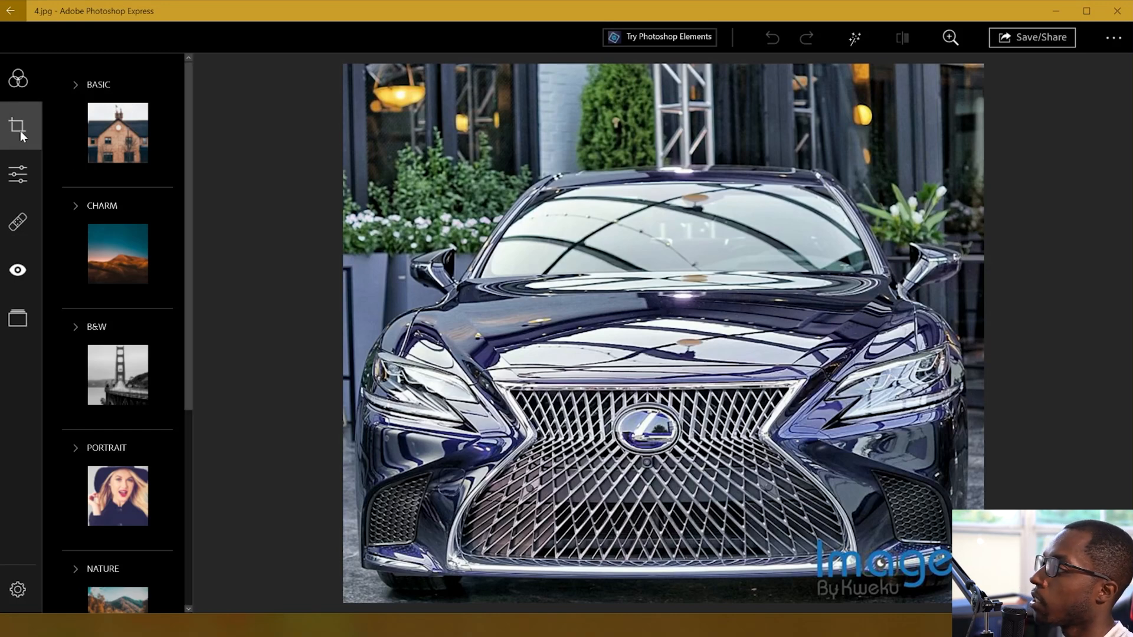
mouse_move(166, 460)
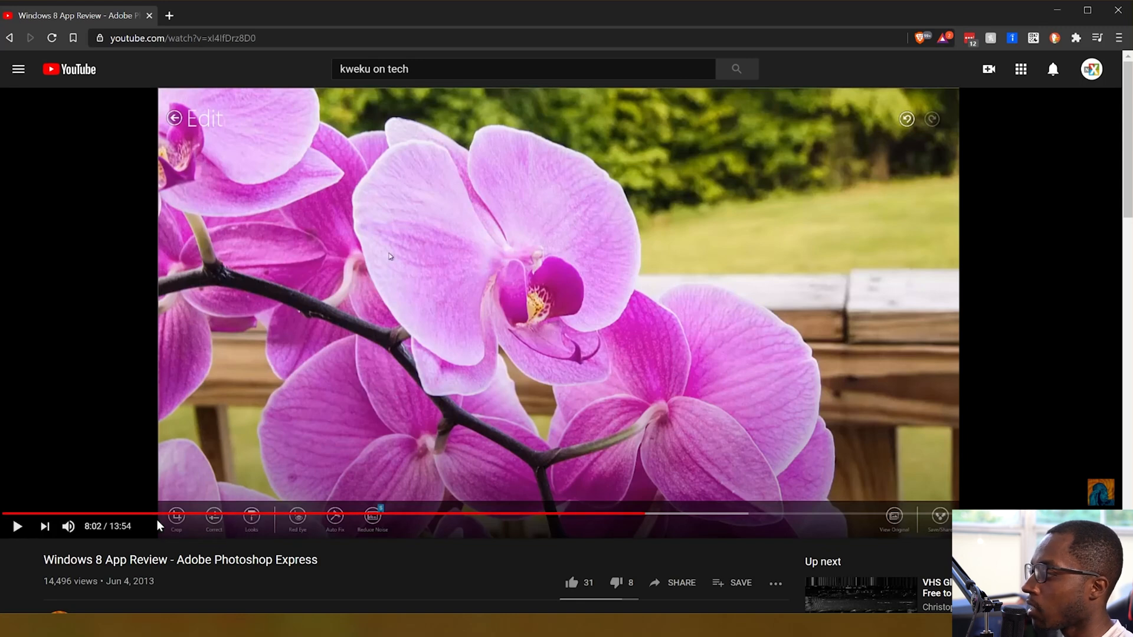
mouse_move(390, 540)
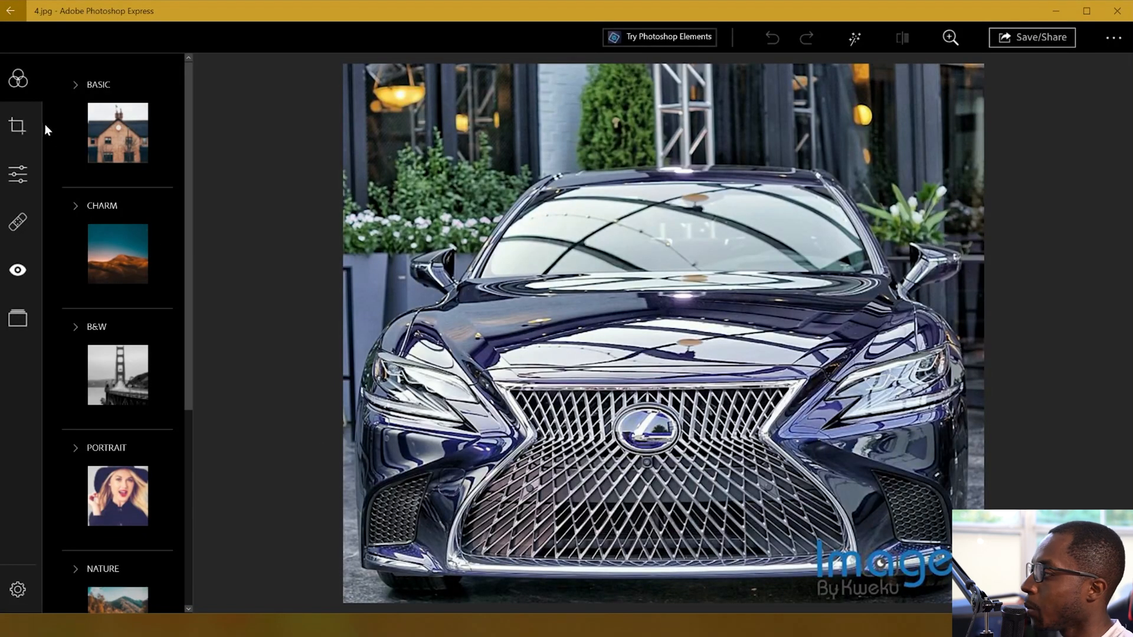
Step: Bring up the crop and rotate tools in the left toolbar for the Lexus photo
left_click(17, 126)
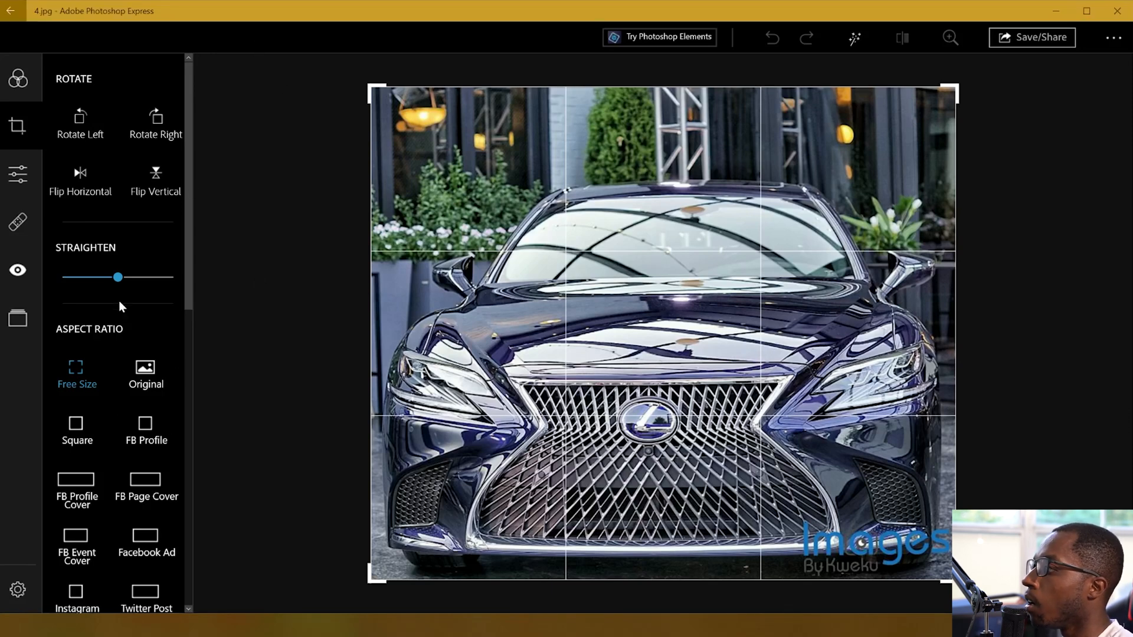
Step: Preview the FB Page Cover and Youtube Channel Art crop shapes
scroll("down", 3)
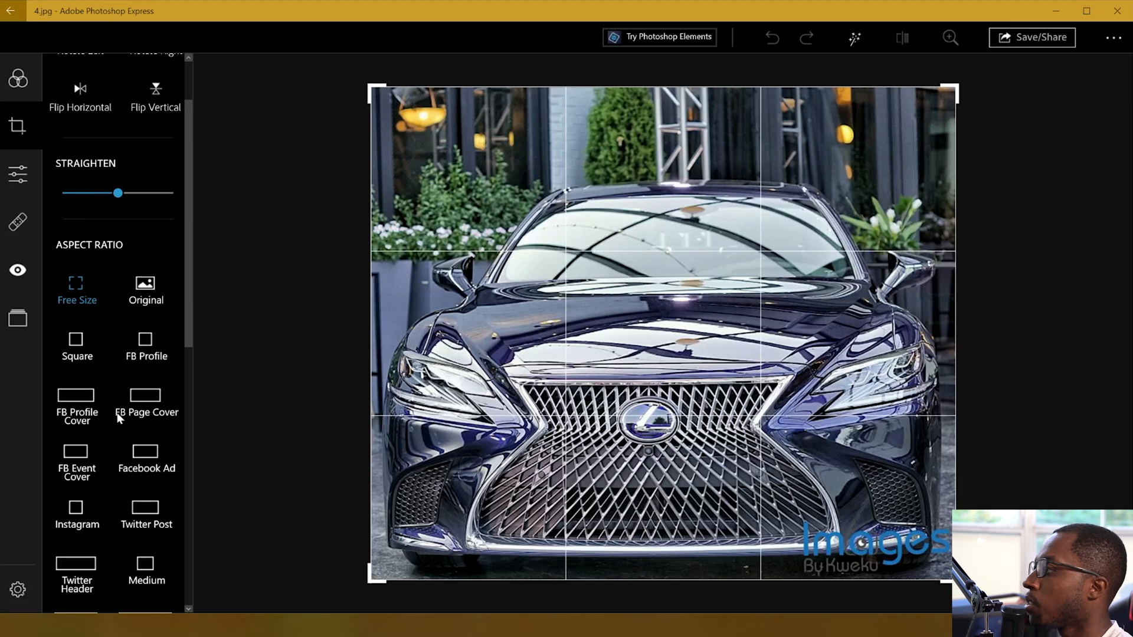
left_click(144, 402)
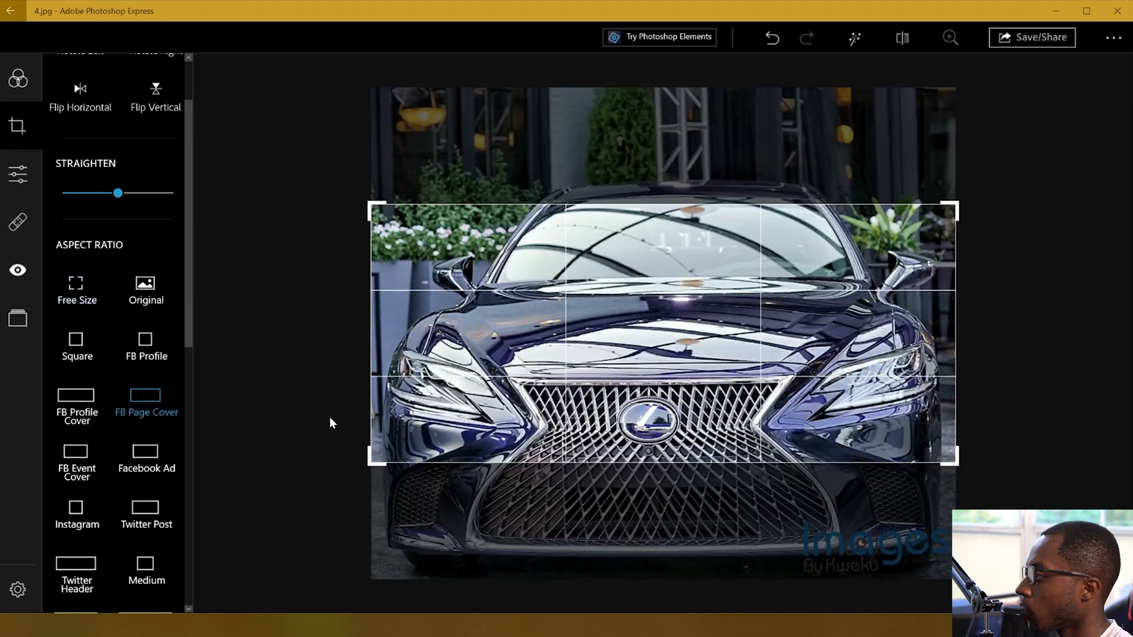
mouse_move(112, 520)
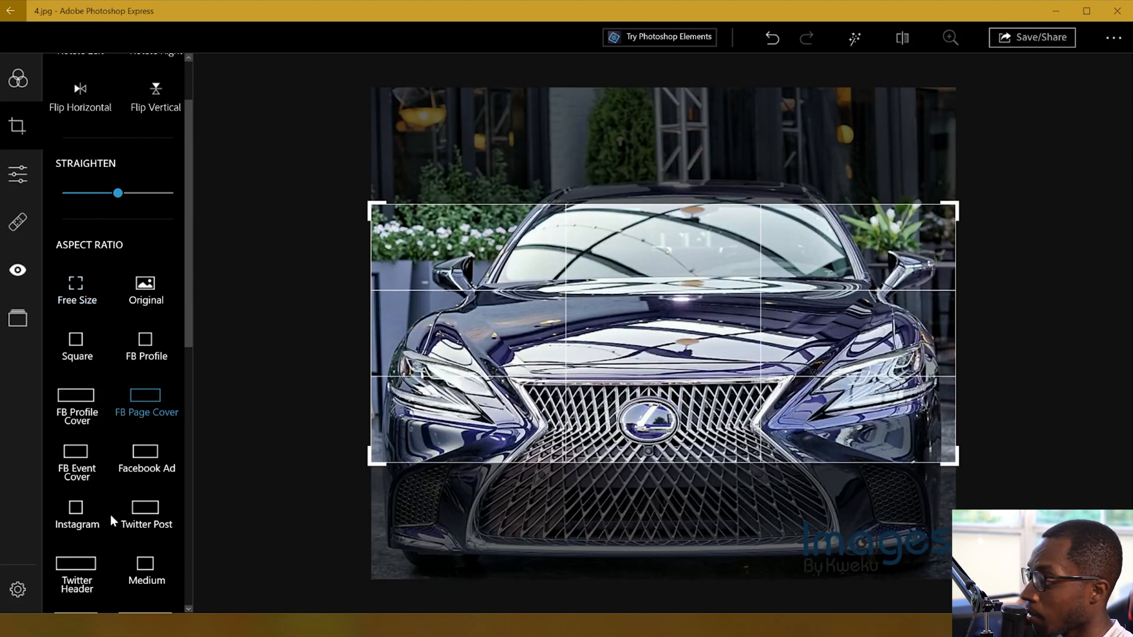
scroll("down", 3)
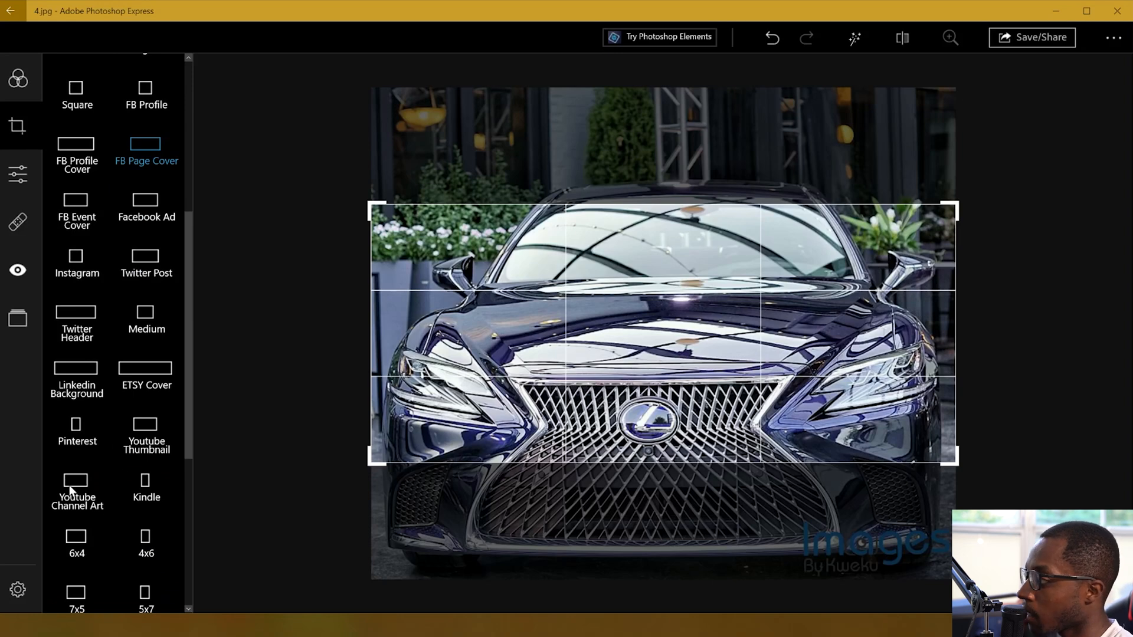
left_click(76, 492)
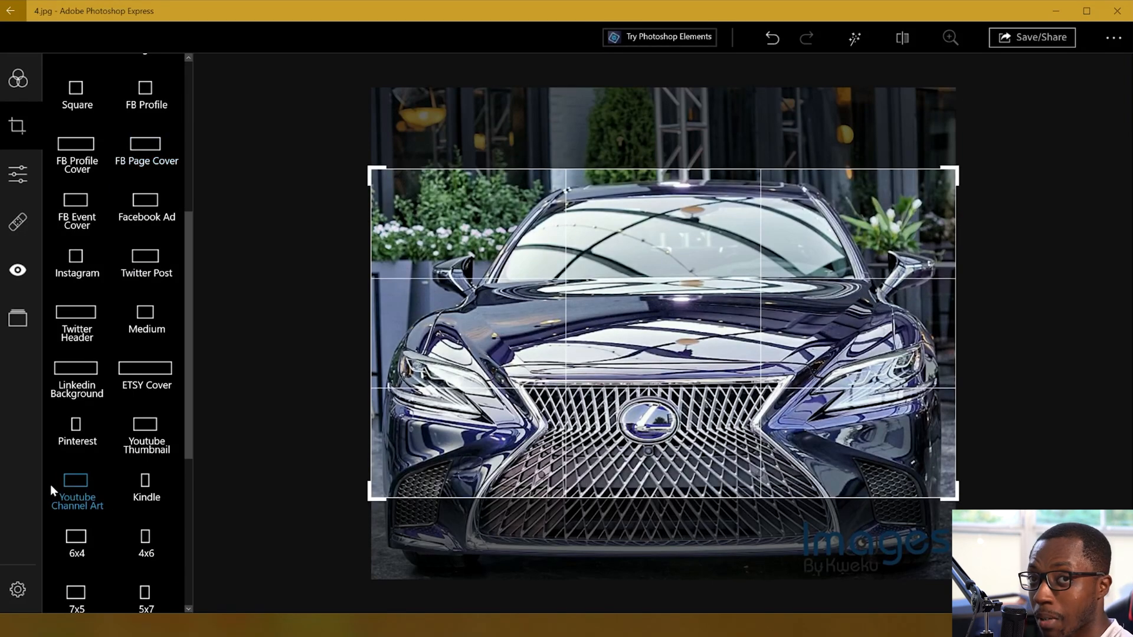
scroll("down", 3)
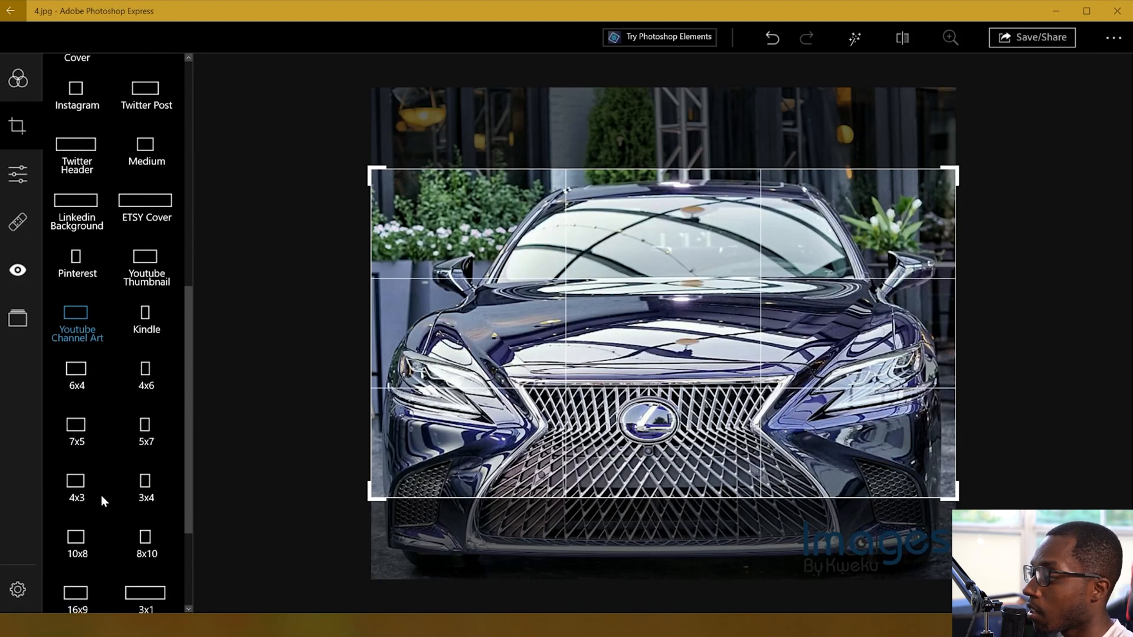
scroll("up", 3)
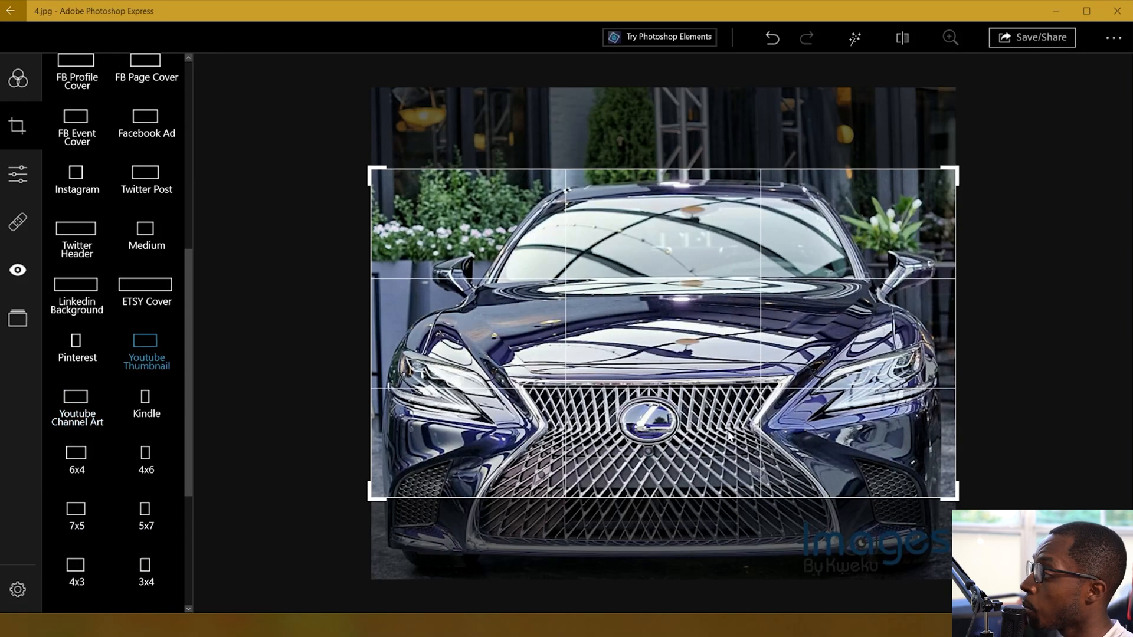
mouse_move(78, 398)
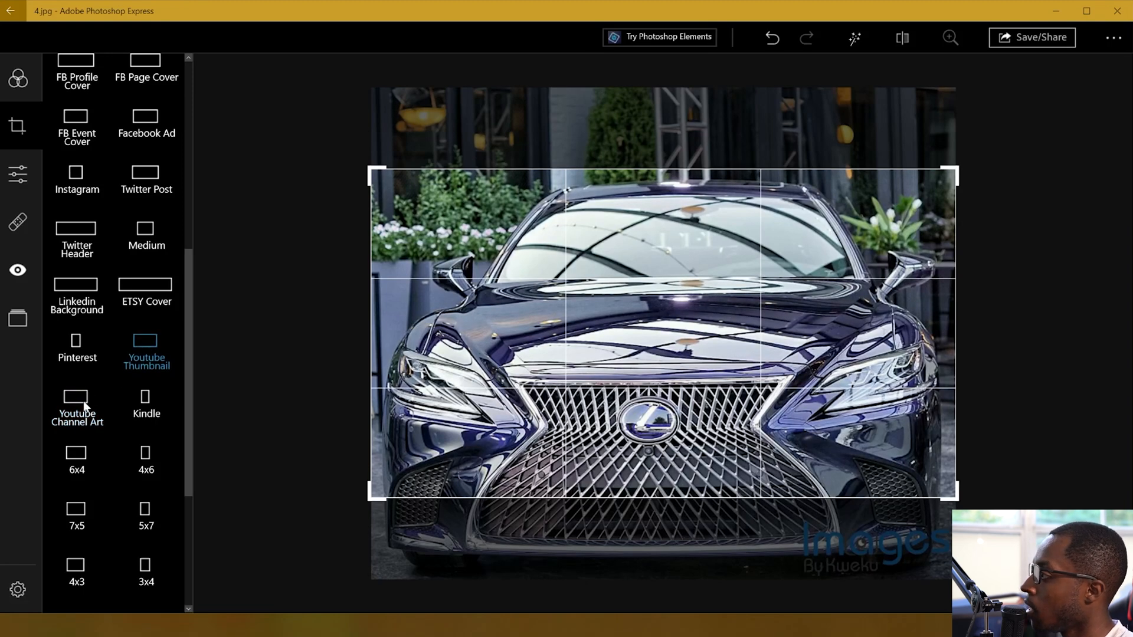
Step: Try ETSY Cover, LinkedIn Background and Twitter Header, then apply the Twitter Post crop
left_click(146, 302)
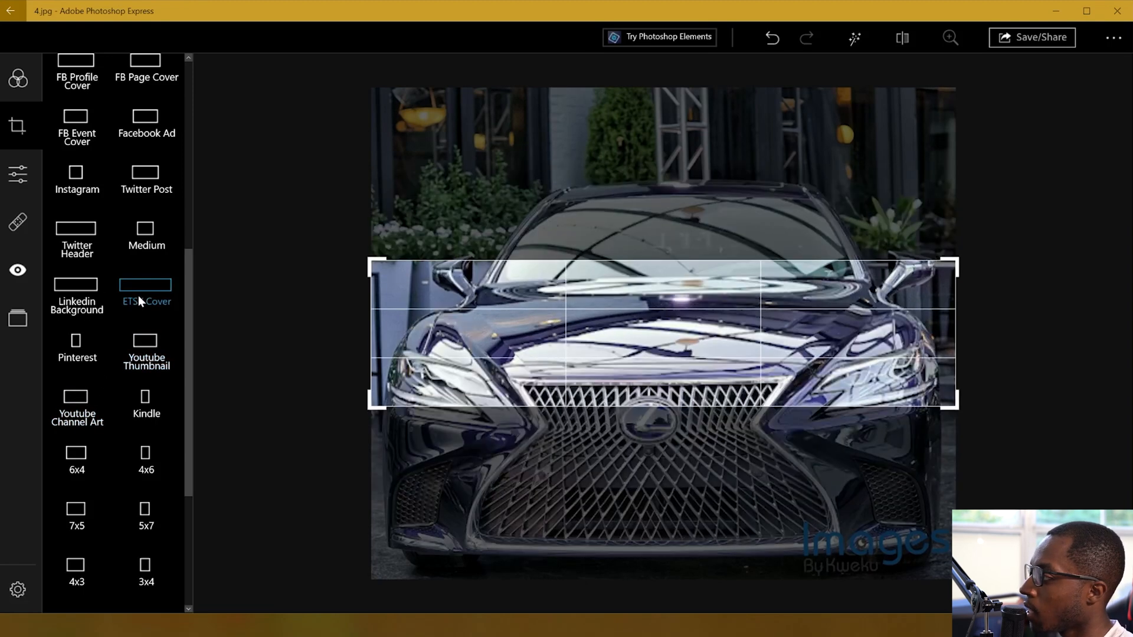
left_click(76, 284)
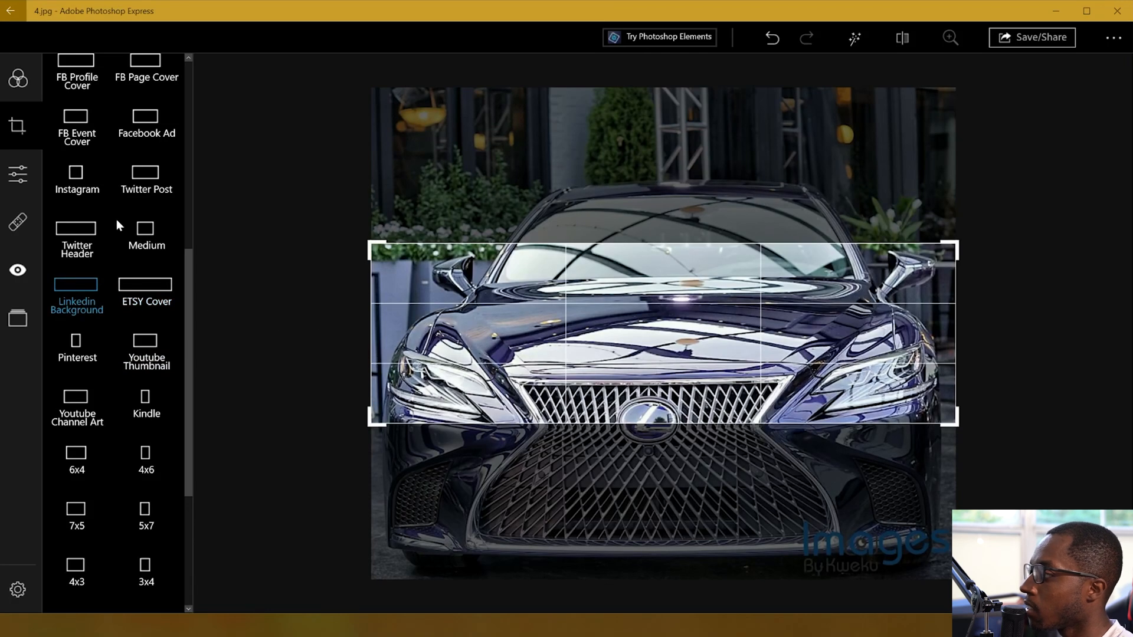
left_click(77, 231)
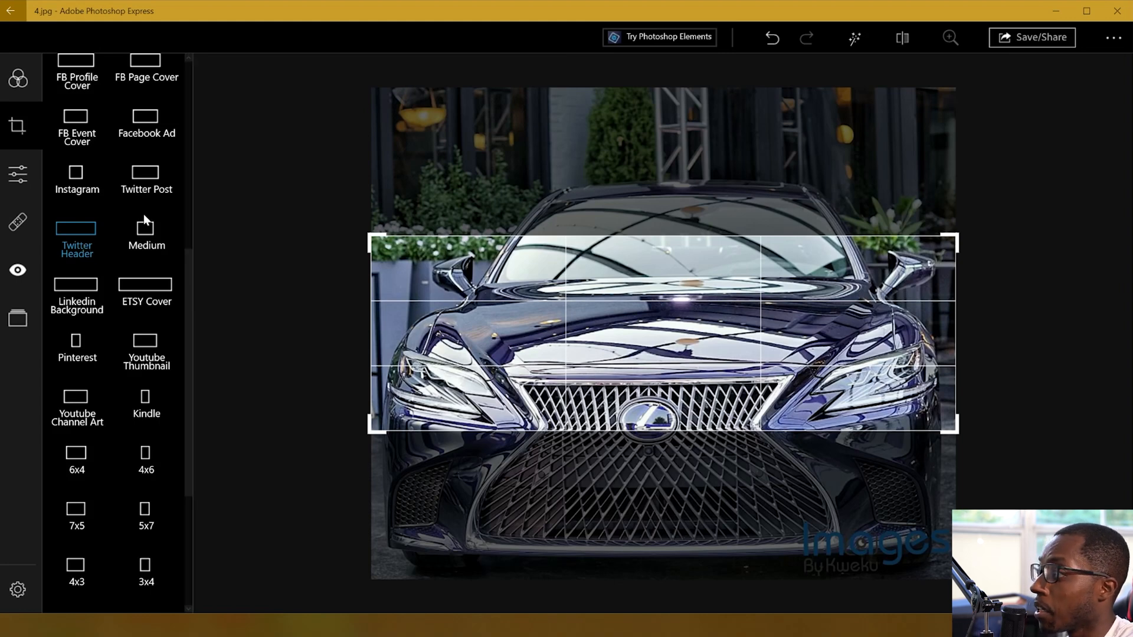
left_click(145, 177)
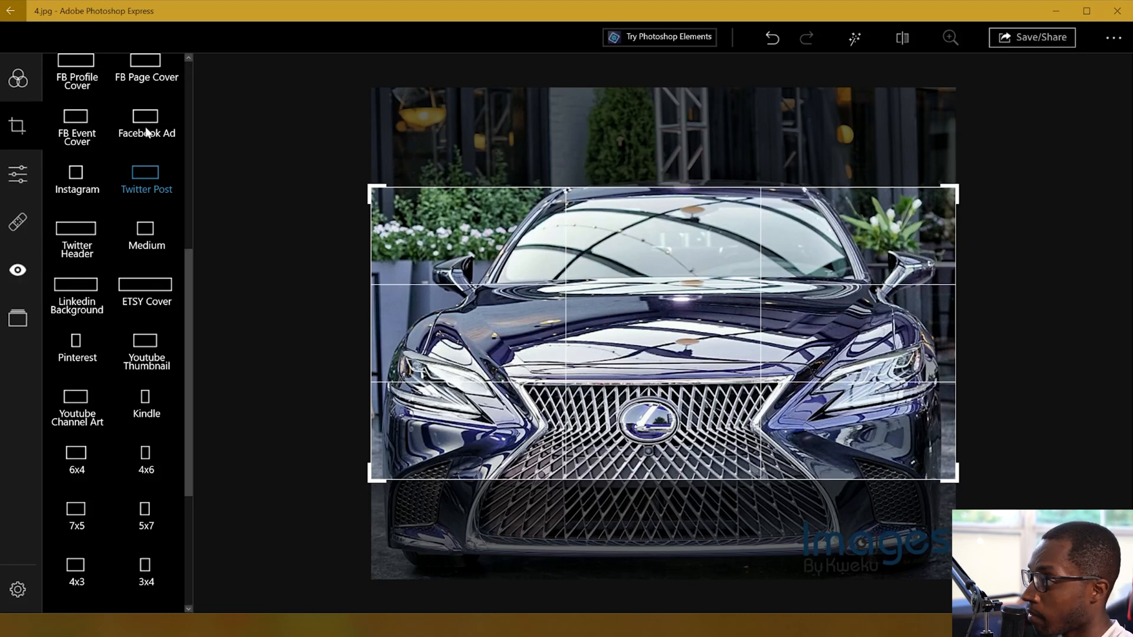
mouse_move(101, 393)
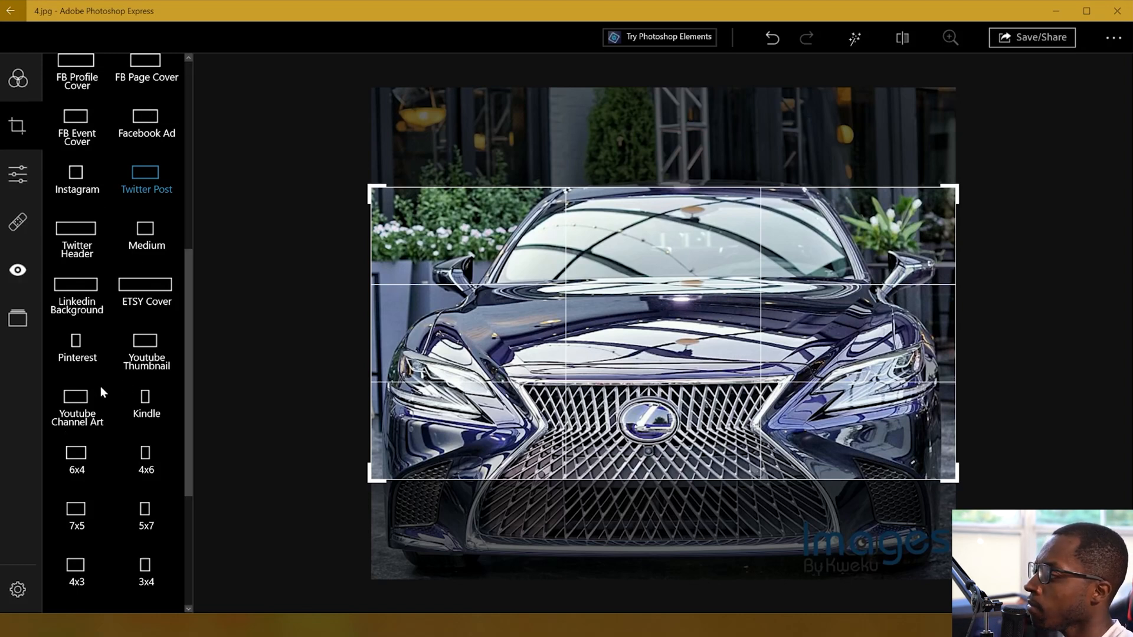
mouse_move(76, 405)
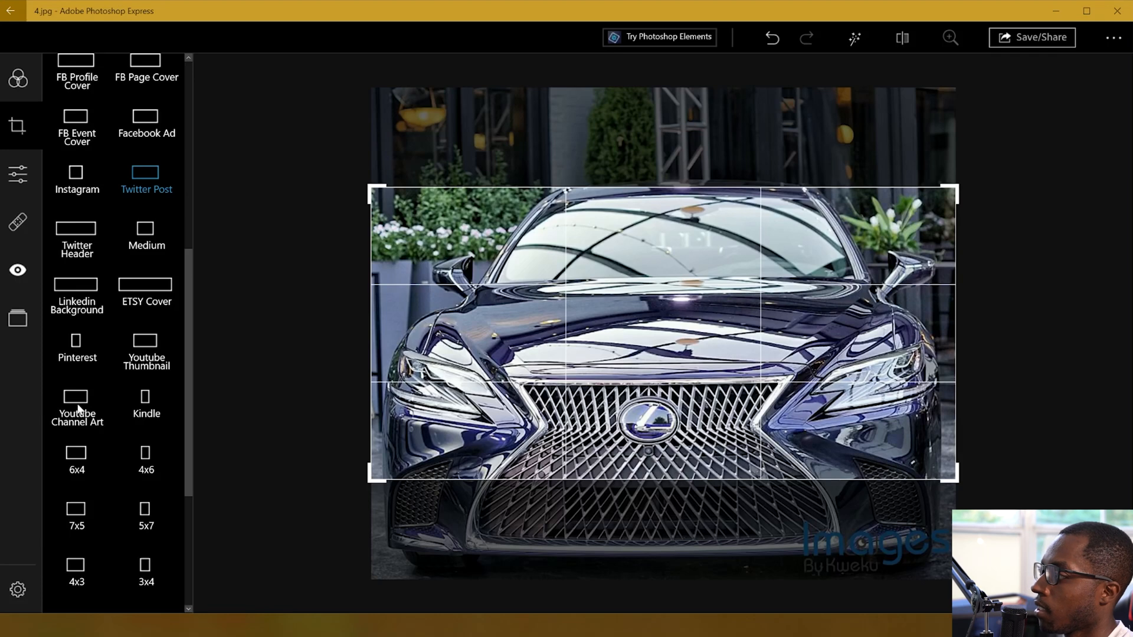
left_click(17, 174)
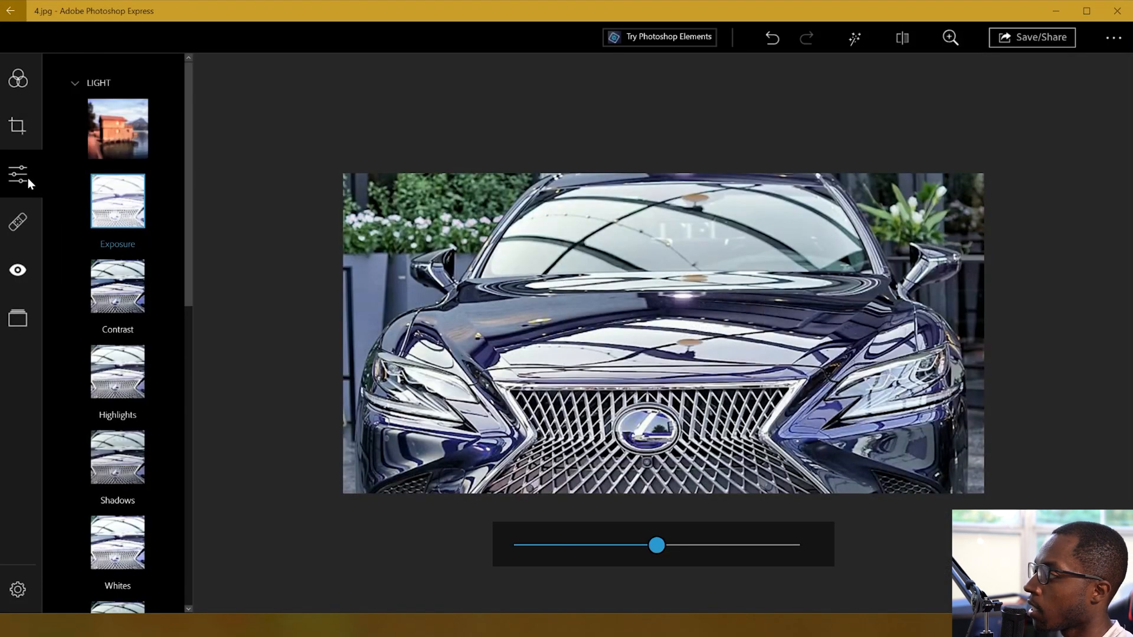
mouse_move(17, 174)
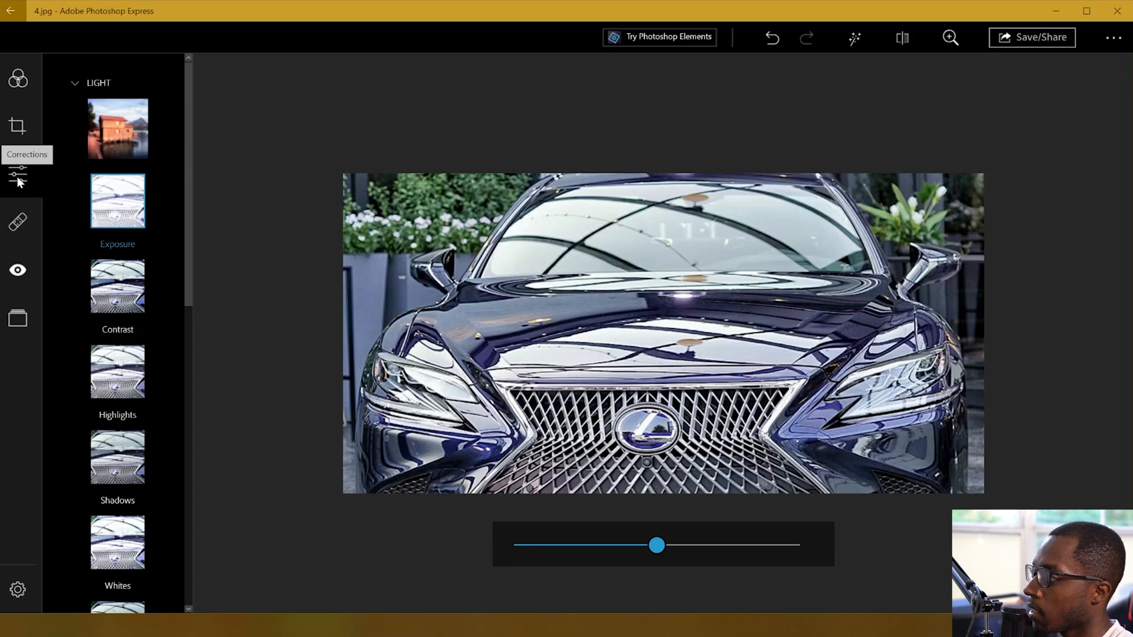
Step: Browse the Light adjustments and select Highlights
scroll("down", 3)
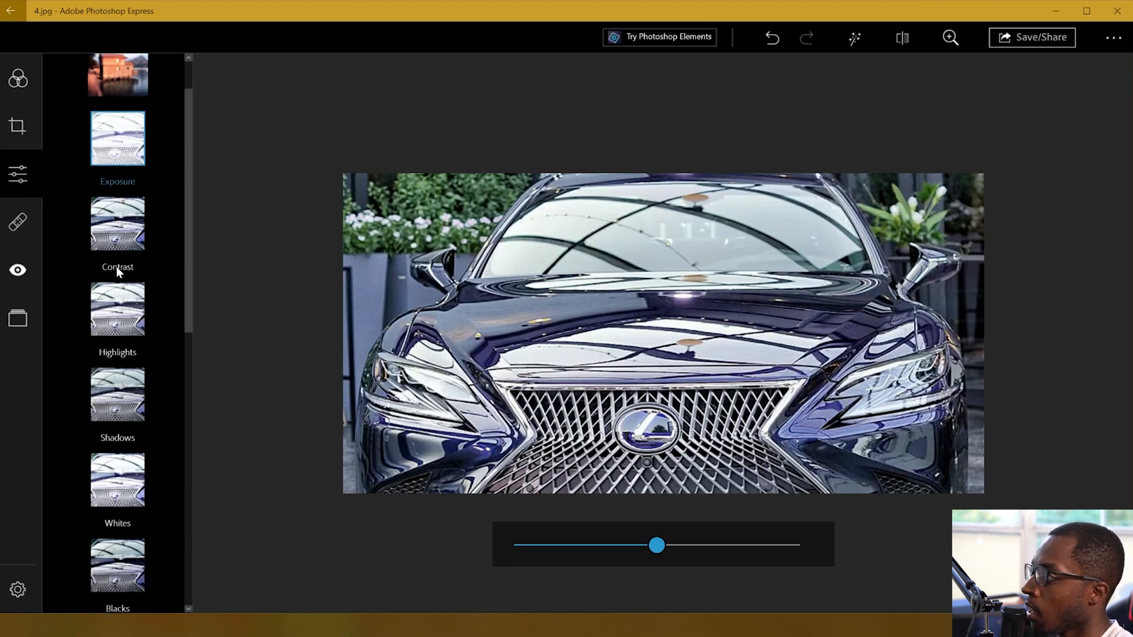
scroll("down", 3)
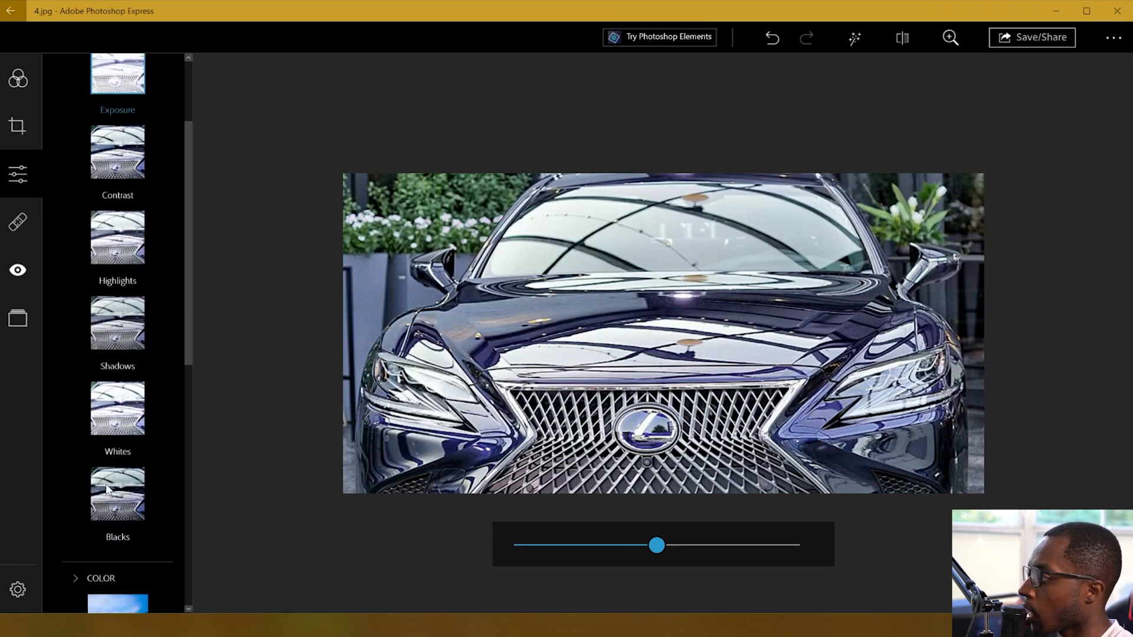
scroll("up", 3)
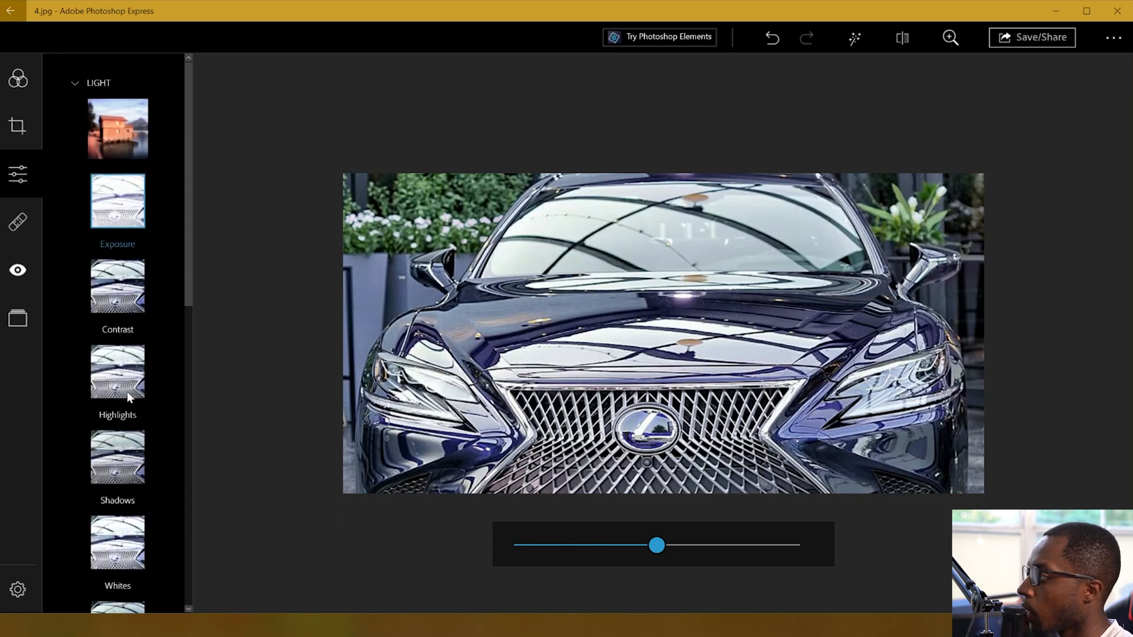
mouse_move(582, 360)
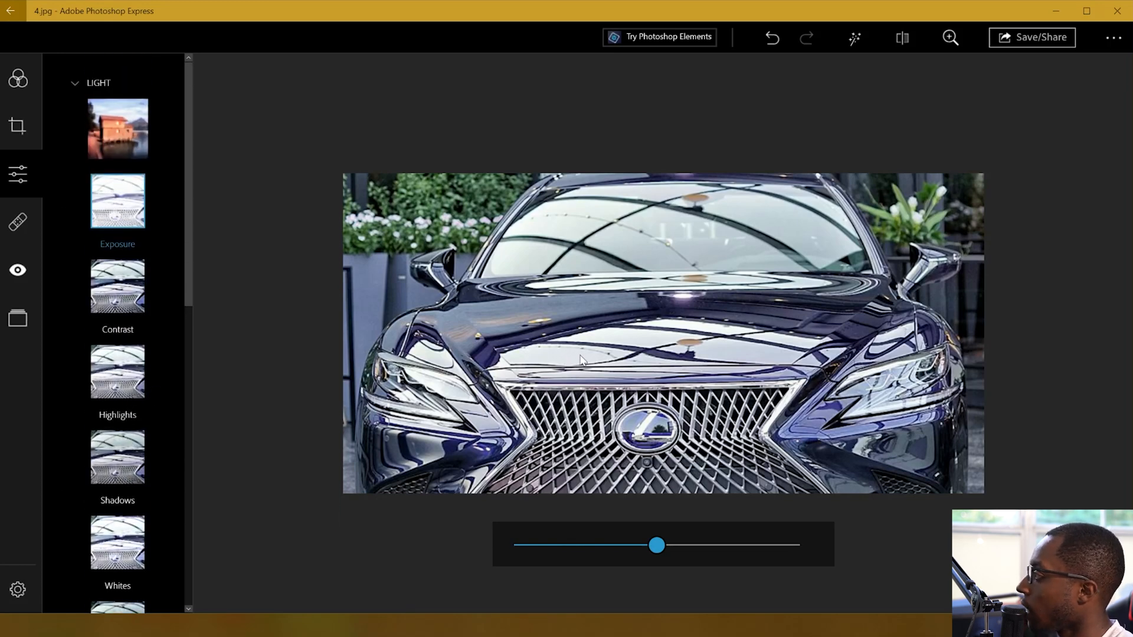
left_click(117, 371)
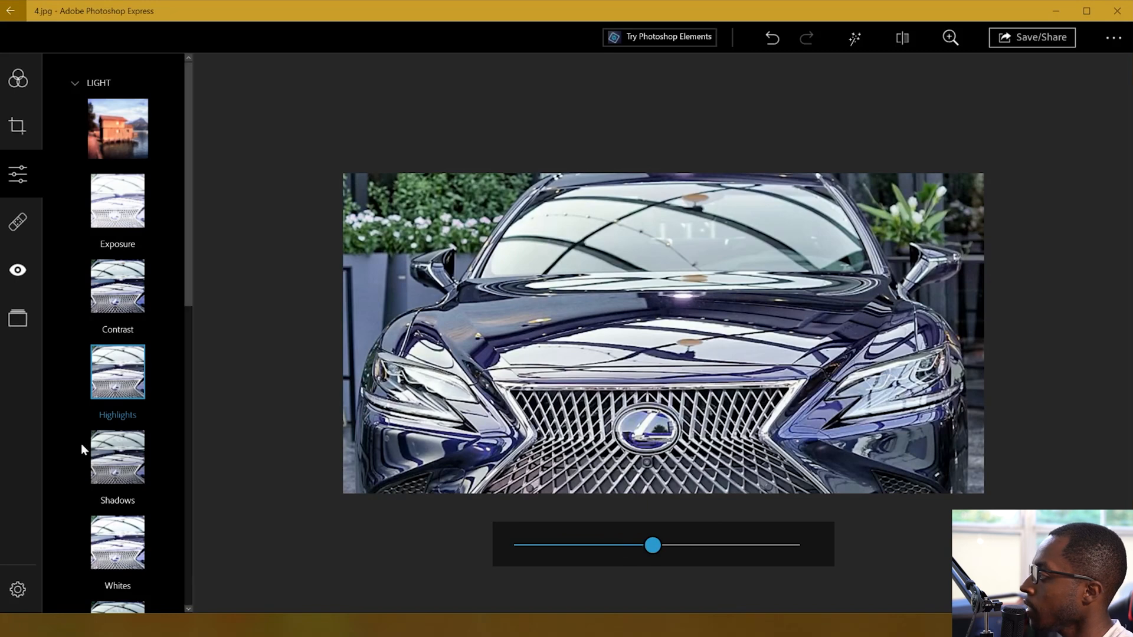
Step: Expand the Color and Details adjustment sections
scroll("down", 3)
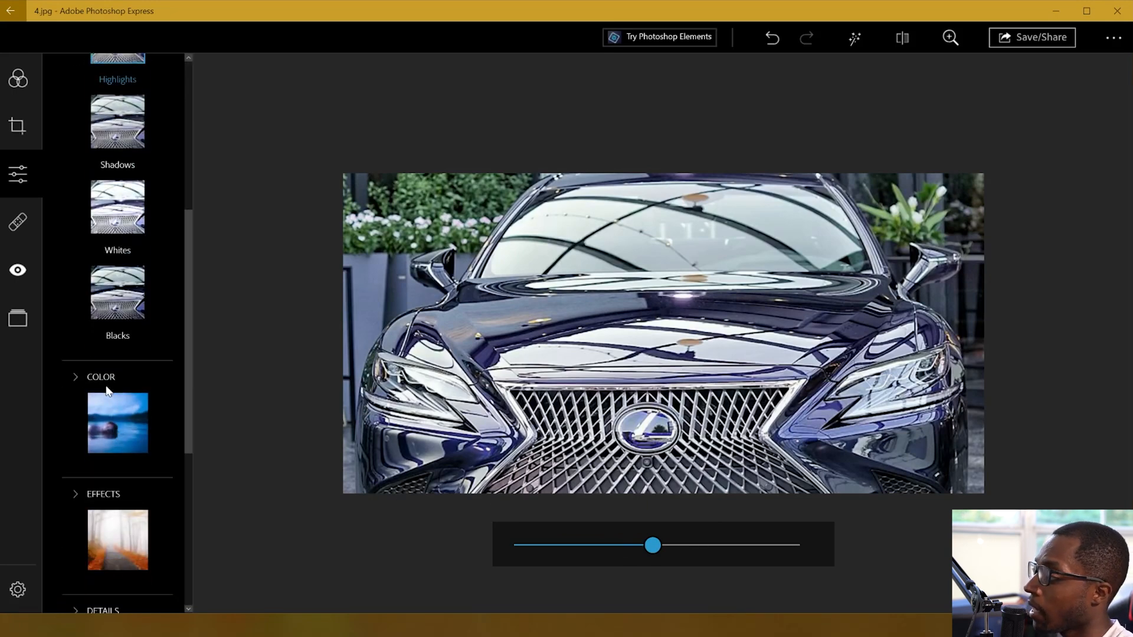
left_click(100, 376)
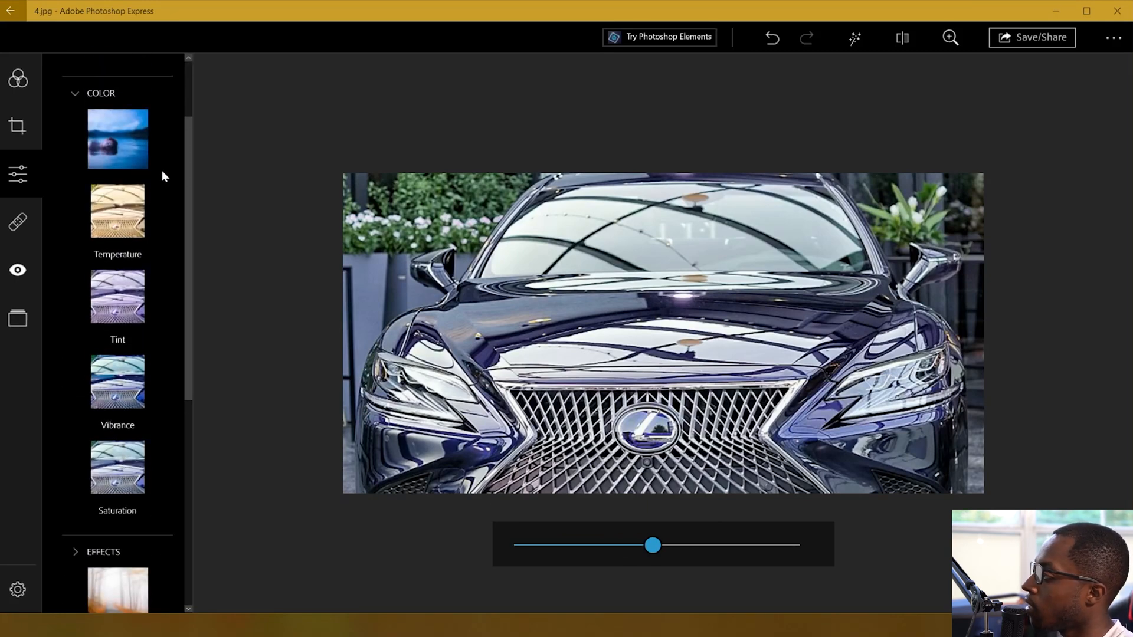
mouse_move(159, 385)
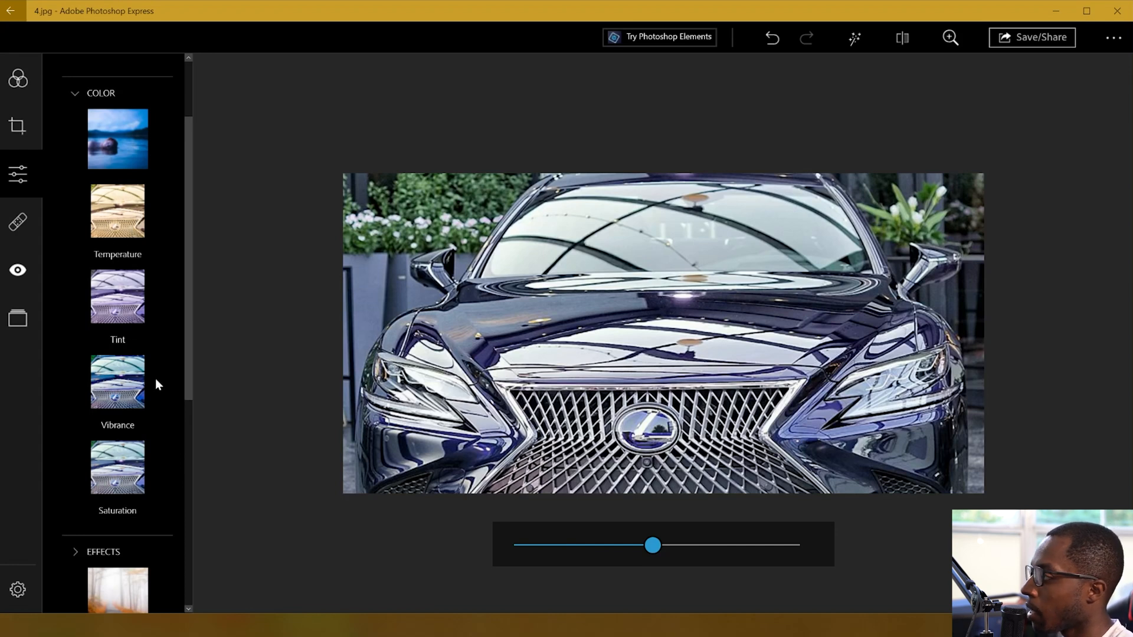
scroll("down", 3)
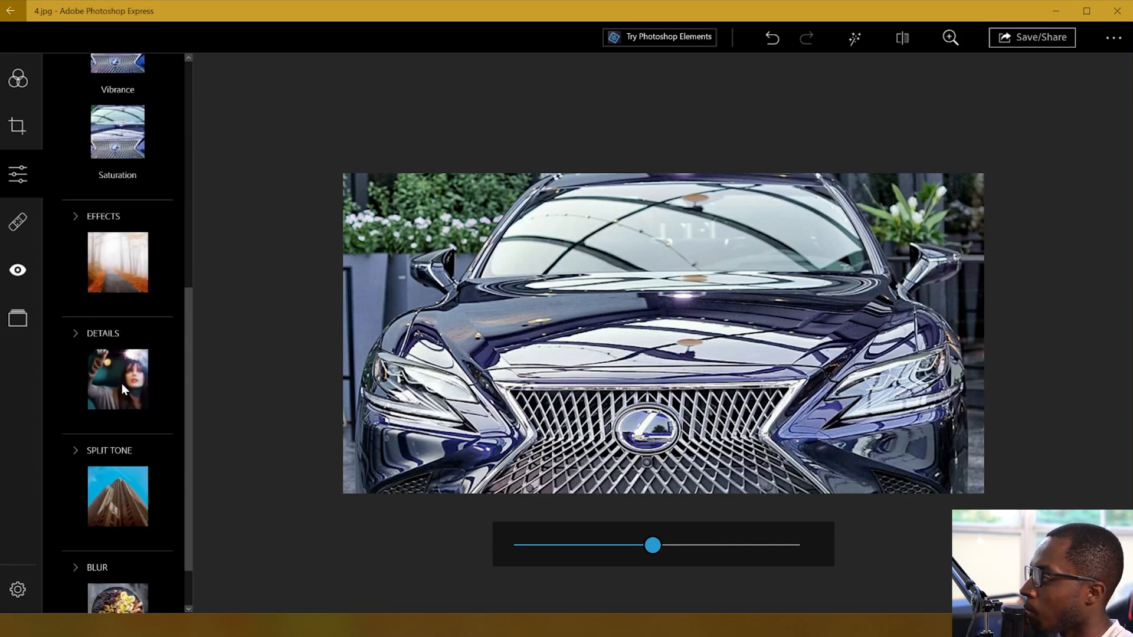
left_click(103, 332)
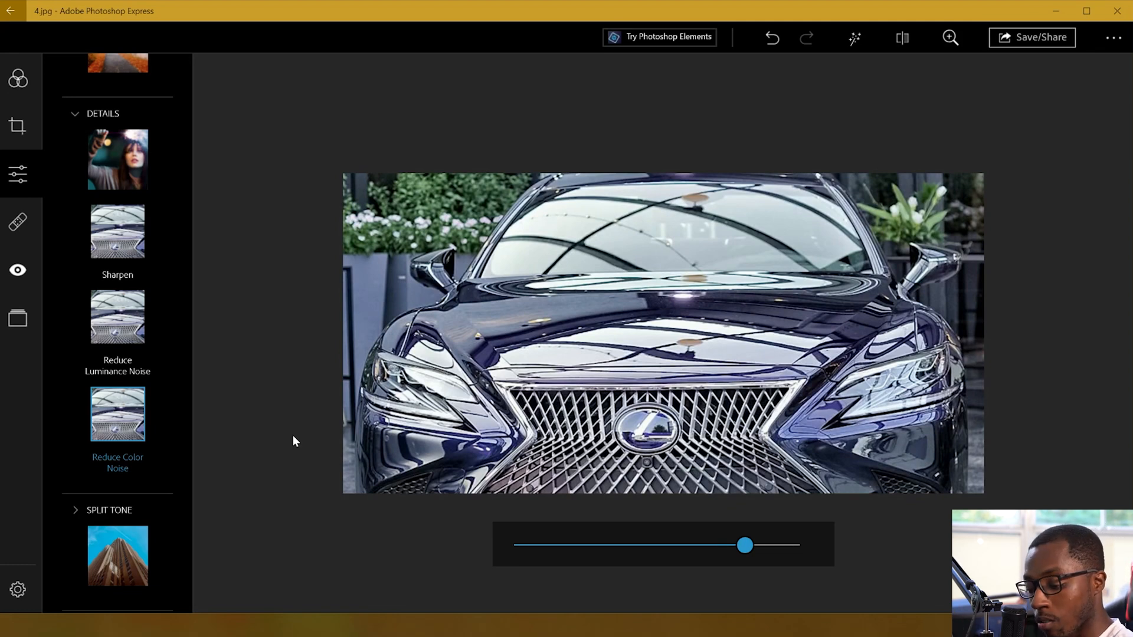
mouse_move(158, 352)
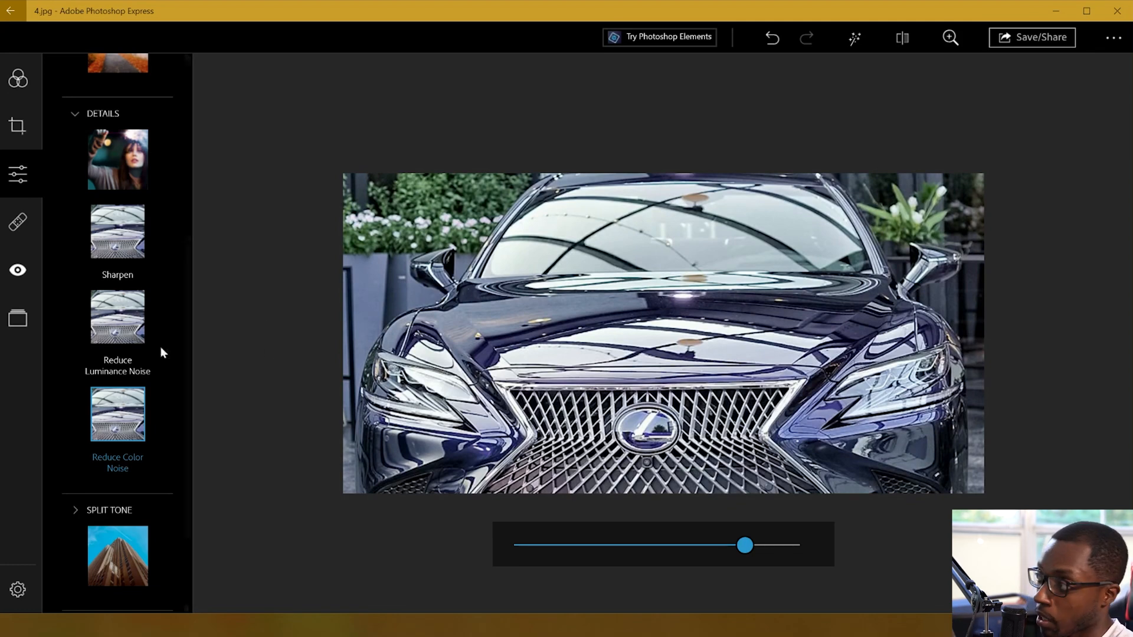
Step: Scroll through the detail settings, check Red Eye correction, and bring up border styles
scroll("down", 3)
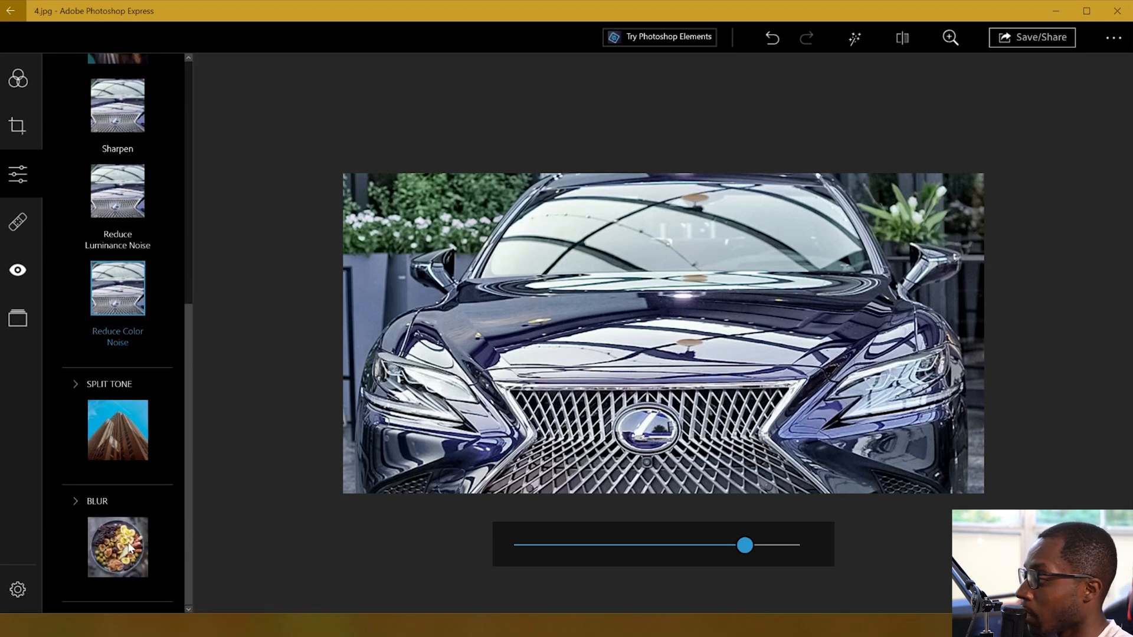
scroll("down", 3)
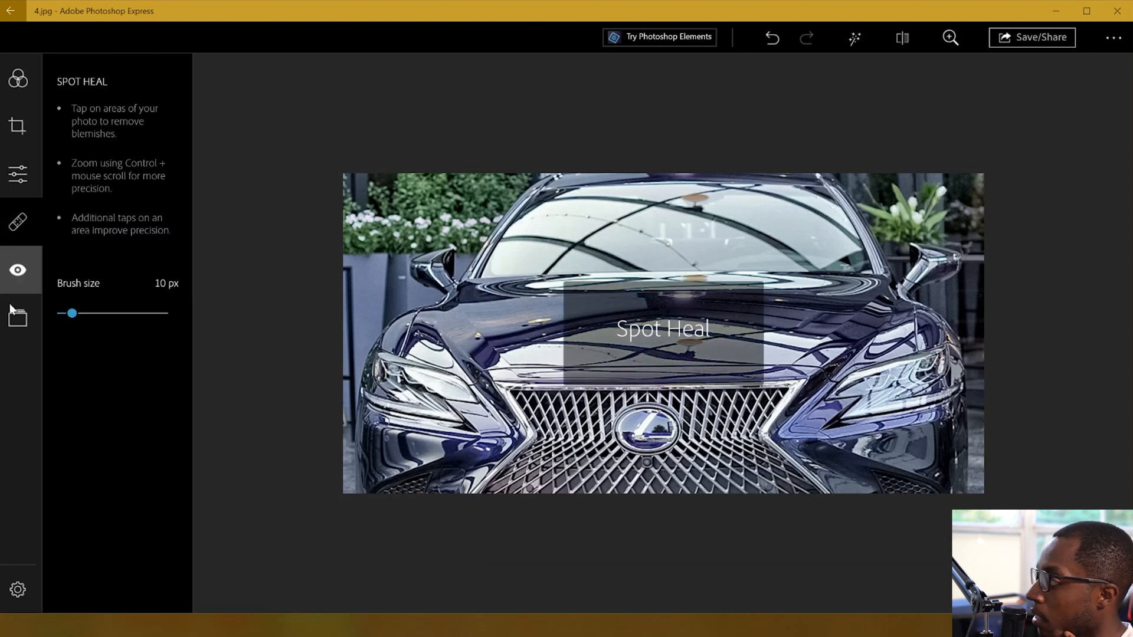
left_click(17, 270)
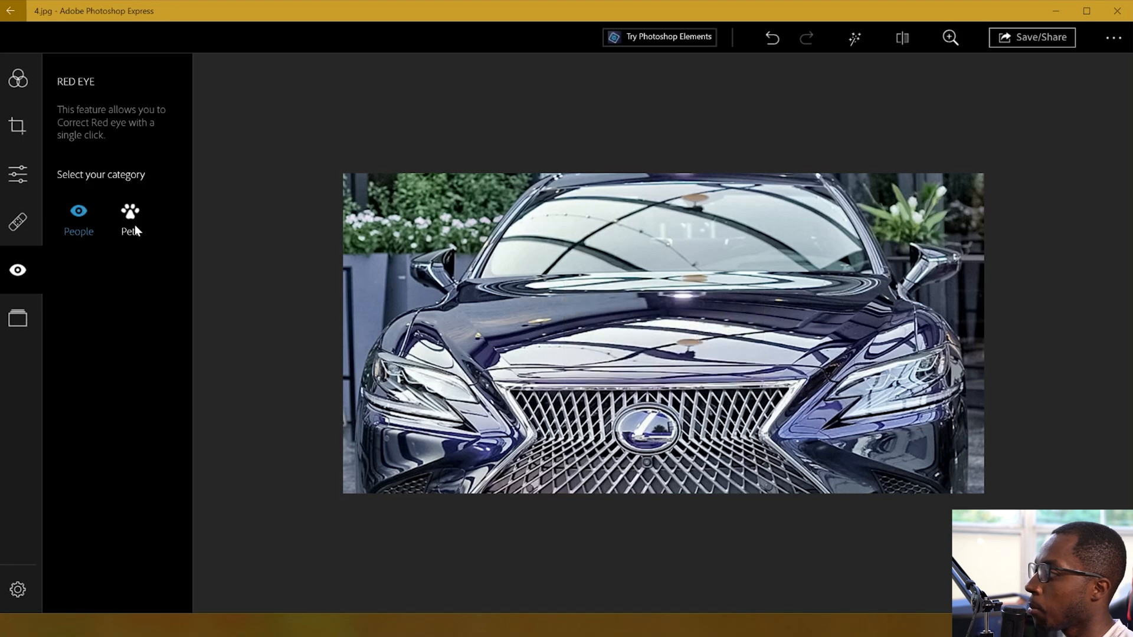
left_click(17, 318)
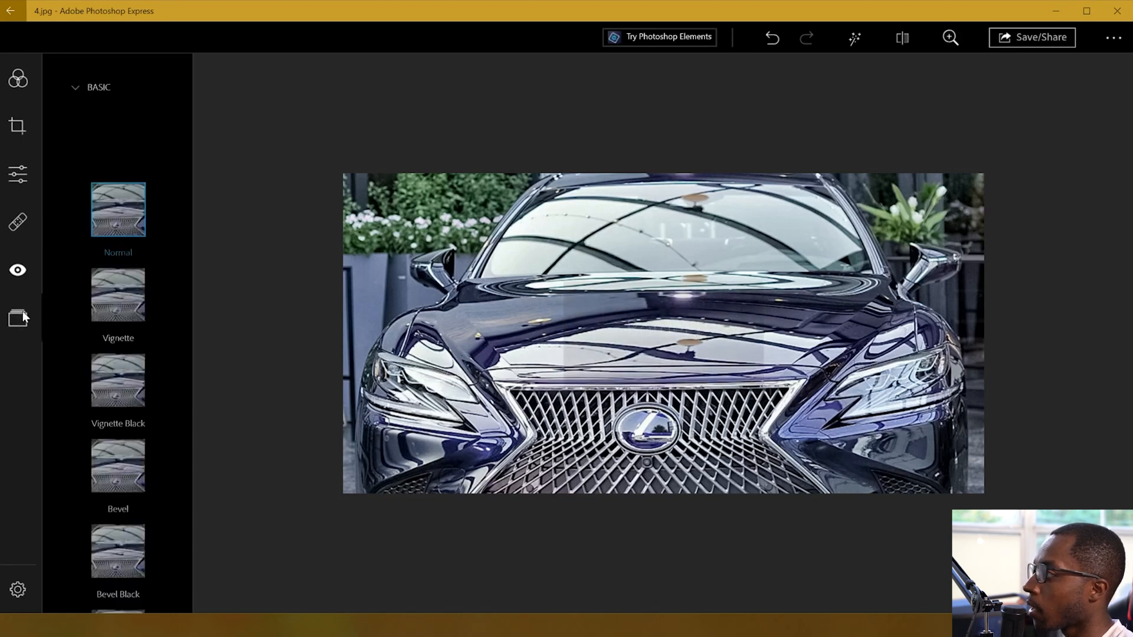
Step: Give the Lexus photo the Circle Black border
scroll("down", 3)
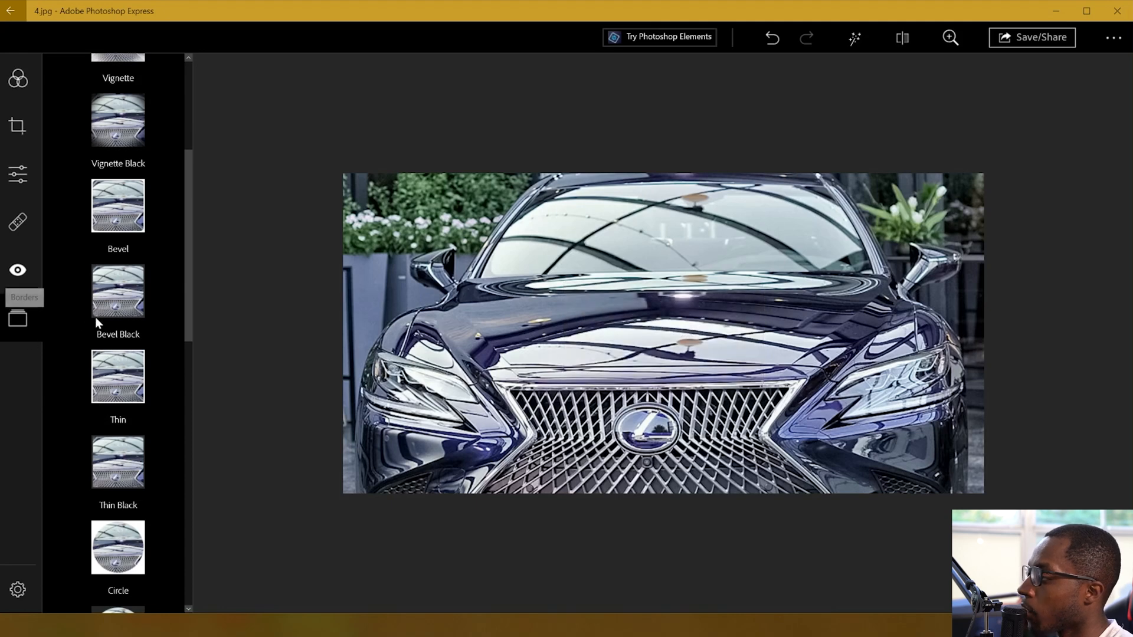
scroll("down", 3)
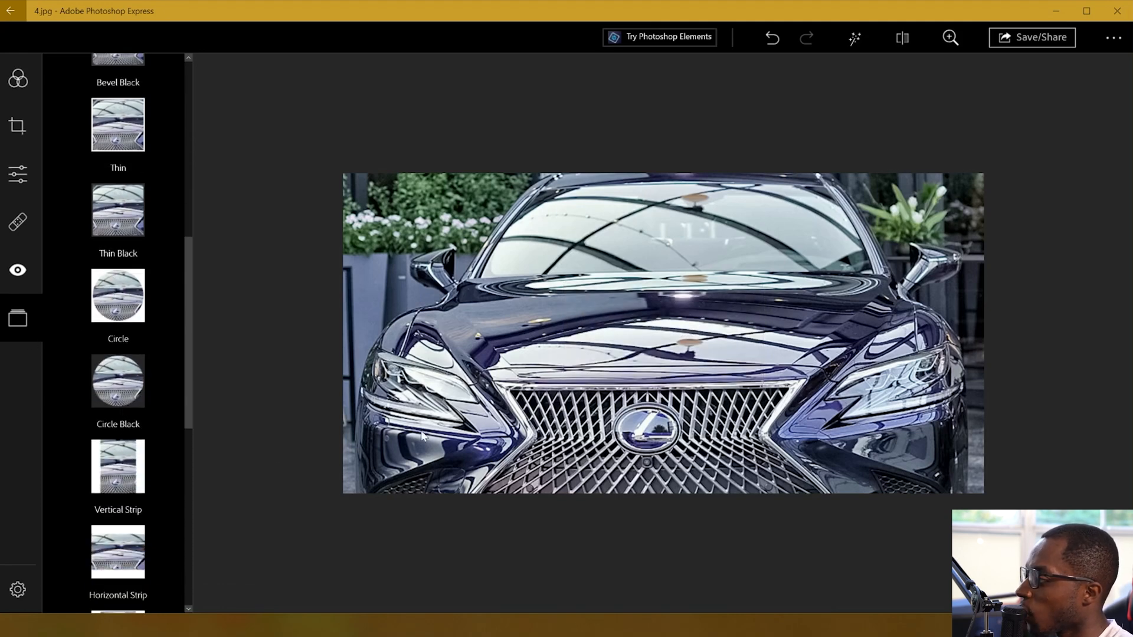
left_click(118, 380)
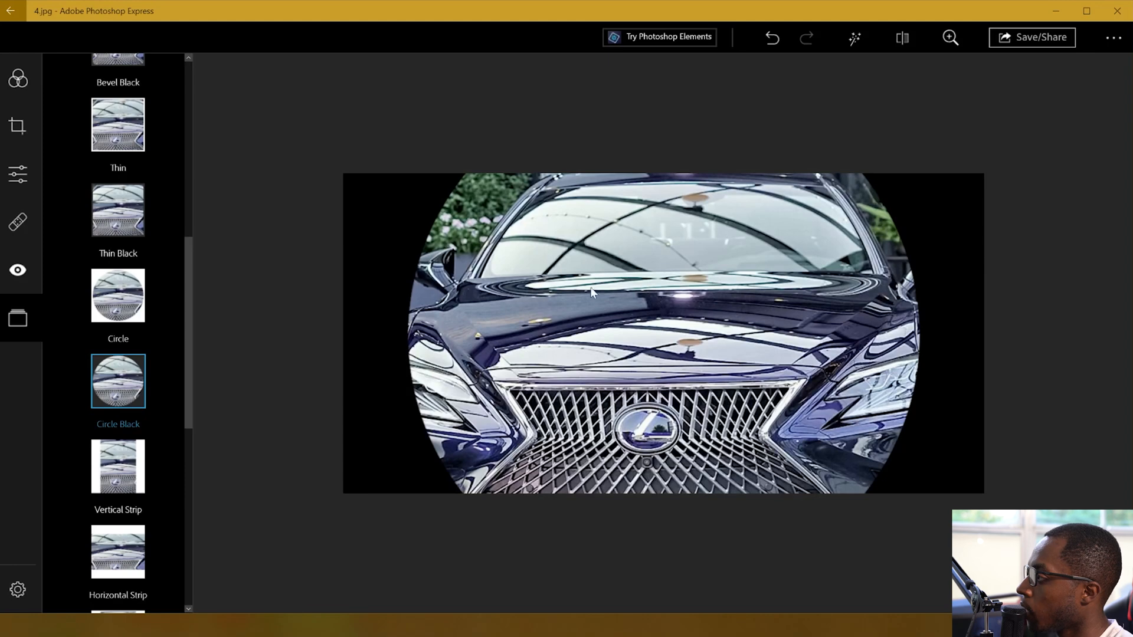
mouse_move(856, 190)
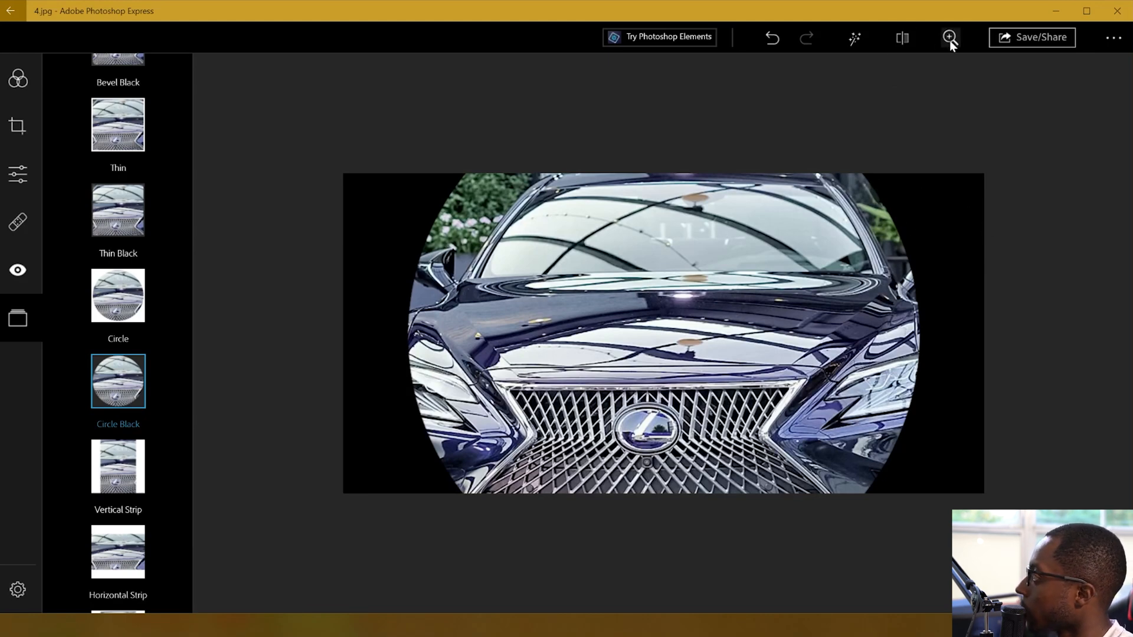
Step: Enlarge the photo view, try Compare, and scroll down to the frame styles
left_click(950, 37)
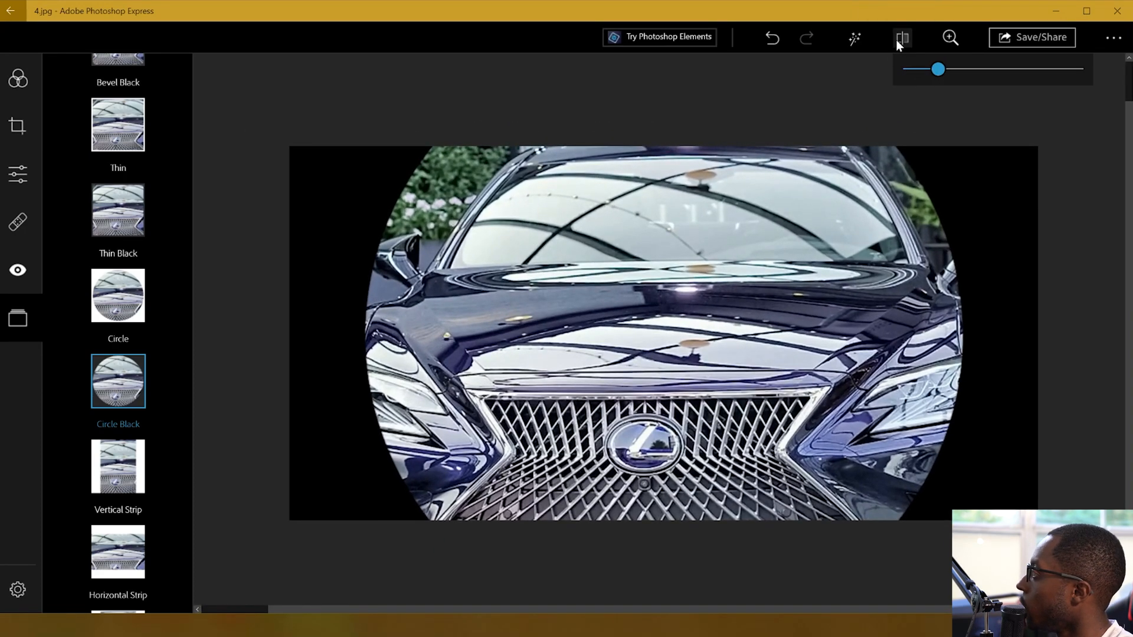
left_click(854, 38)
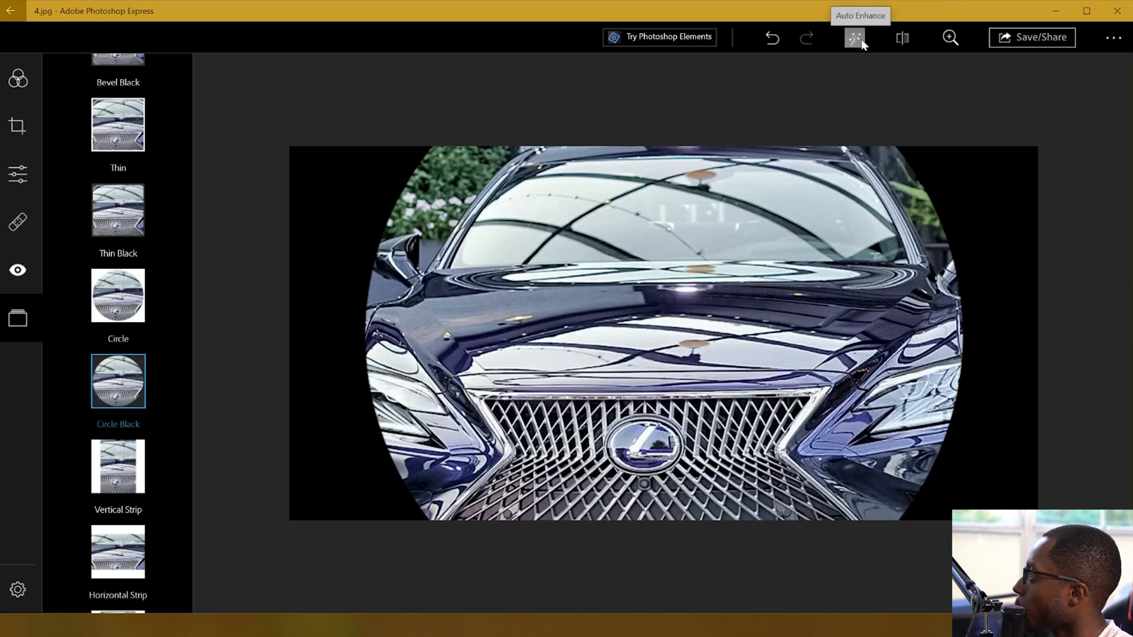
left_click(854, 38)
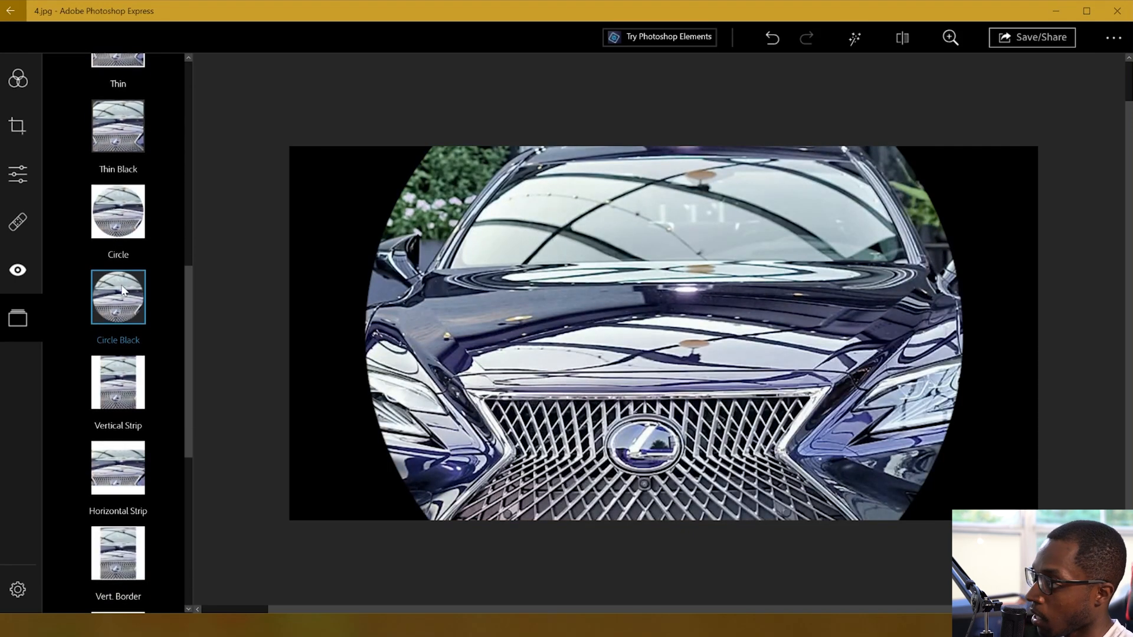
scroll("down", 3)
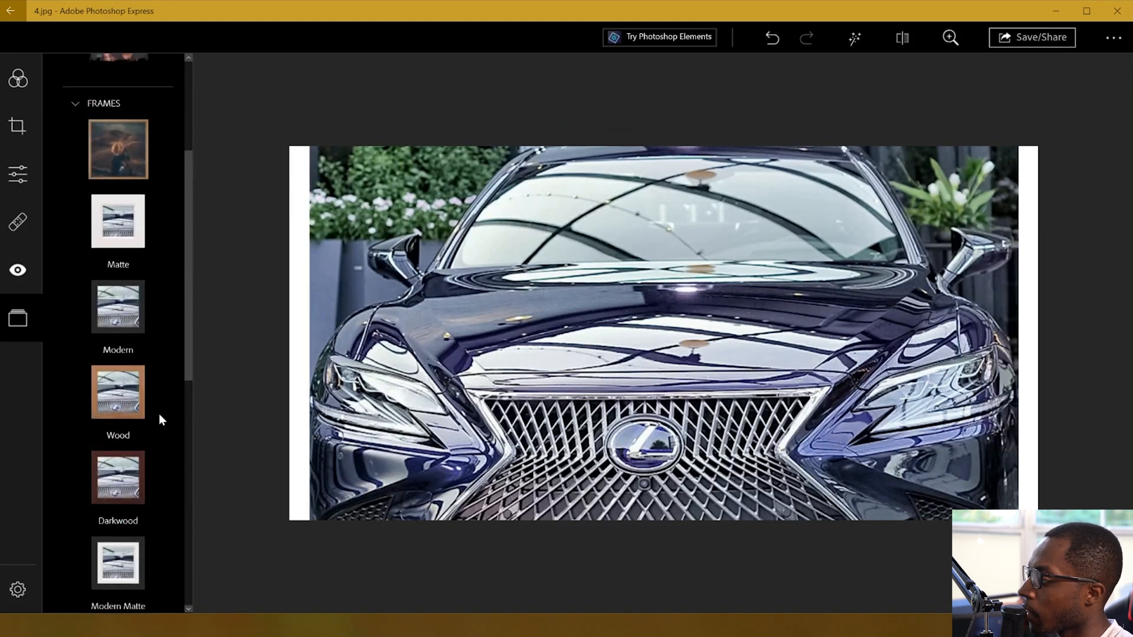
Step: Leave the Wood frame on the photo and open Preferences from the Settings gear
scroll("down", 3)
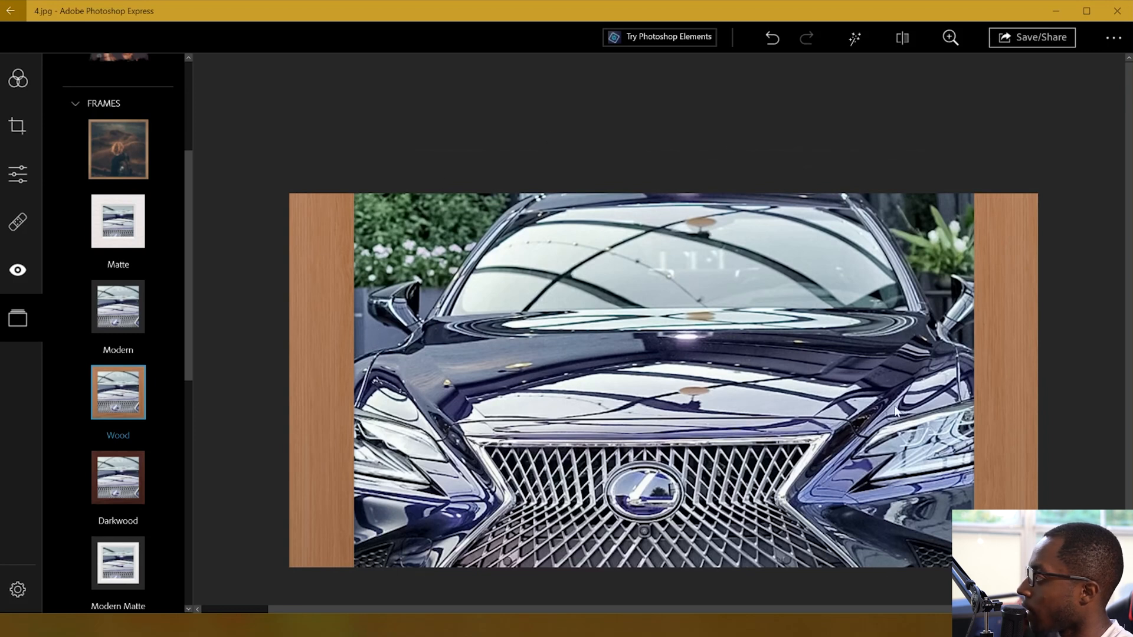
mouse_move(168, 428)
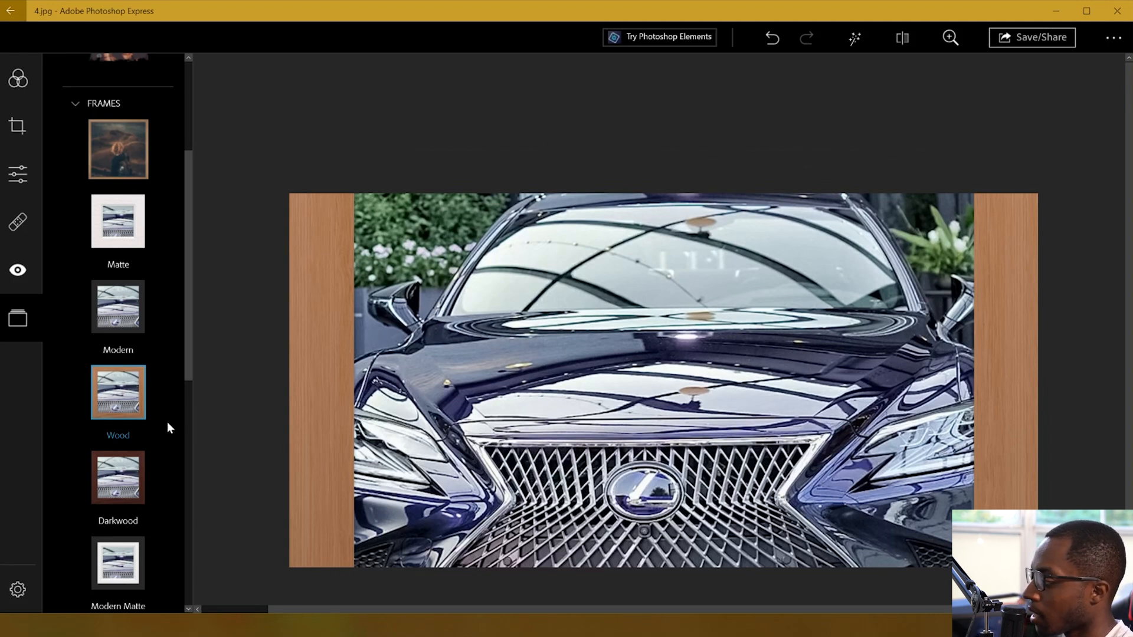
scroll("up", 3)
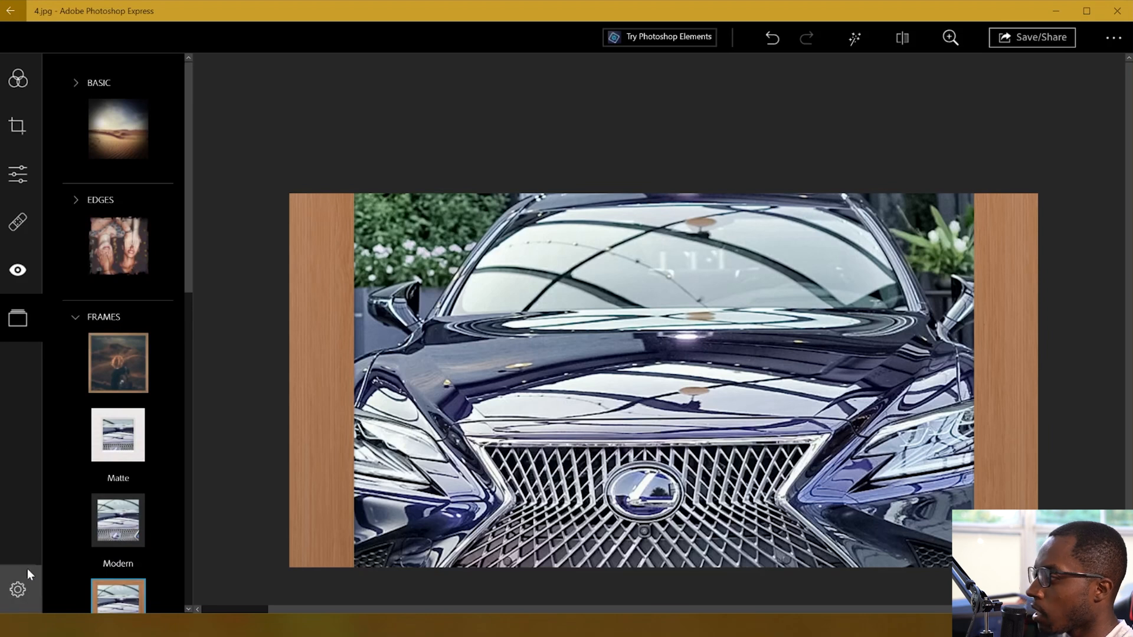
mouse_move(289, 415)
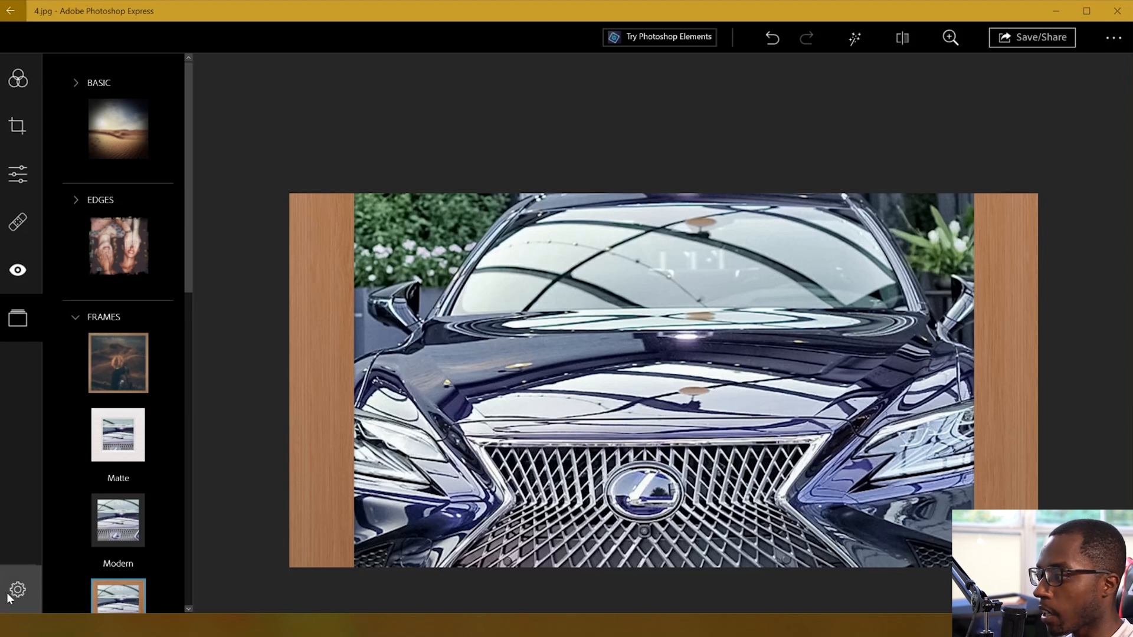
mouse_move(152, 511)
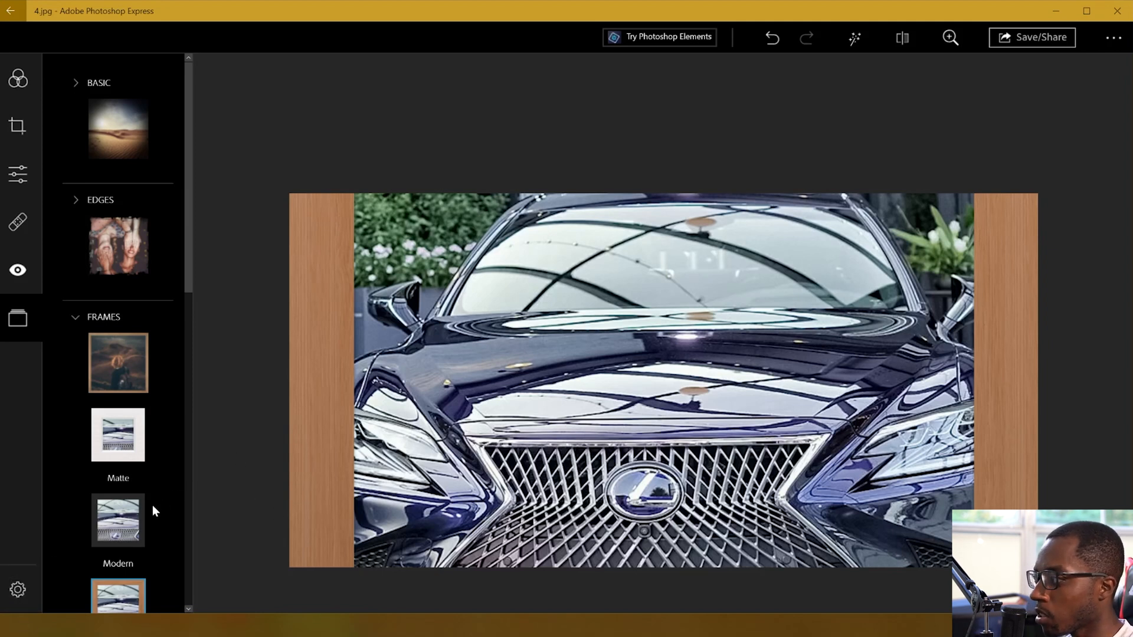
scroll("down", 3)
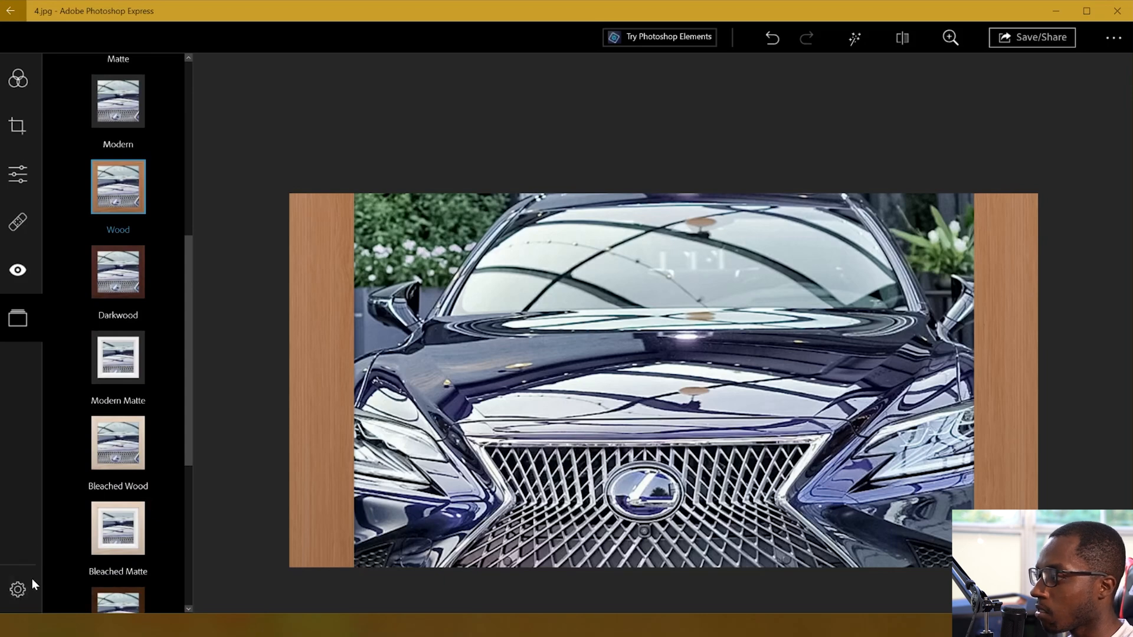
left_click(17, 589)
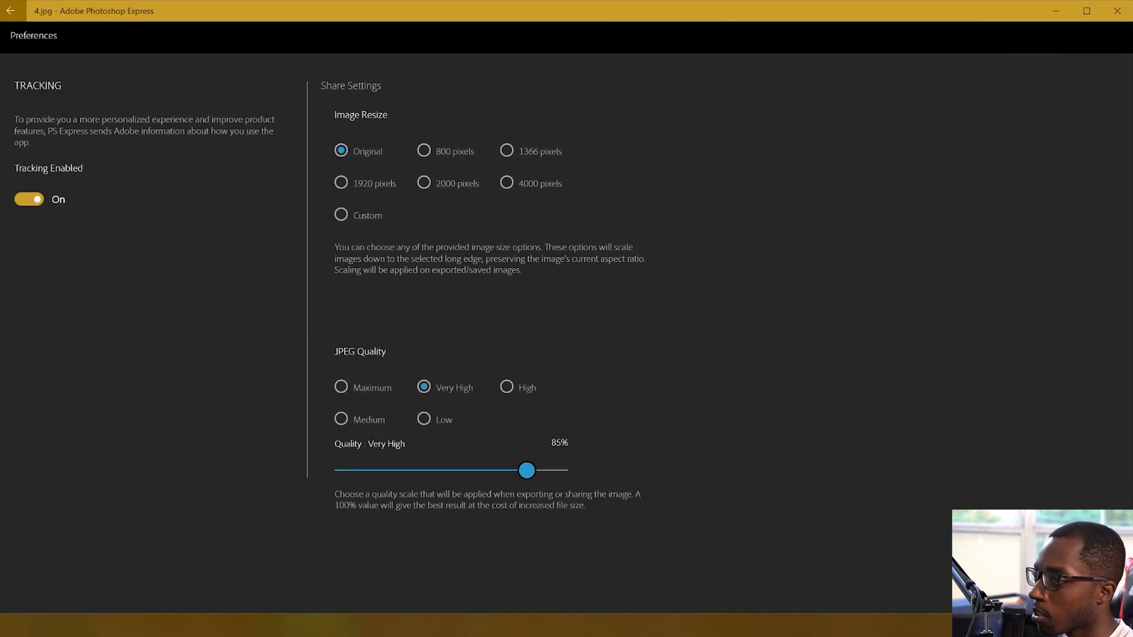
mouse_move(132, 307)
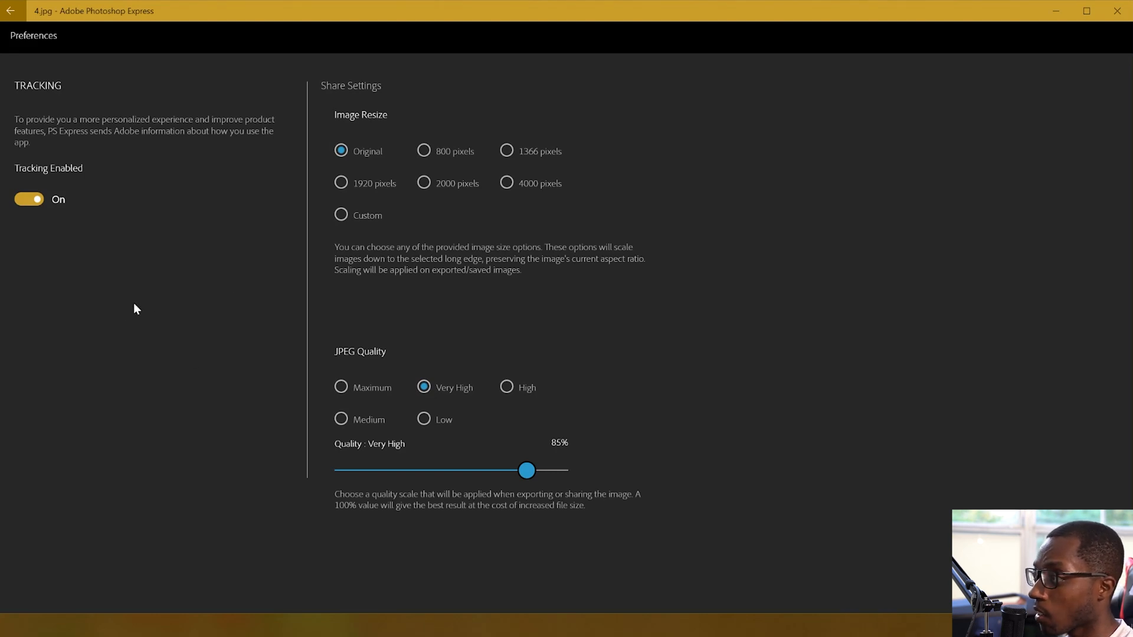
mouse_move(146, 371)
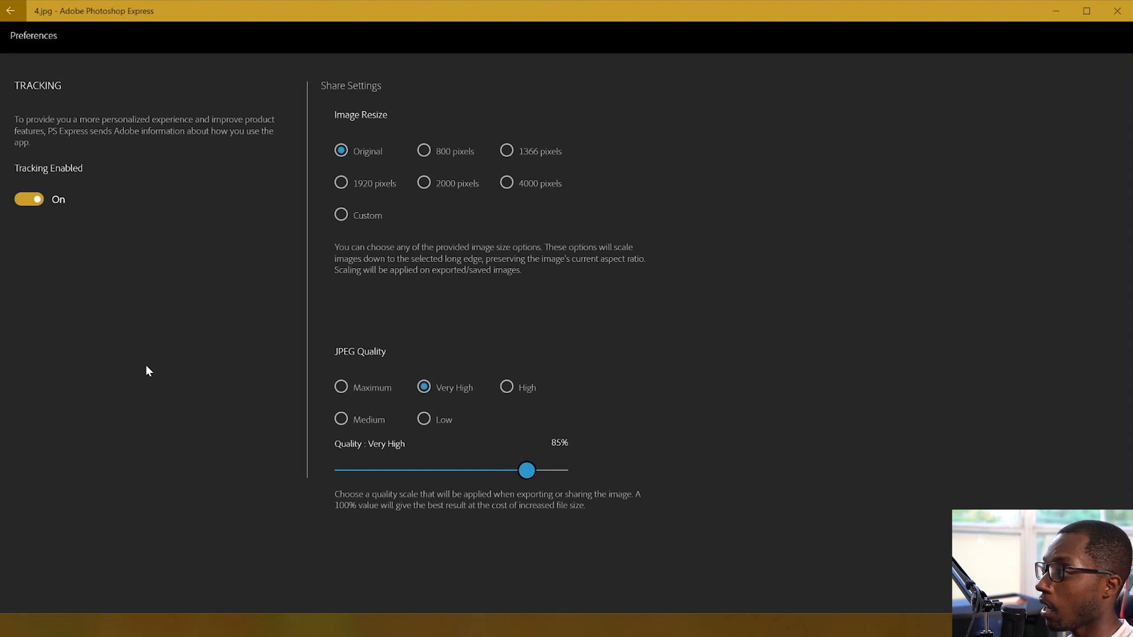
mouse_move(419, 155)
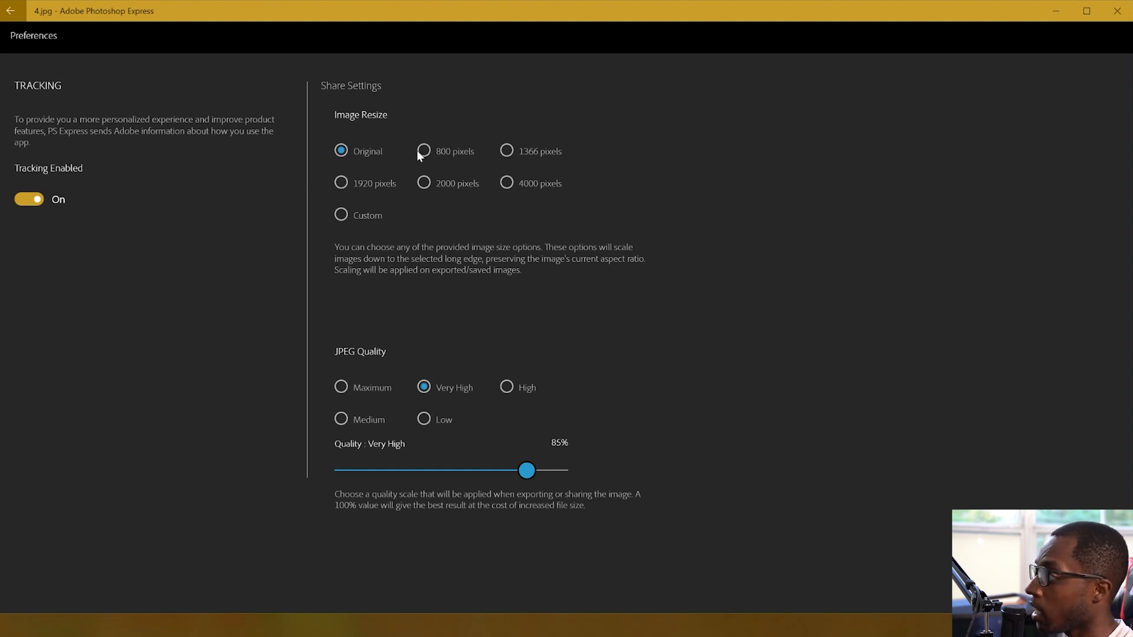
mouse_move(423, 158)
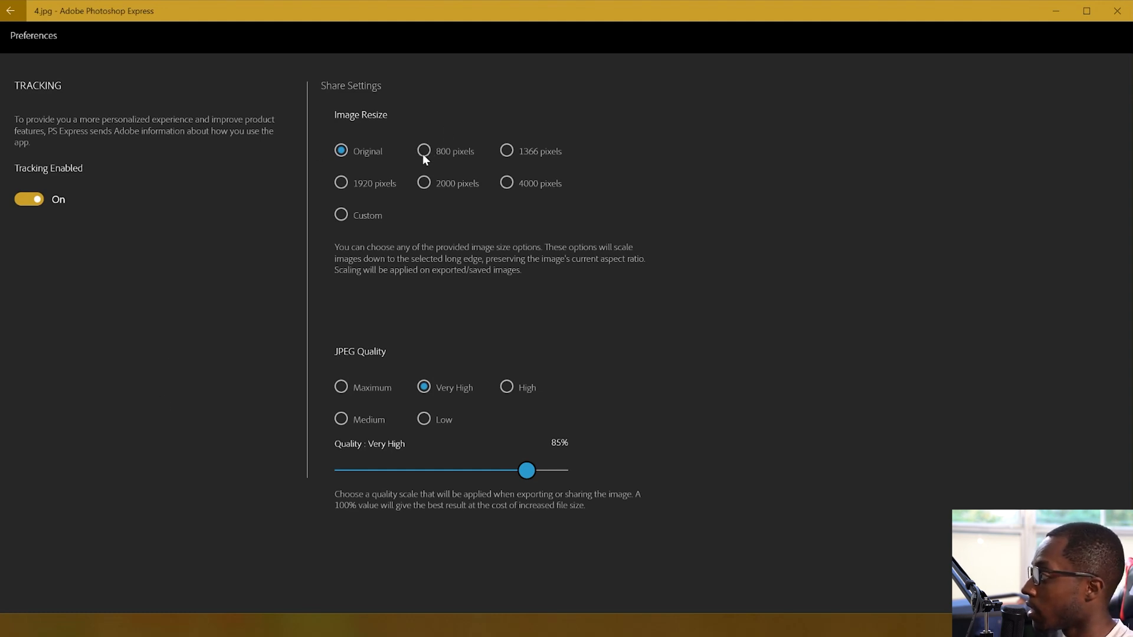
mouse_move(539, 252)
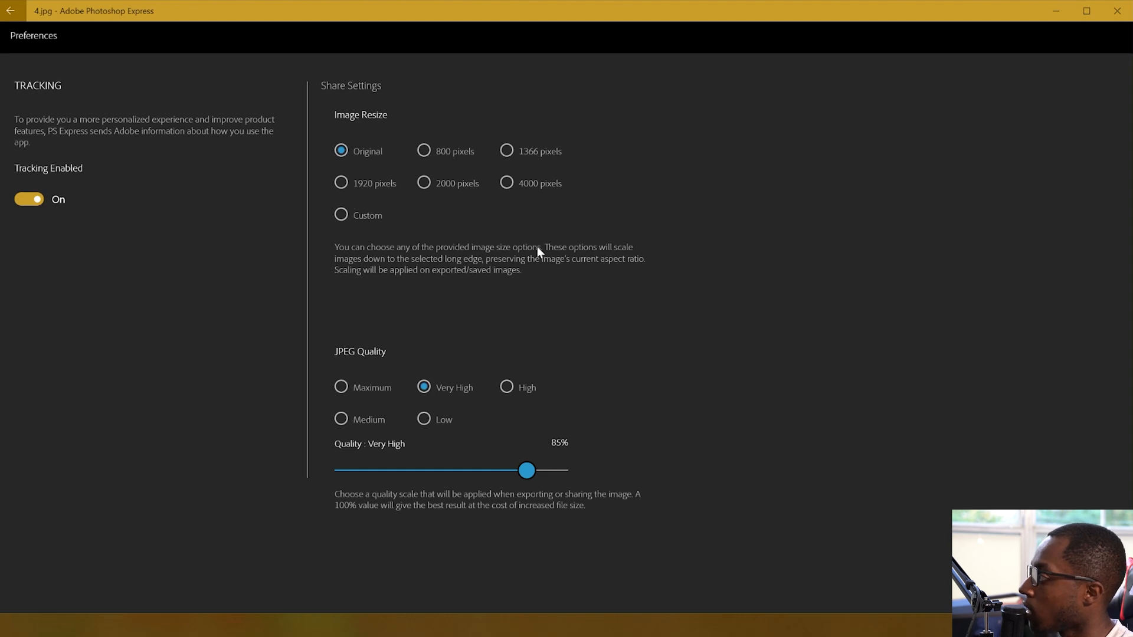
mouse_move(423, 264)
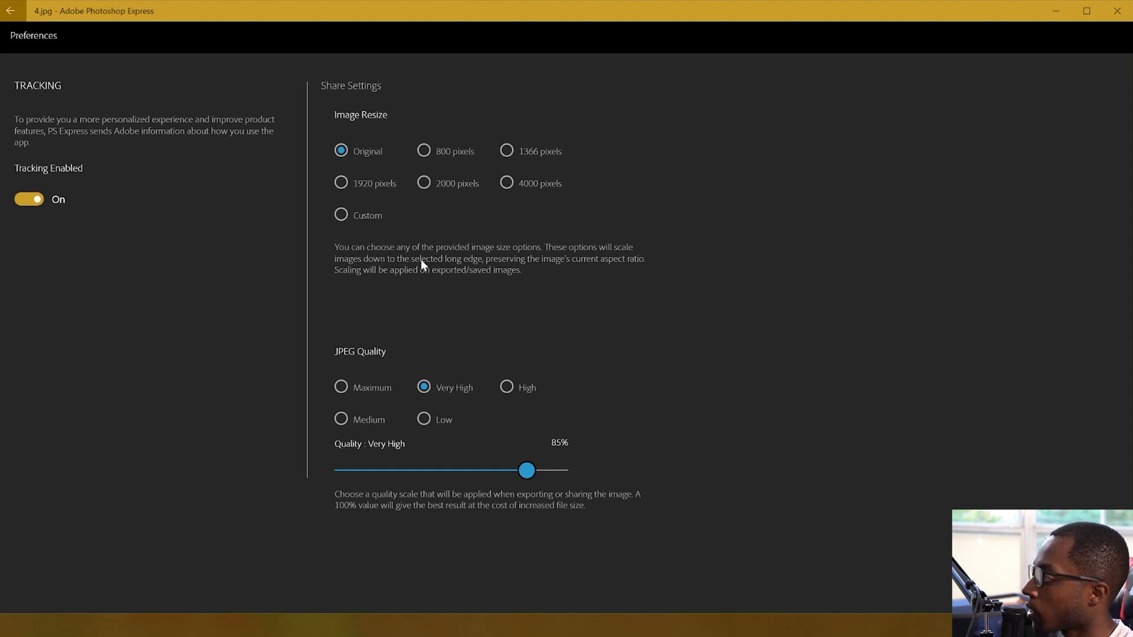
mouse_move(341, 186)
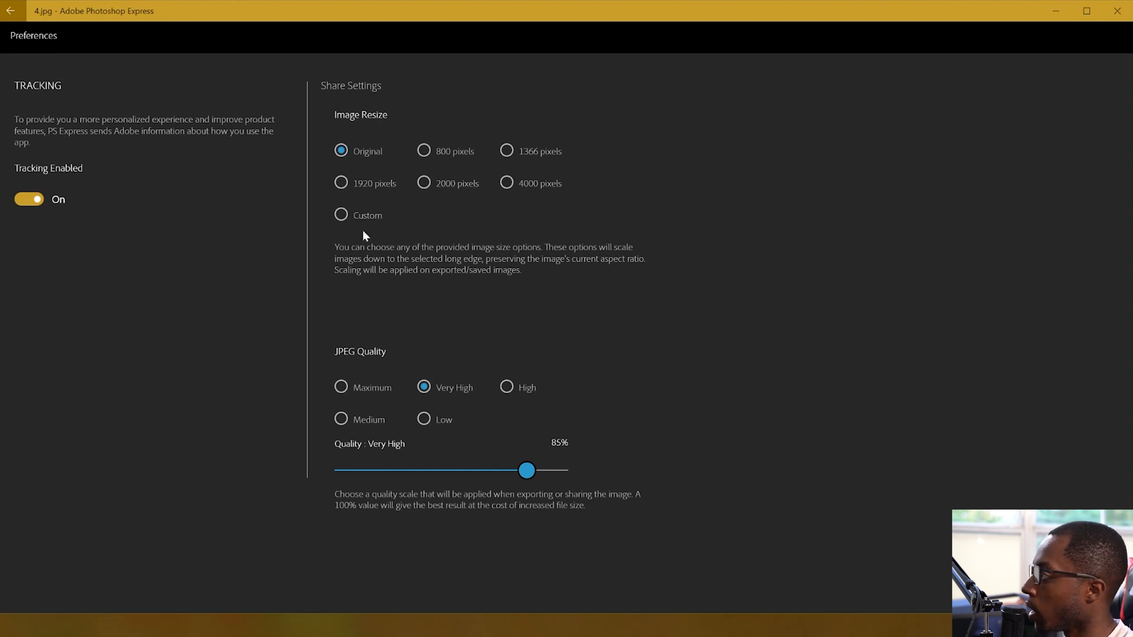
mouse_move(393, 226)
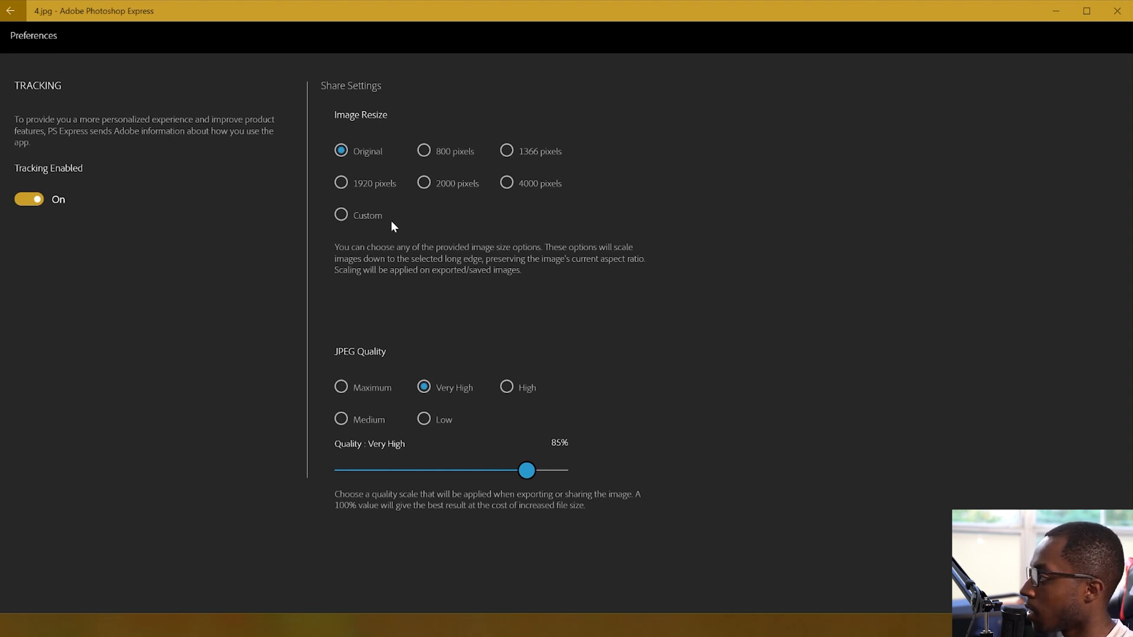
mouse_move(508, 186)
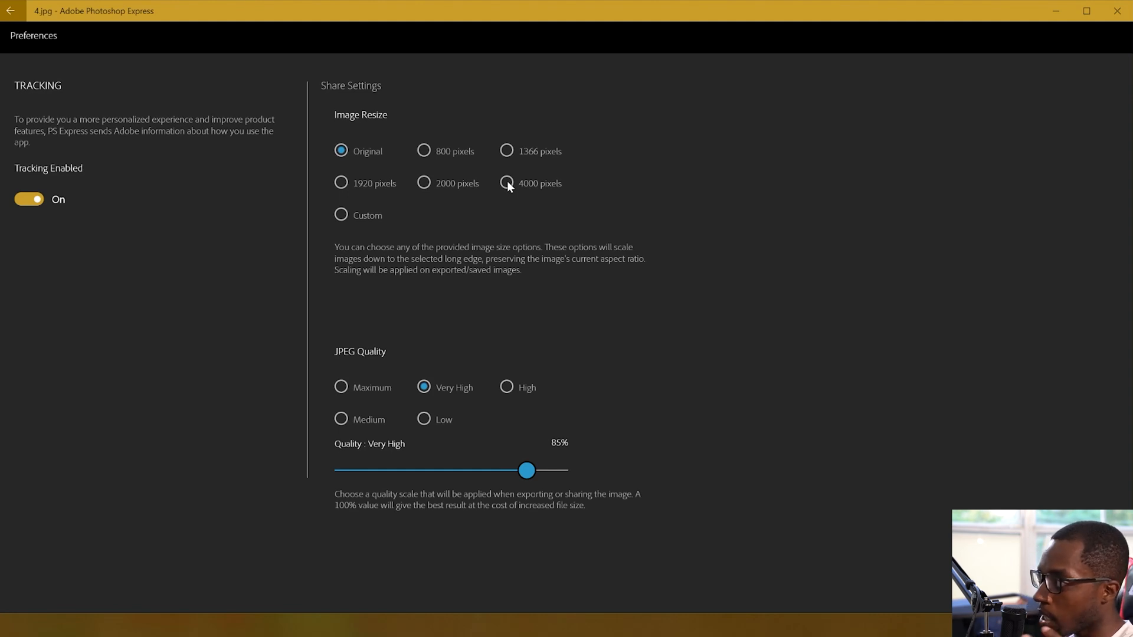
mouse_move(493, 256)
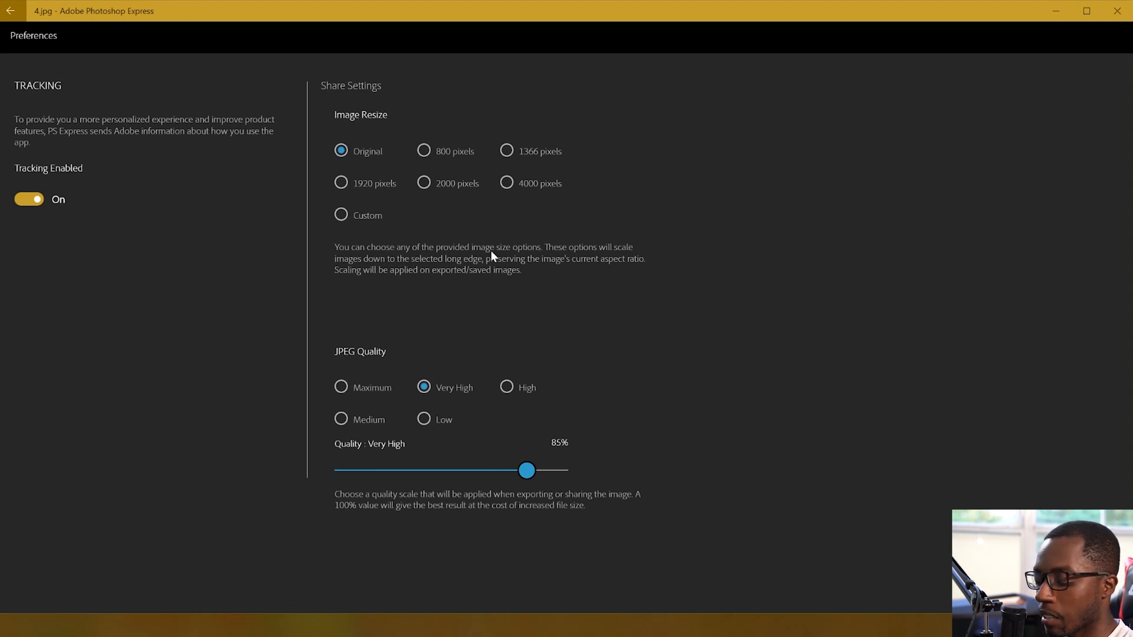
mouse_move(509, 187)
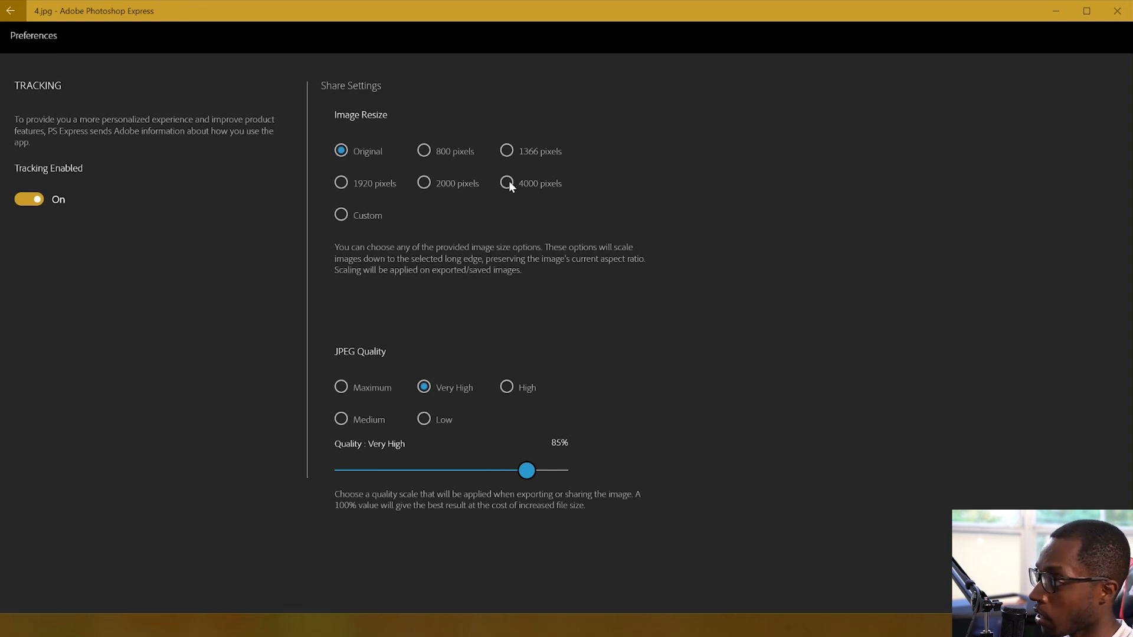
mouse_move(575, 193)
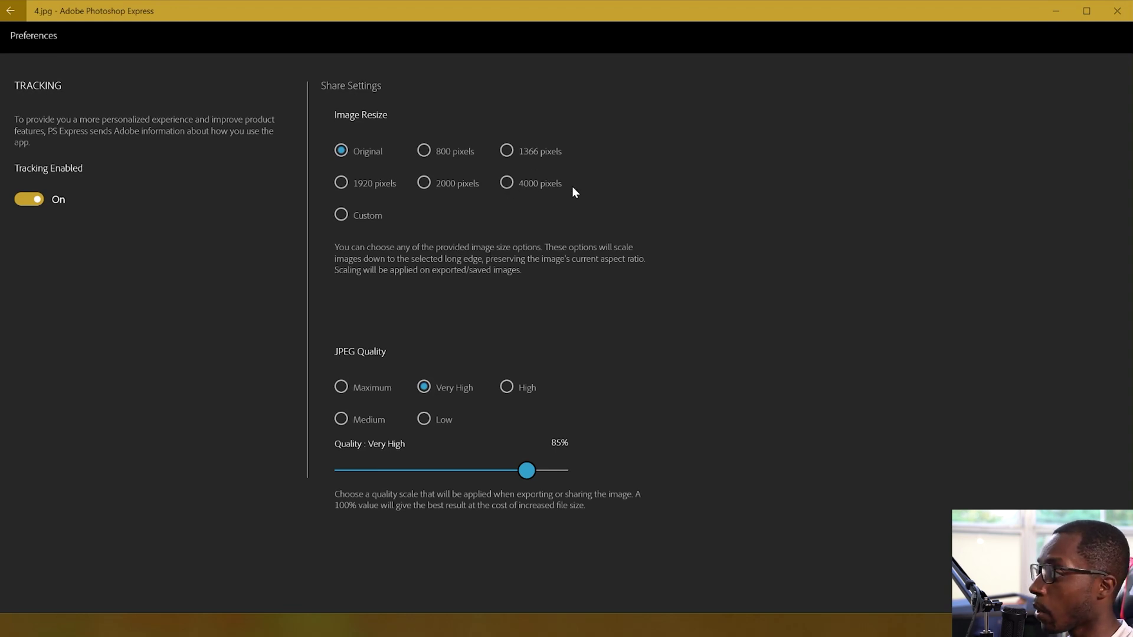
mouse_move(390, 278)
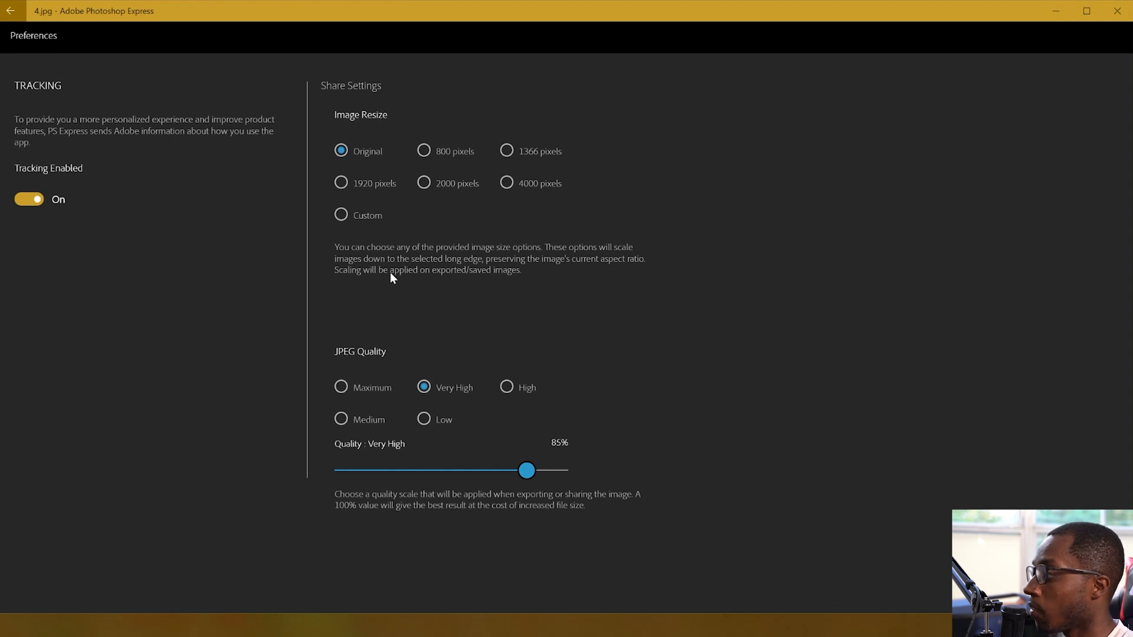
mouse_move(355, 395)
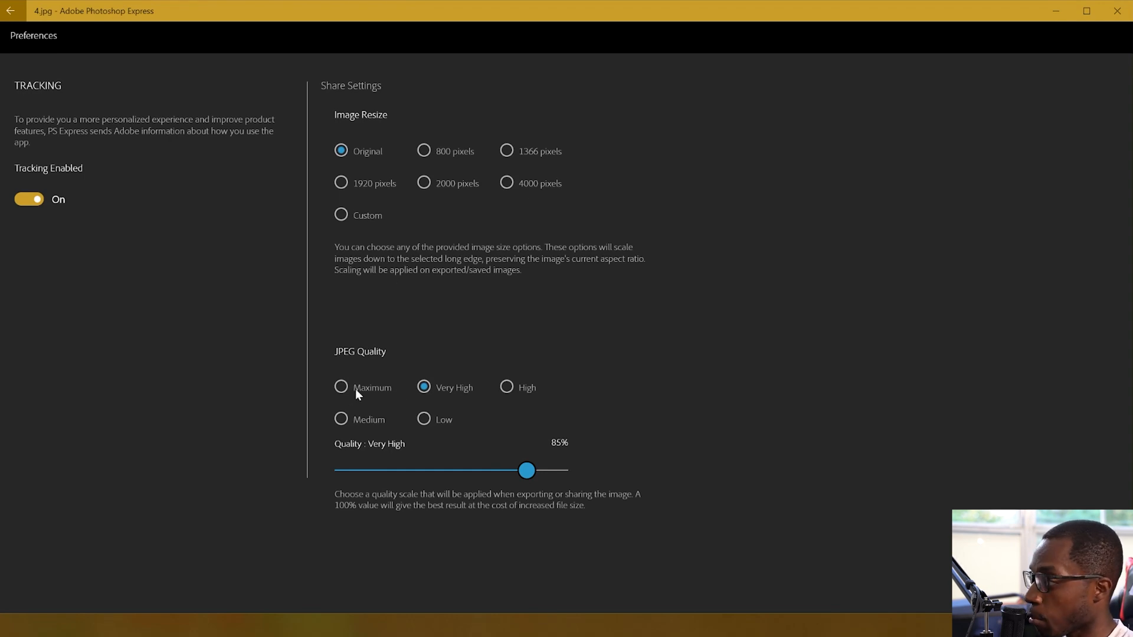
Step: Select Maximum under JPEG Quality so the slider reads 100%
left_click(341, 388)
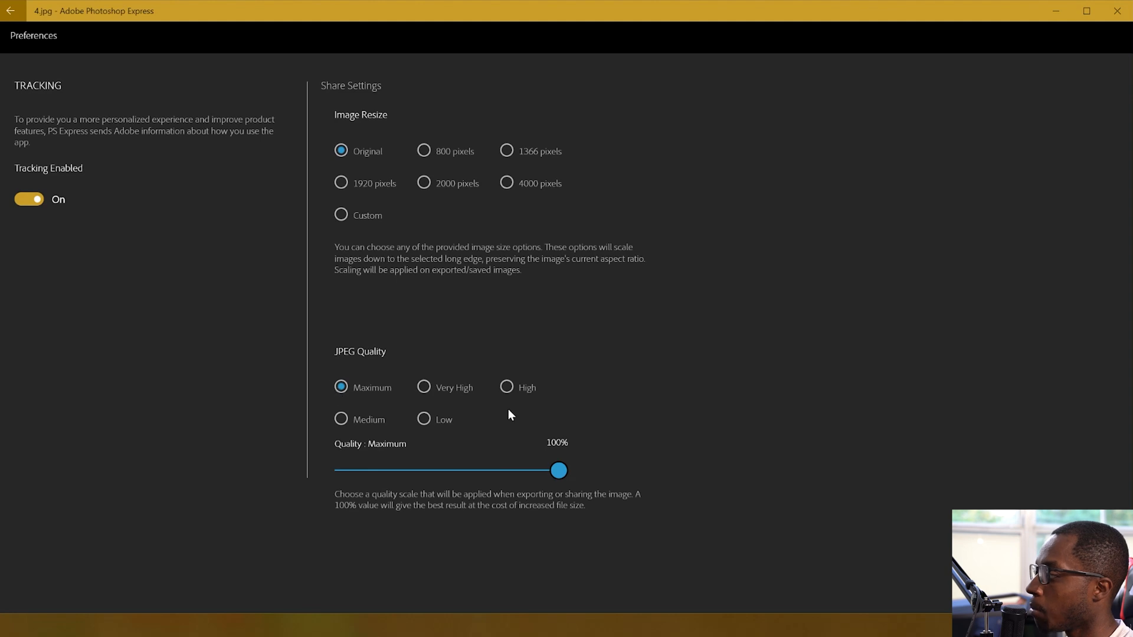
mouse_move(476, 313)
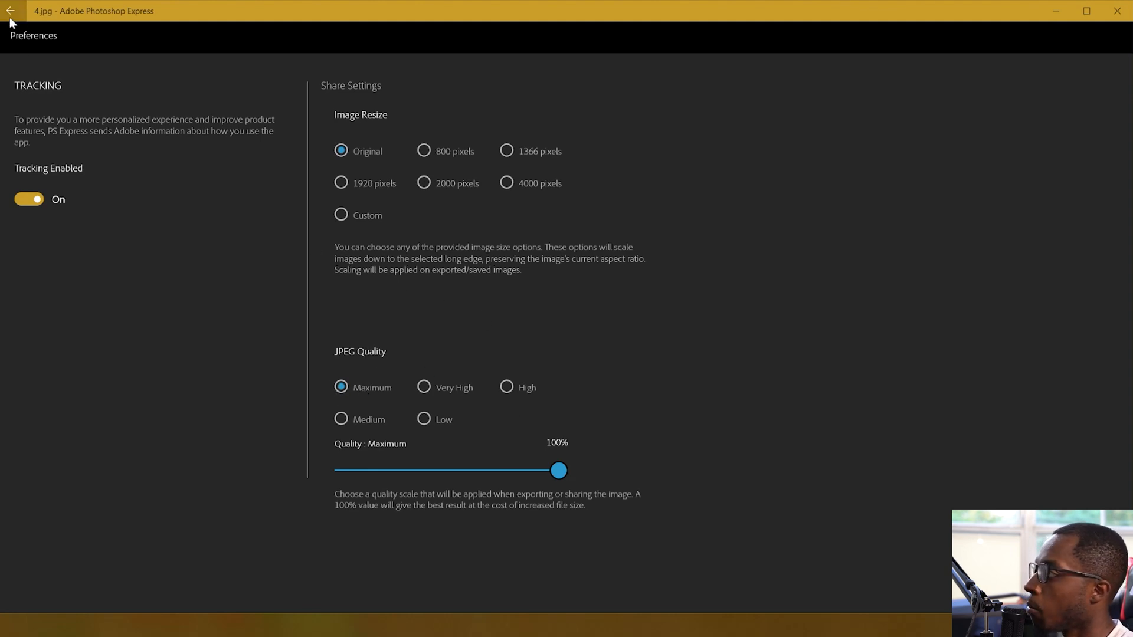
mouse_move(83, 203)
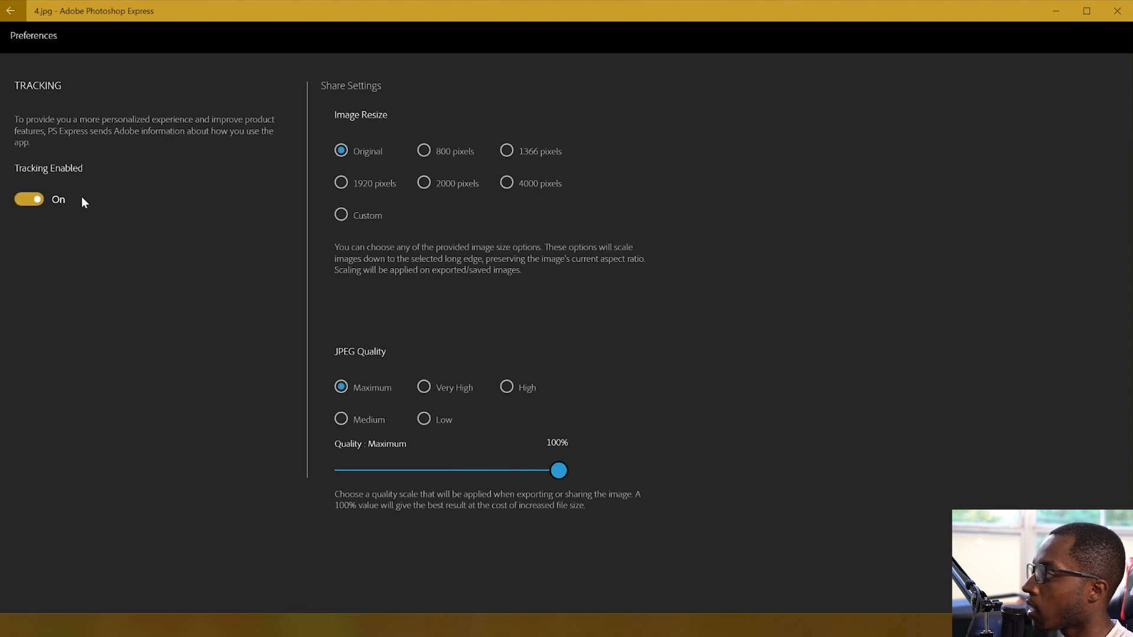
left_click(10, 10)
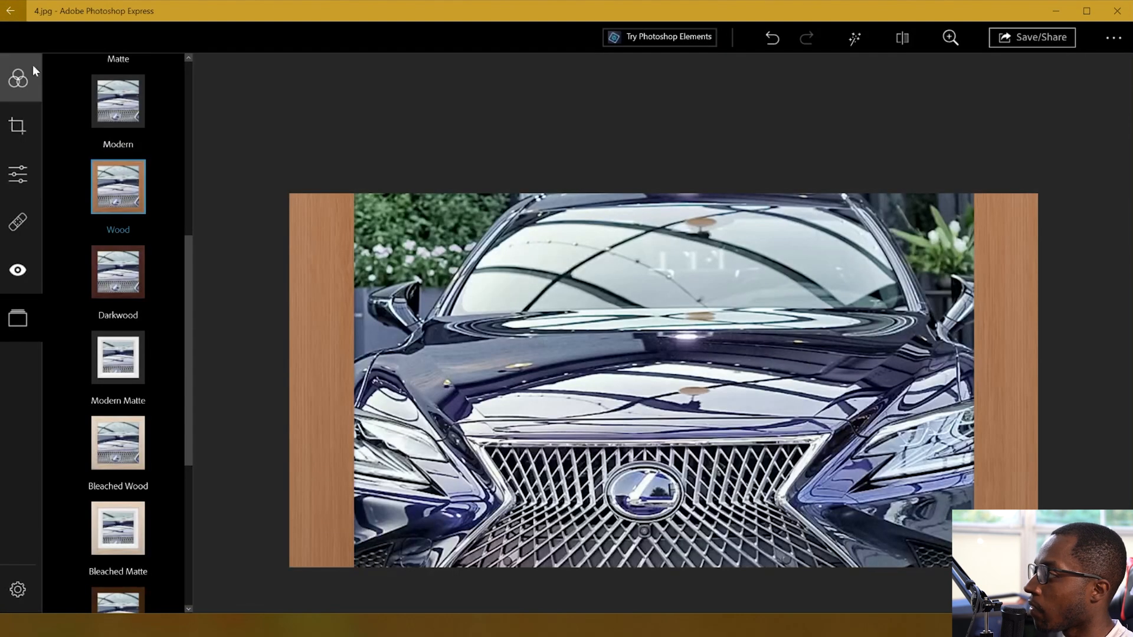
mouse_move(538, 325)
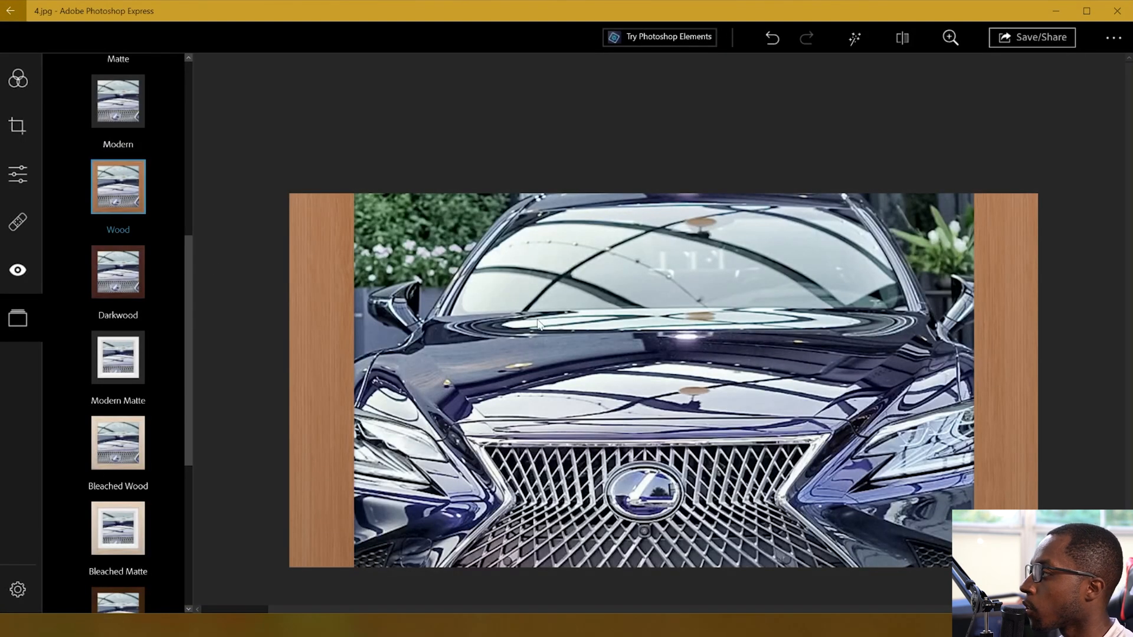
left_click(772, 37)
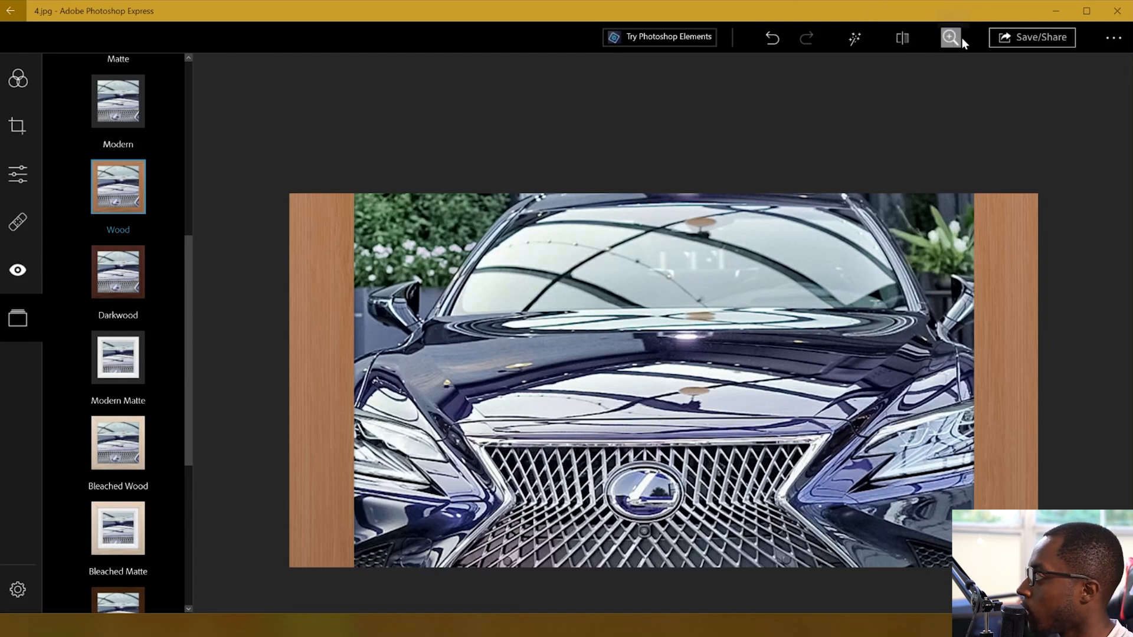
left_click(1112, 38)
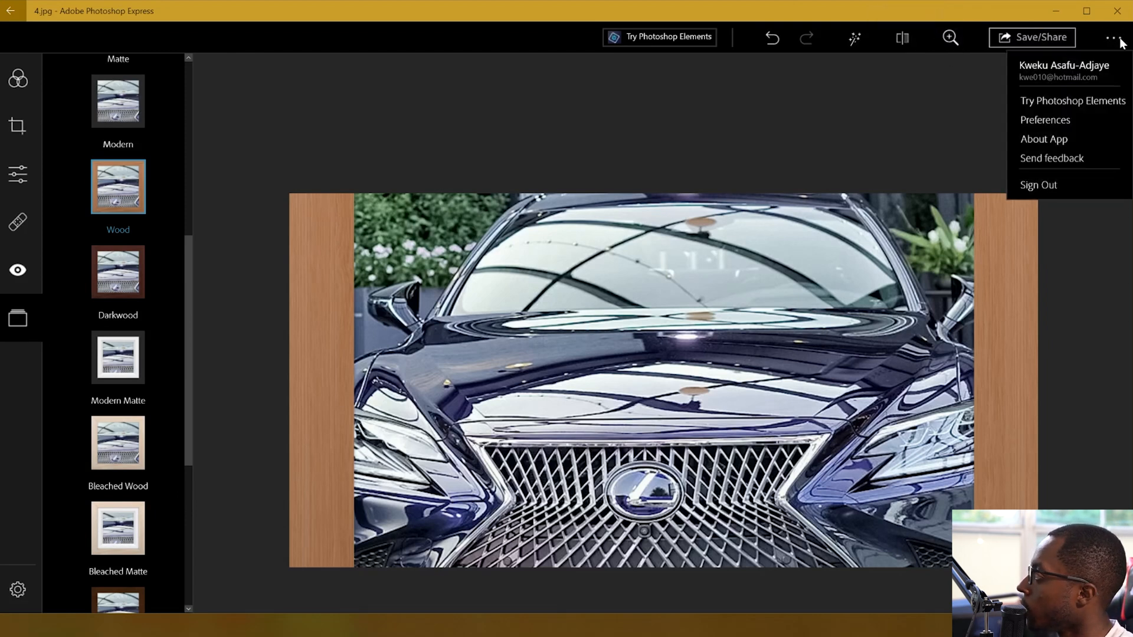
mouse_move(1045, 120)
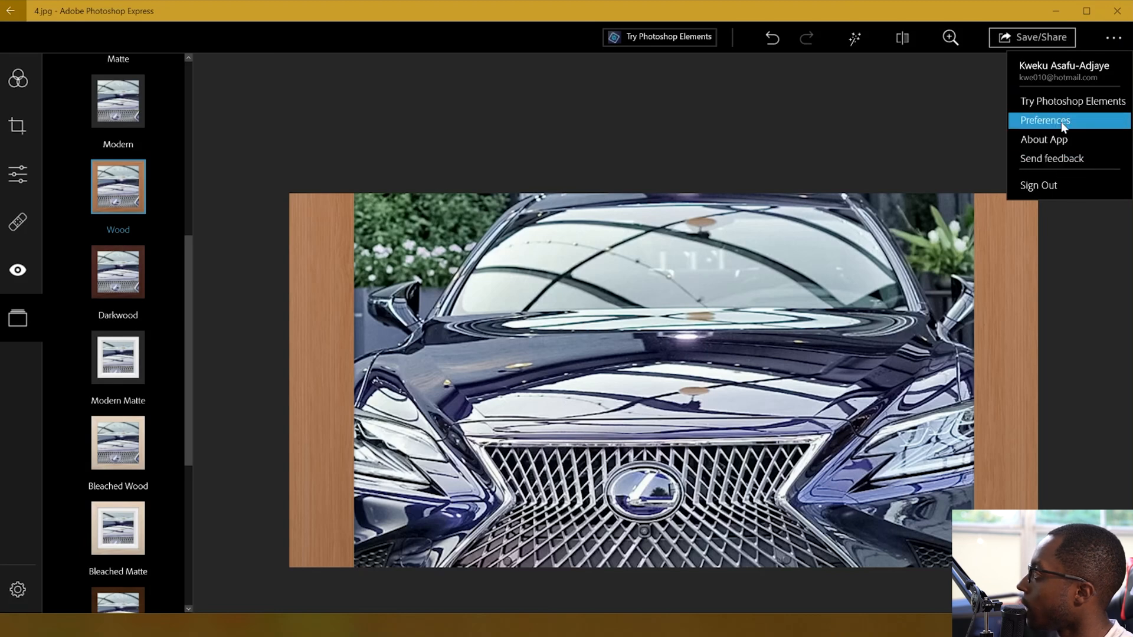
left_click(1044, 120)
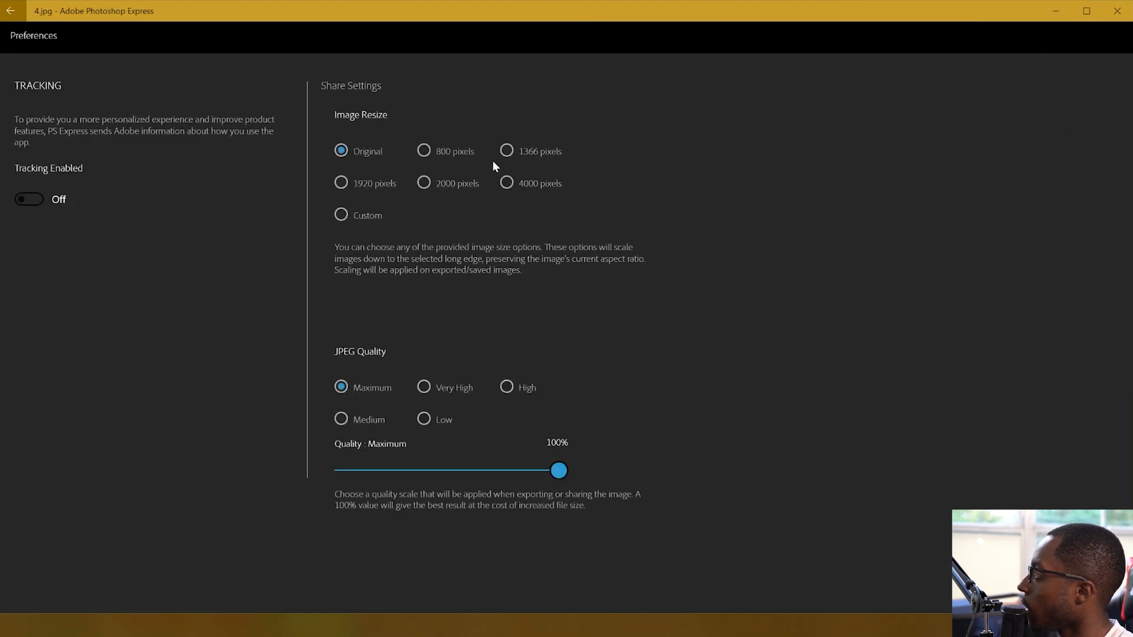
left_click(10, 10)
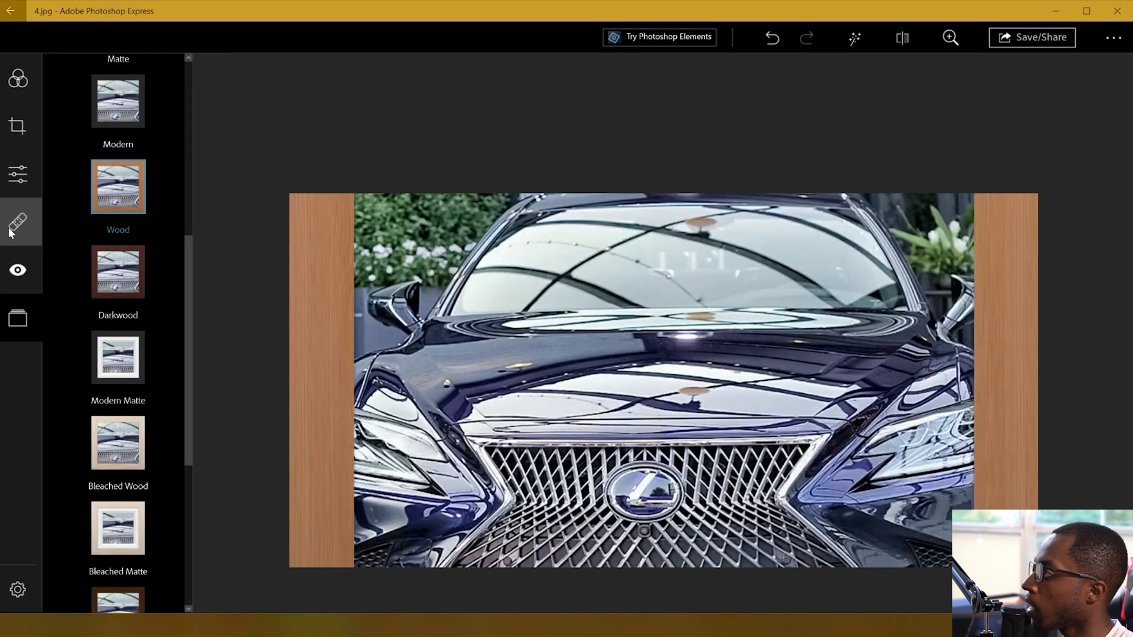
left_click(18, 223)
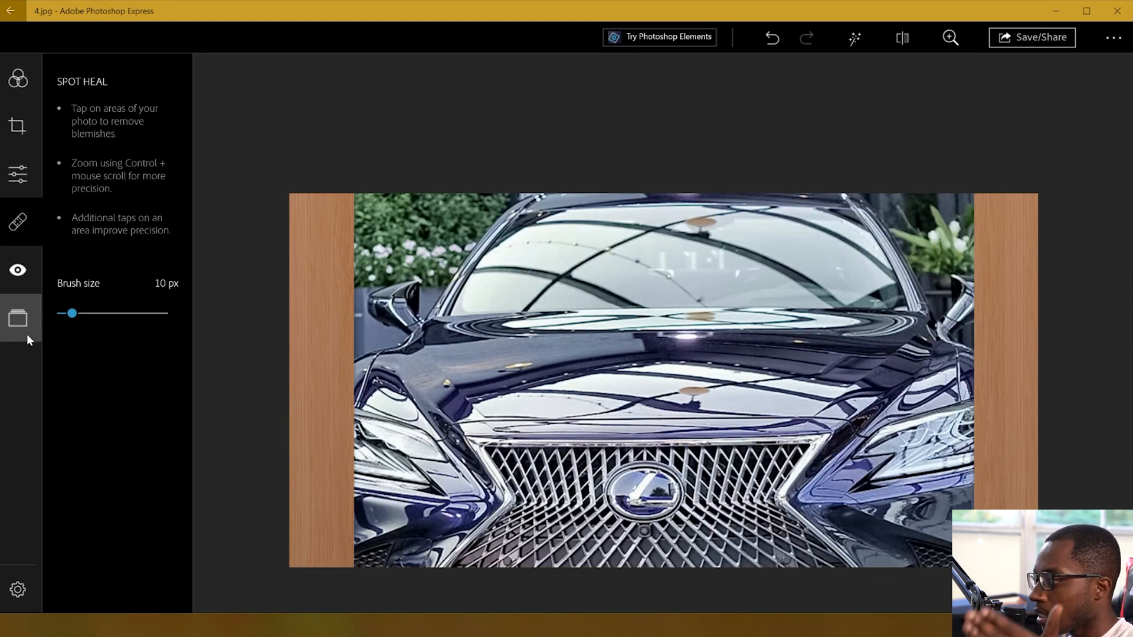
left_click(17, 318)
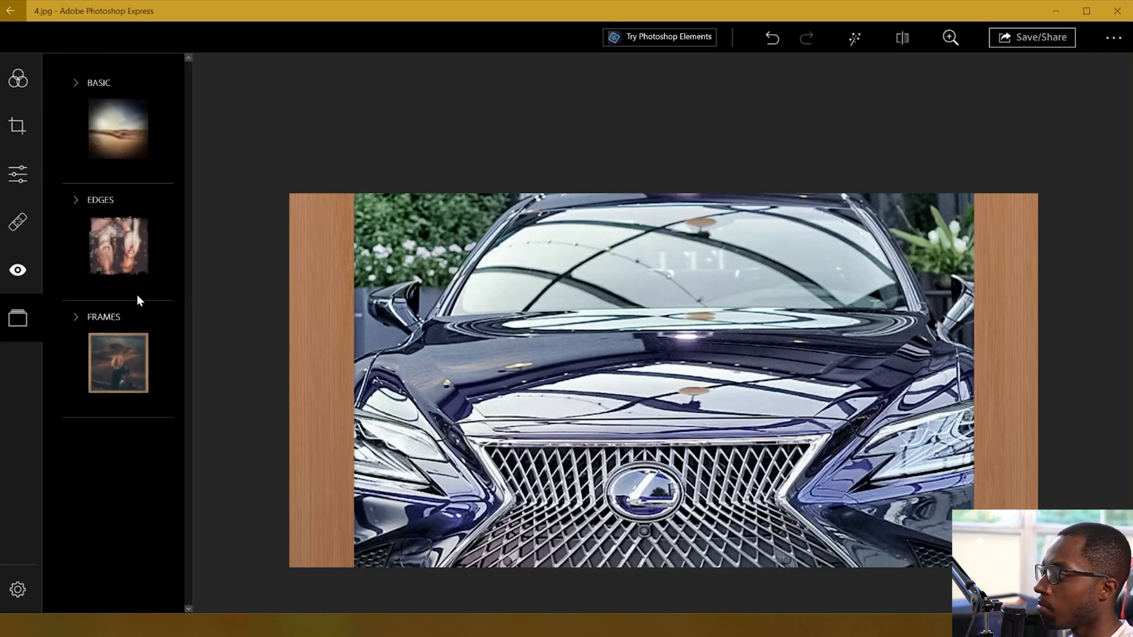
mouse_move(139, 283)
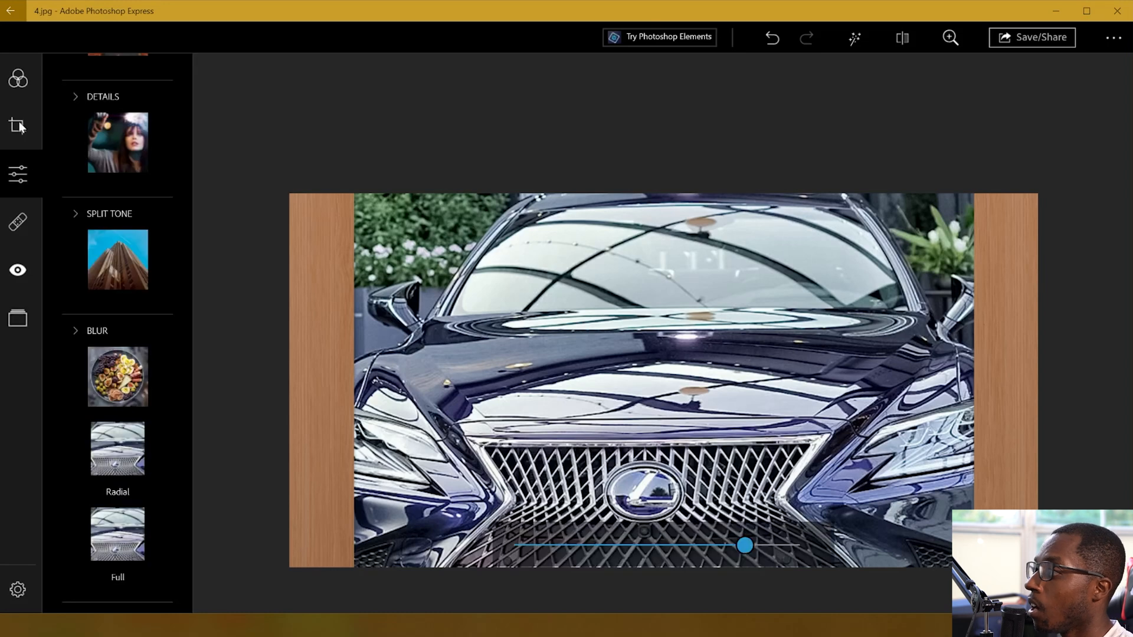
scroll("up", 3)
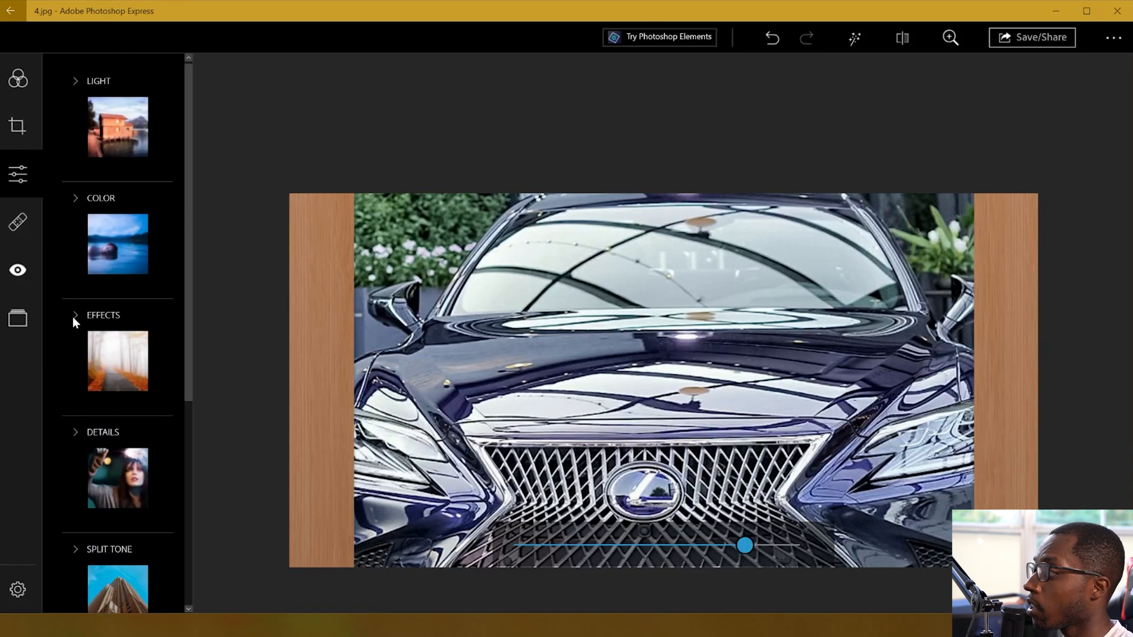
left_click(103, 315)
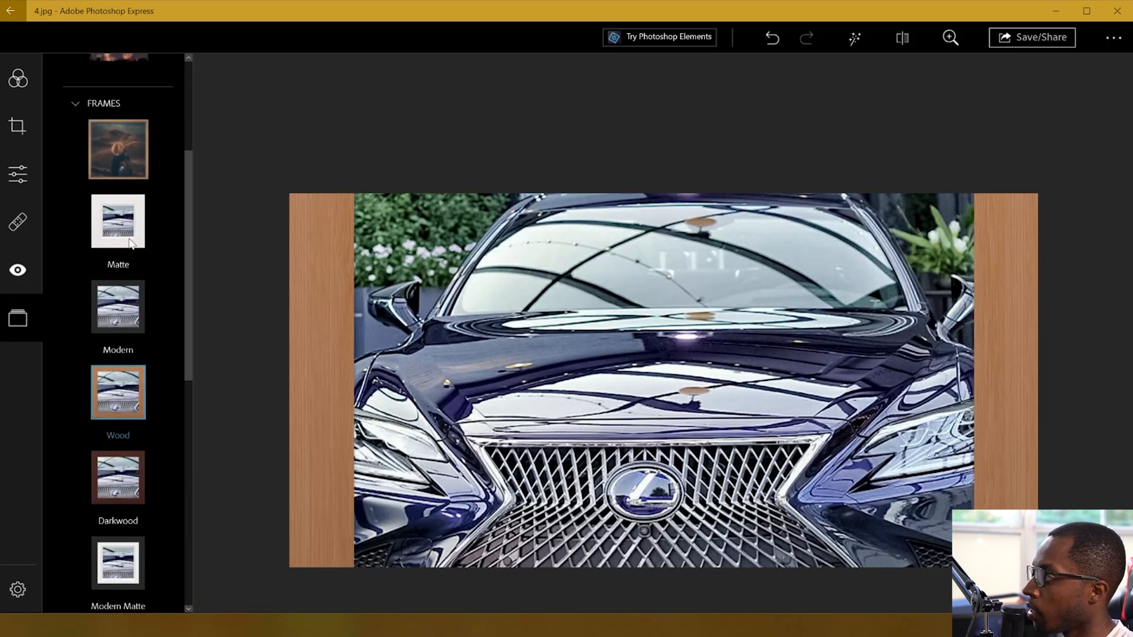
Step: Choose the Normal border under Basic to strip the Wood frame
scroll("up", 3)
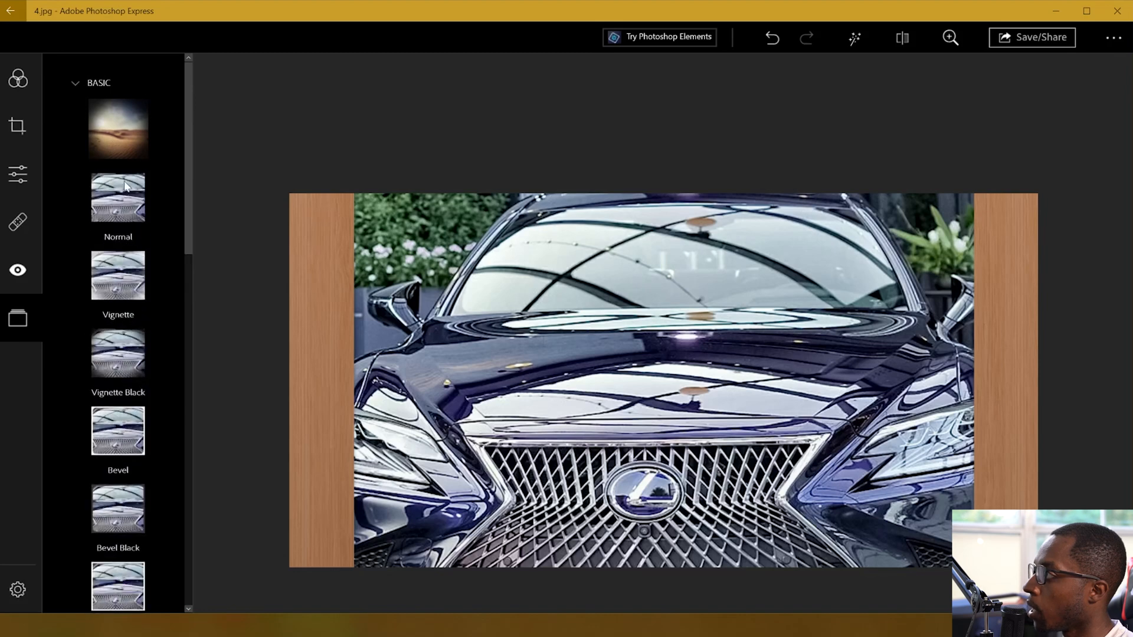
left_click(118, 197)
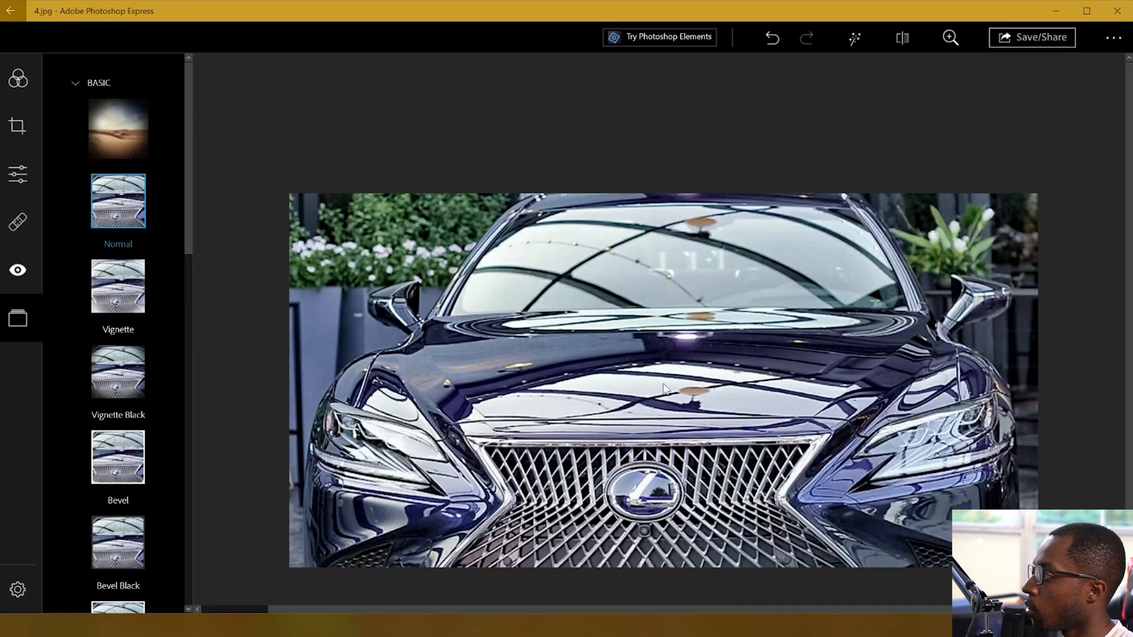
mouse_move(504, 303)
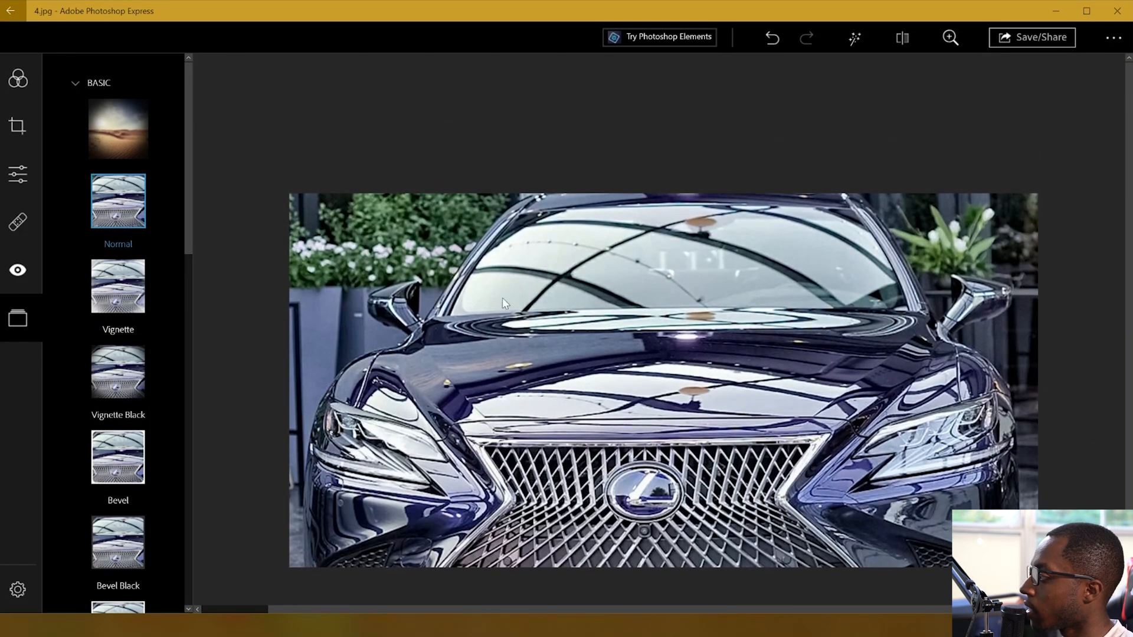
mouse_move(312, 198)
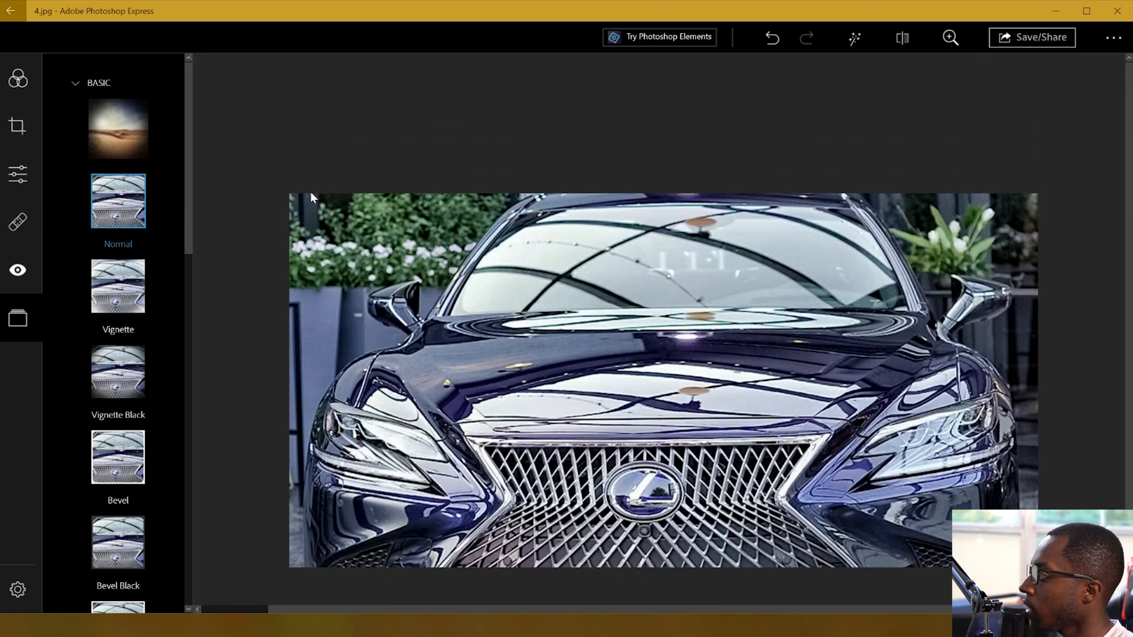
mouse_move(305, 206)
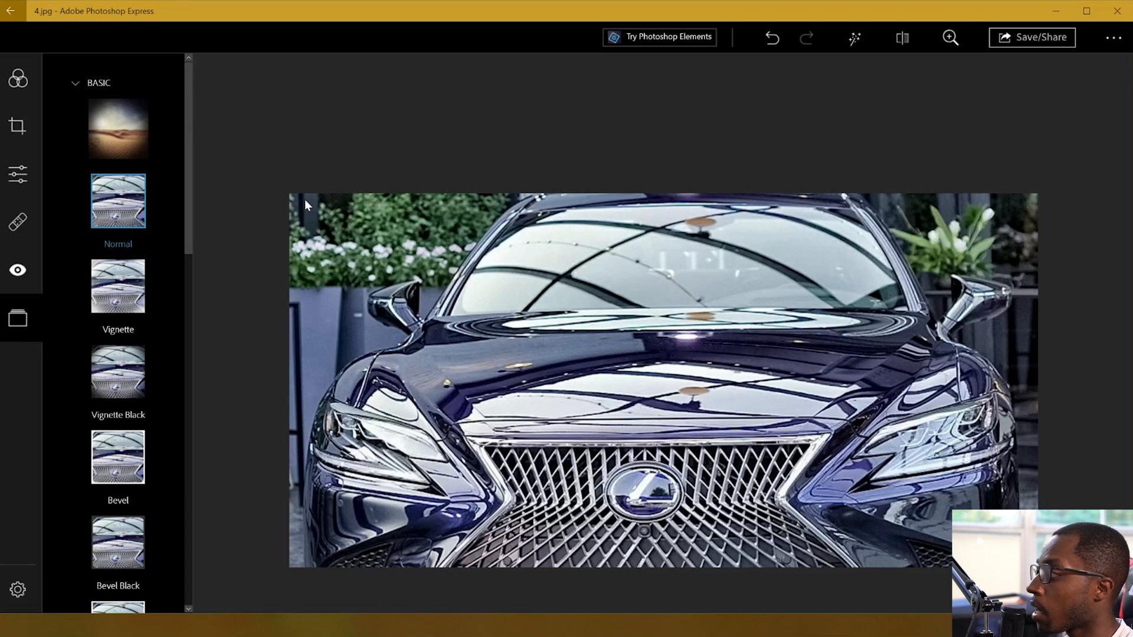
mouse_move(224, 187)
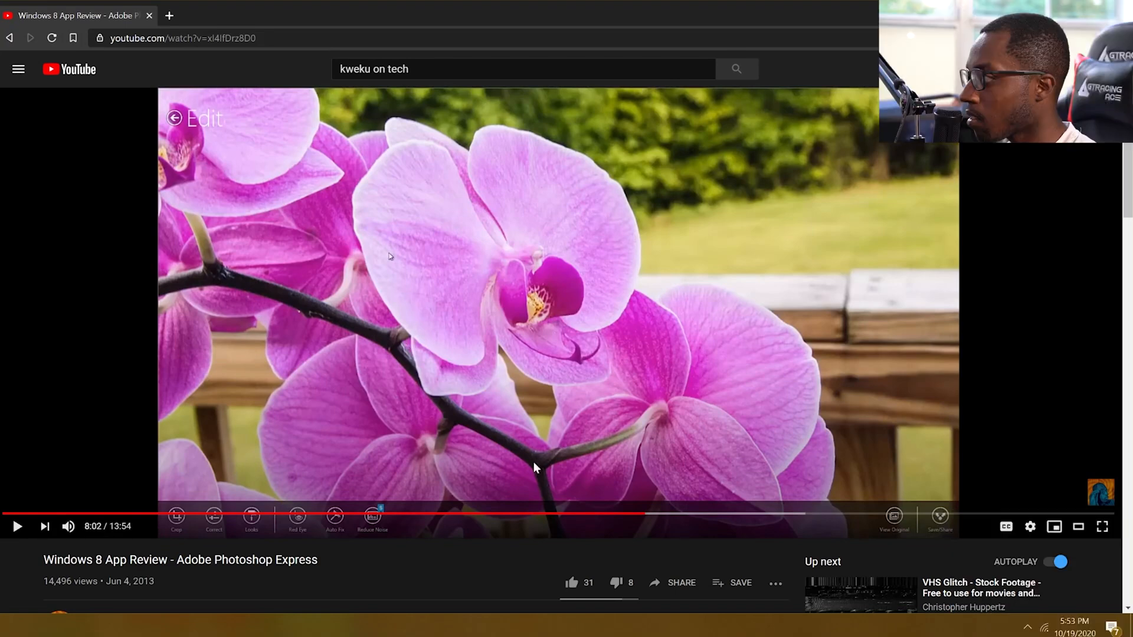
Step: Skip ahead in the review, then jump back to the 1:40 crop screen
left_click(876, 514)
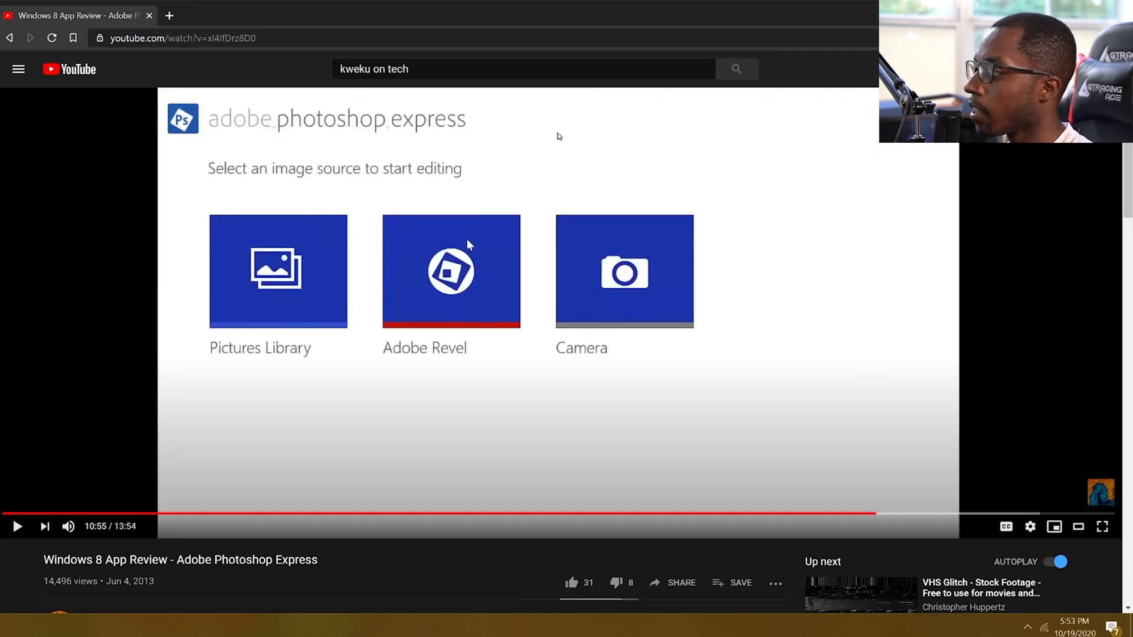
mouse_move(715, 338)
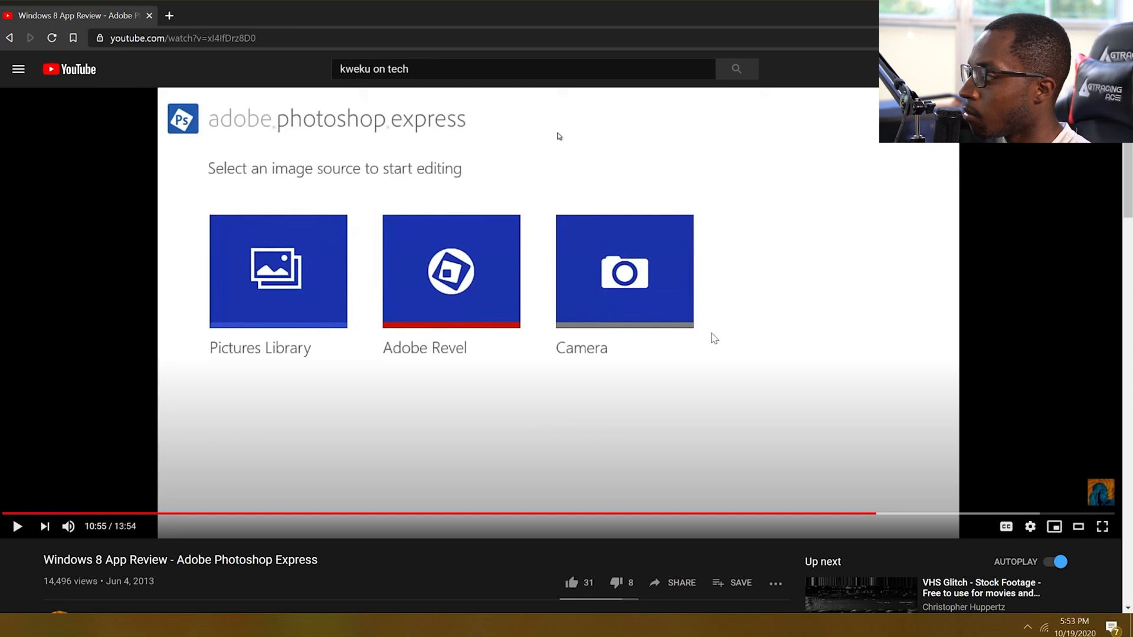
mouse_move(867, 468)
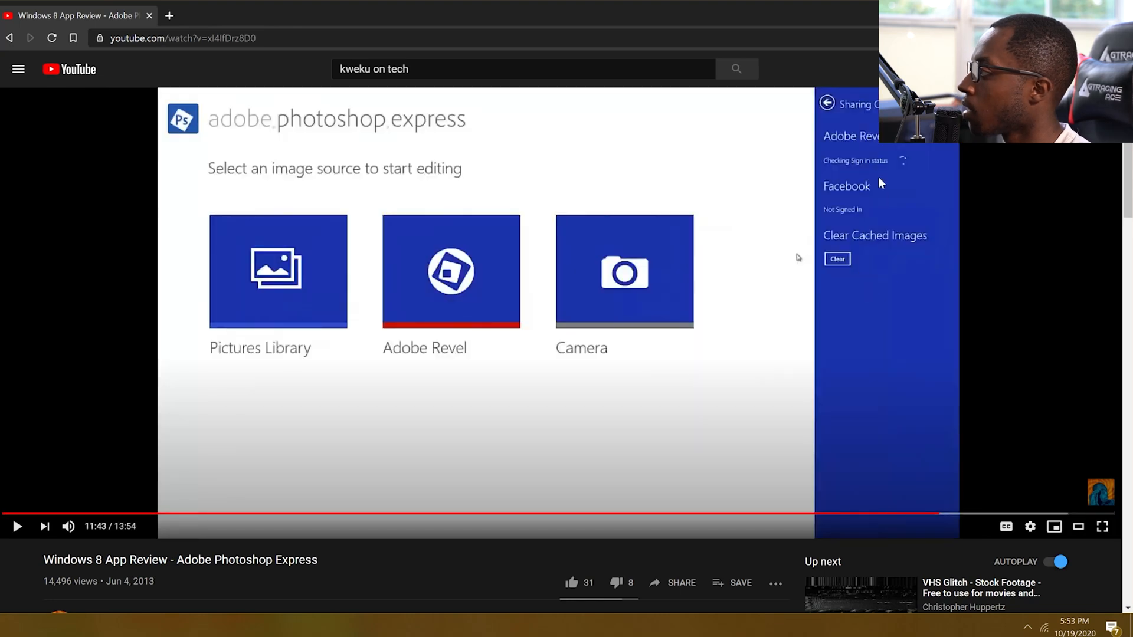
mouse_move(113, 441)
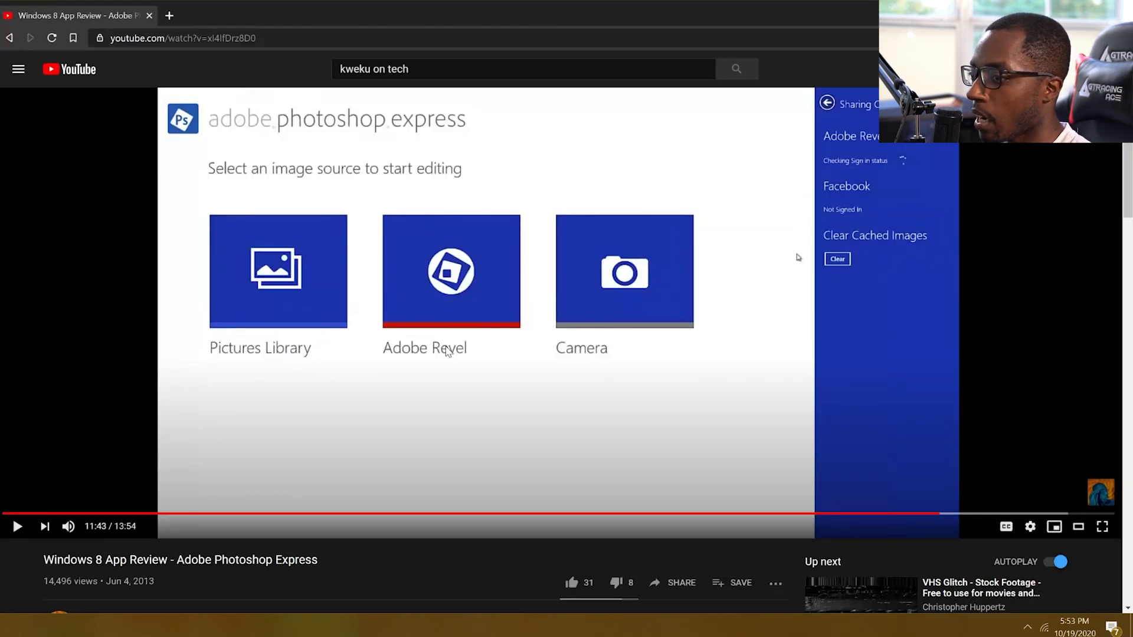
mouse_move(831, 163)
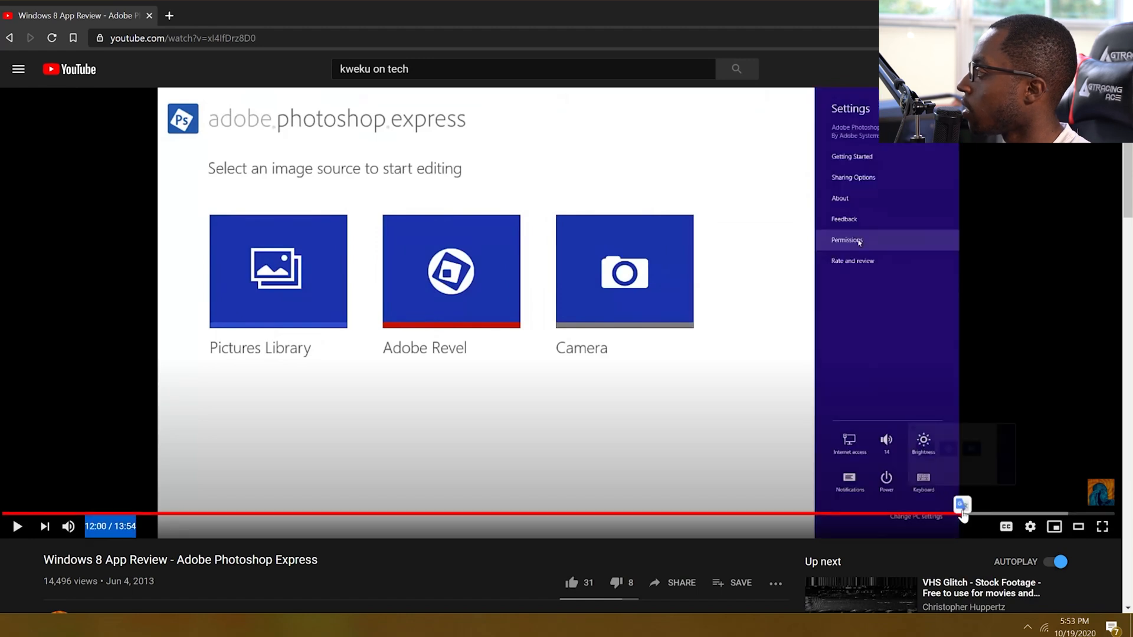
mouse_move(517, 363)
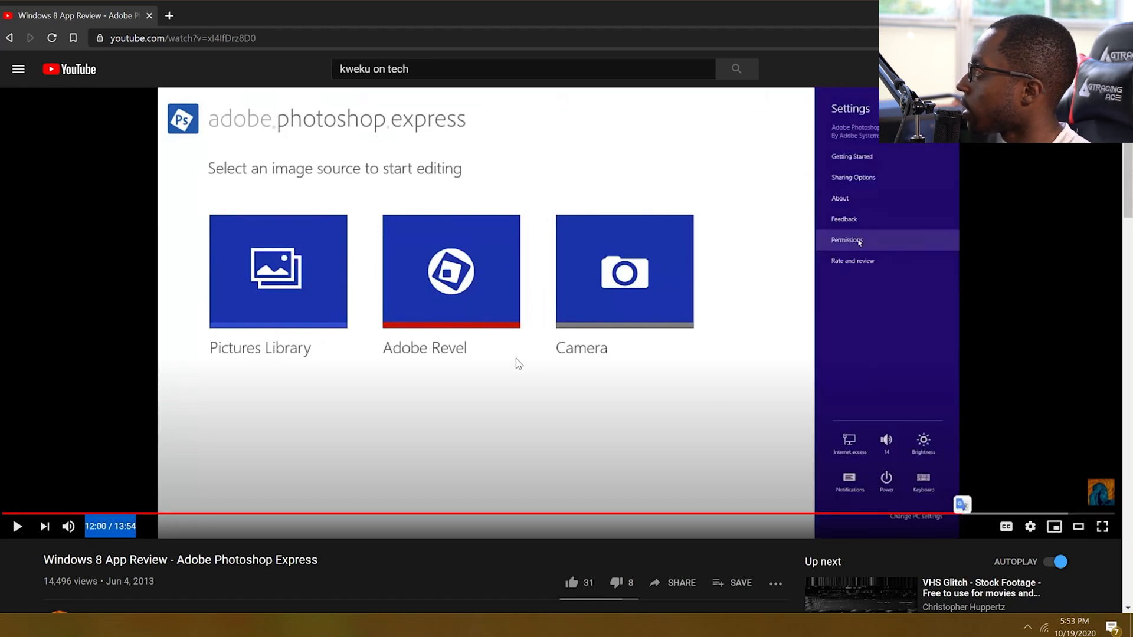
mouse_move(470, 374)
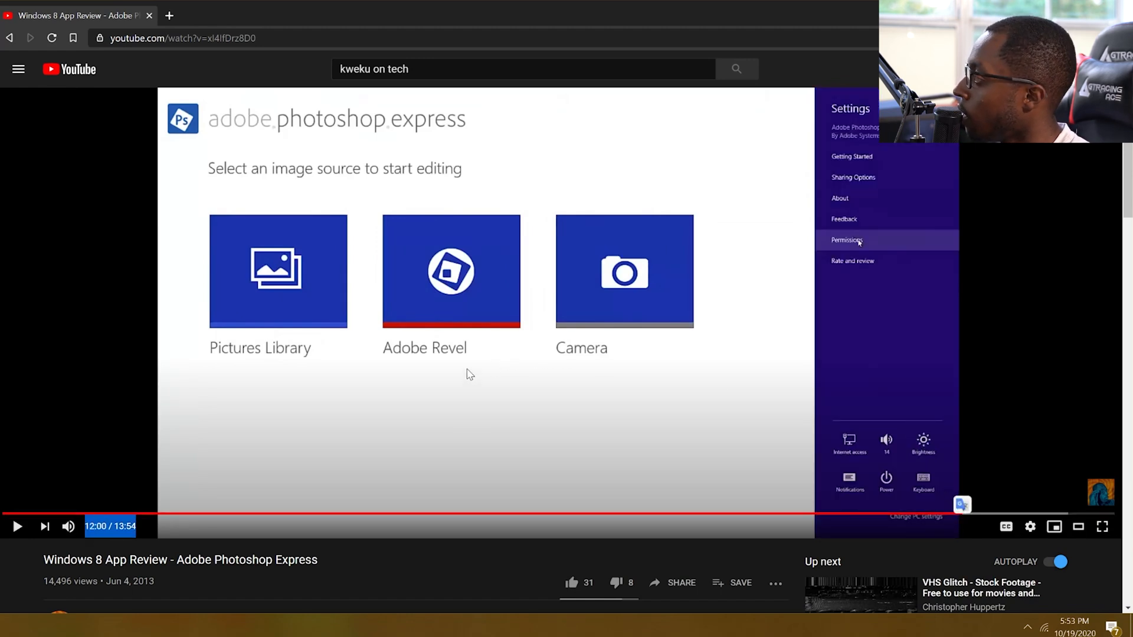
mouse_move(888, 480)
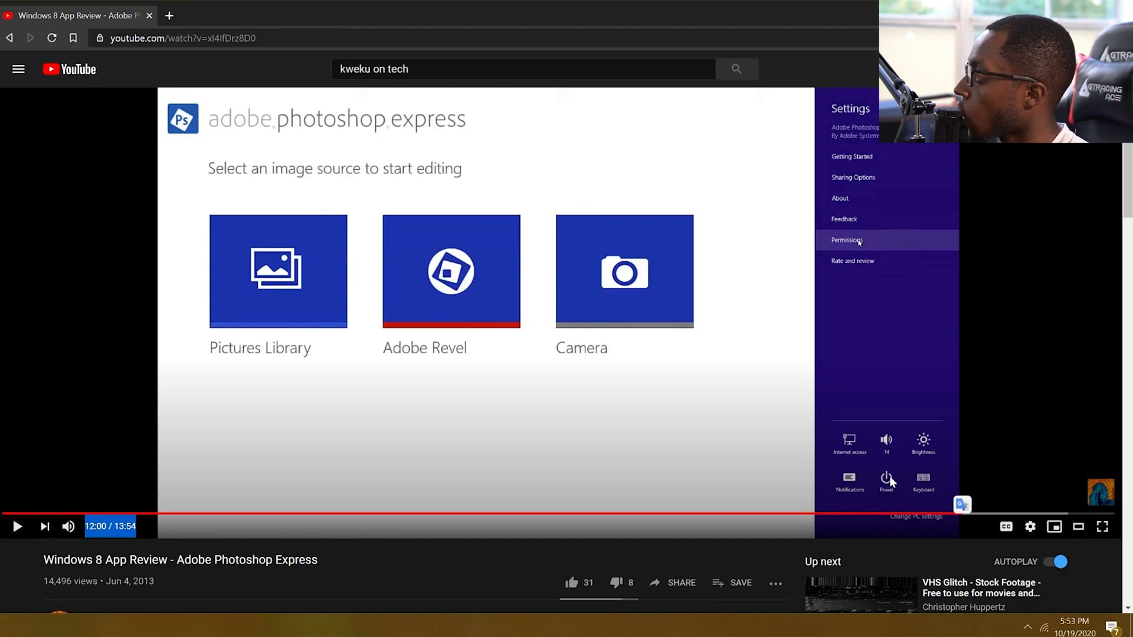
mouse_move(136, 521)
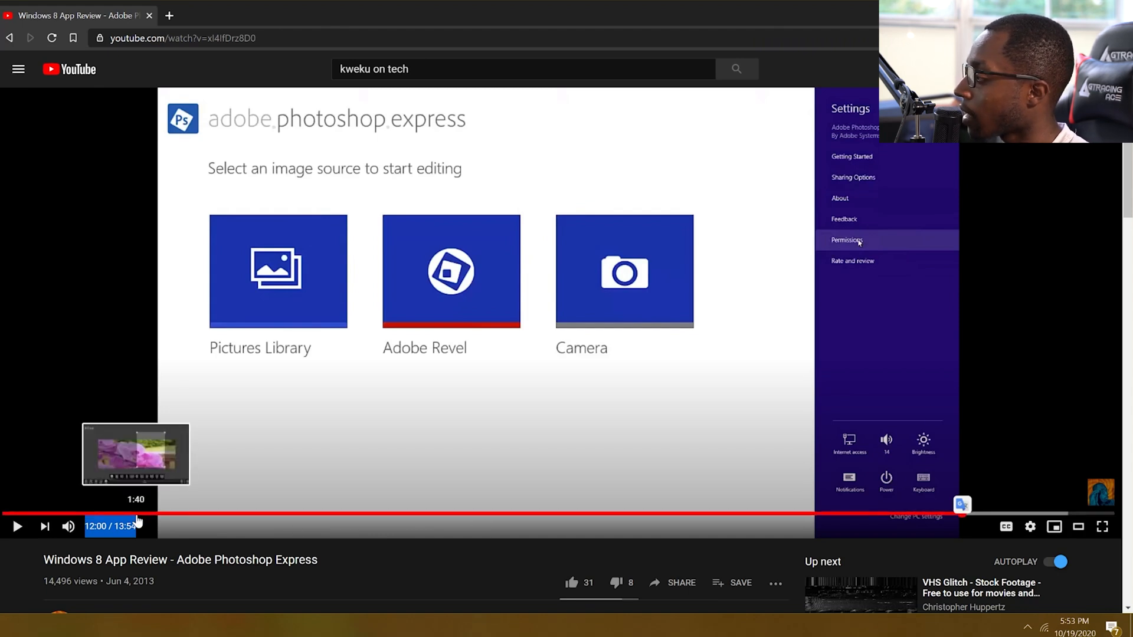
left_click(138, 514)
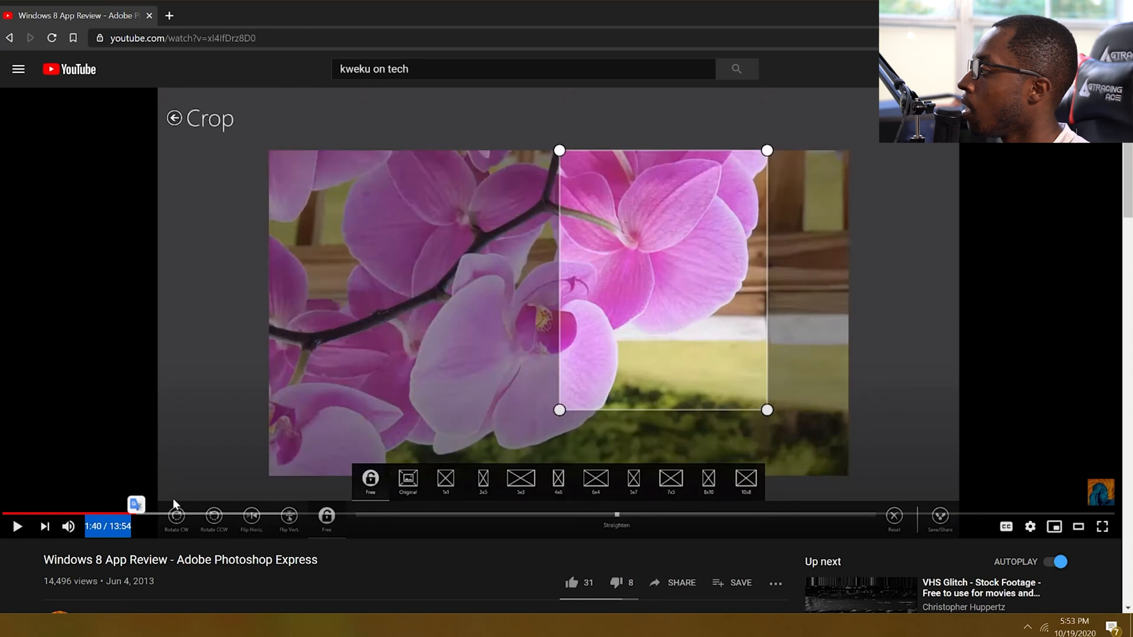